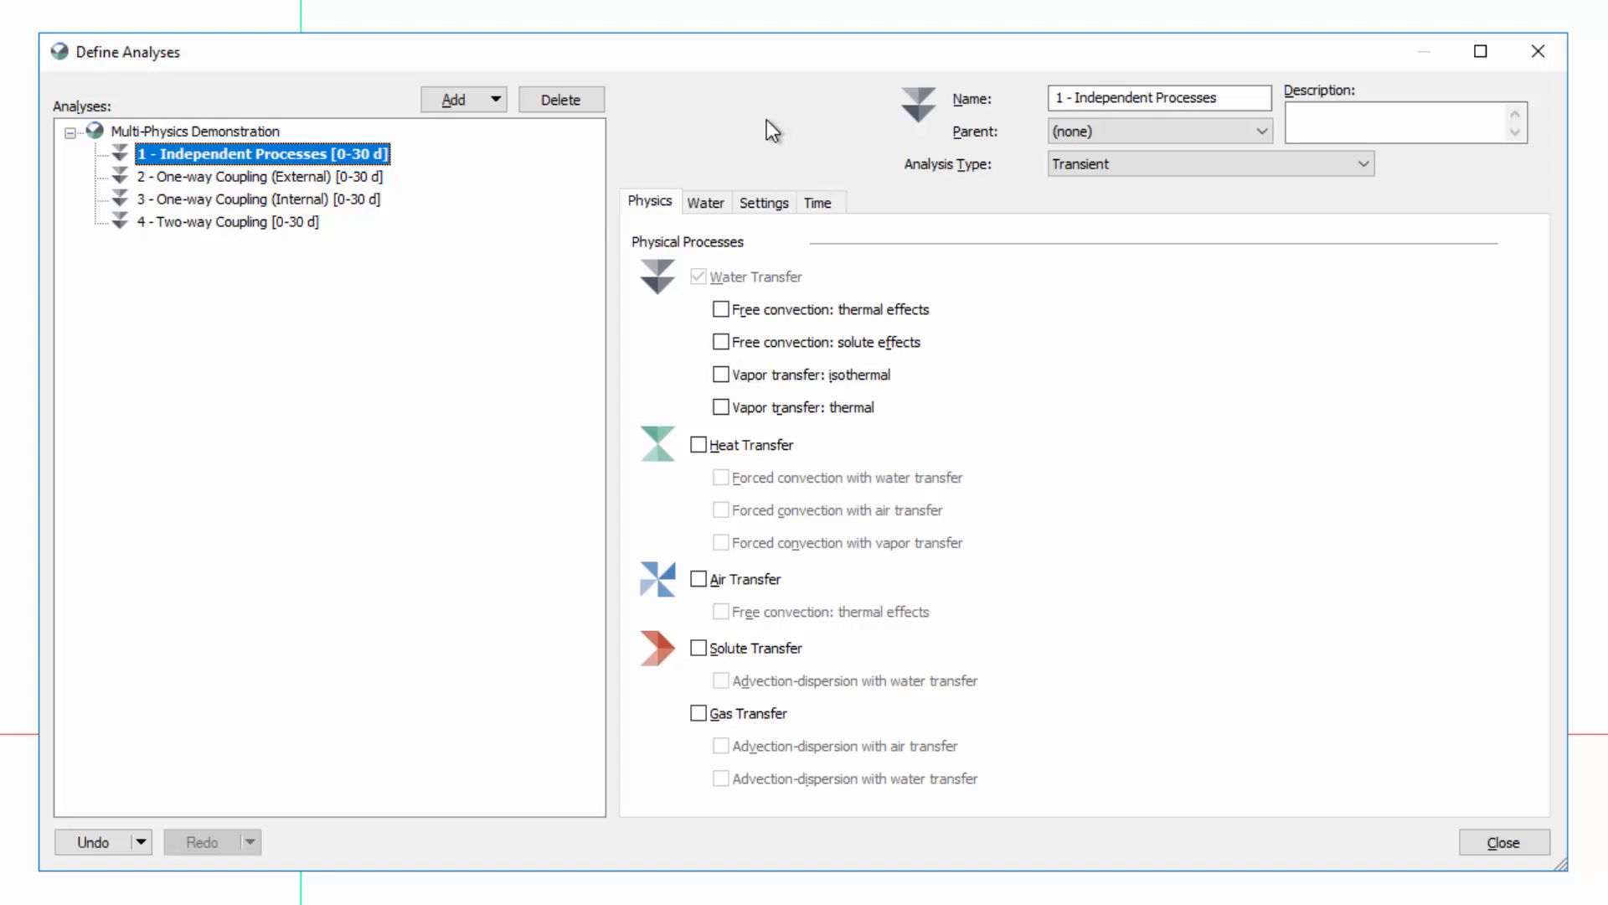
# Enable Heat Transfer alongside water transfer for Independent Processes, review its Heat settings, and close Define Analyses.
pyautogui.click(705, 203)
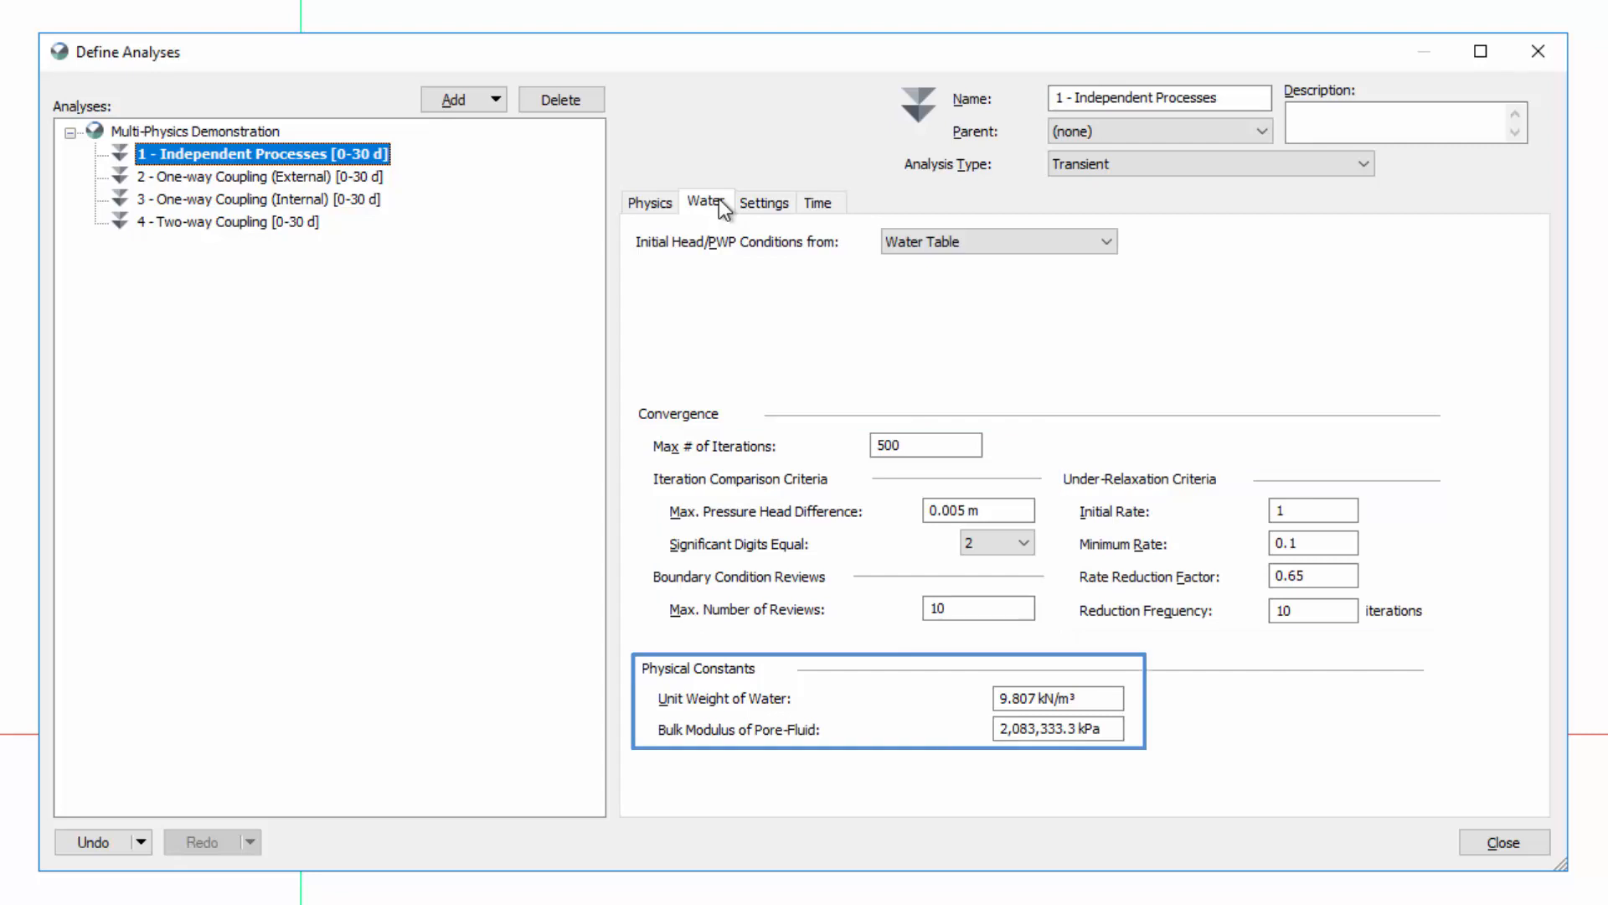
pyautogui.click(649, 203)
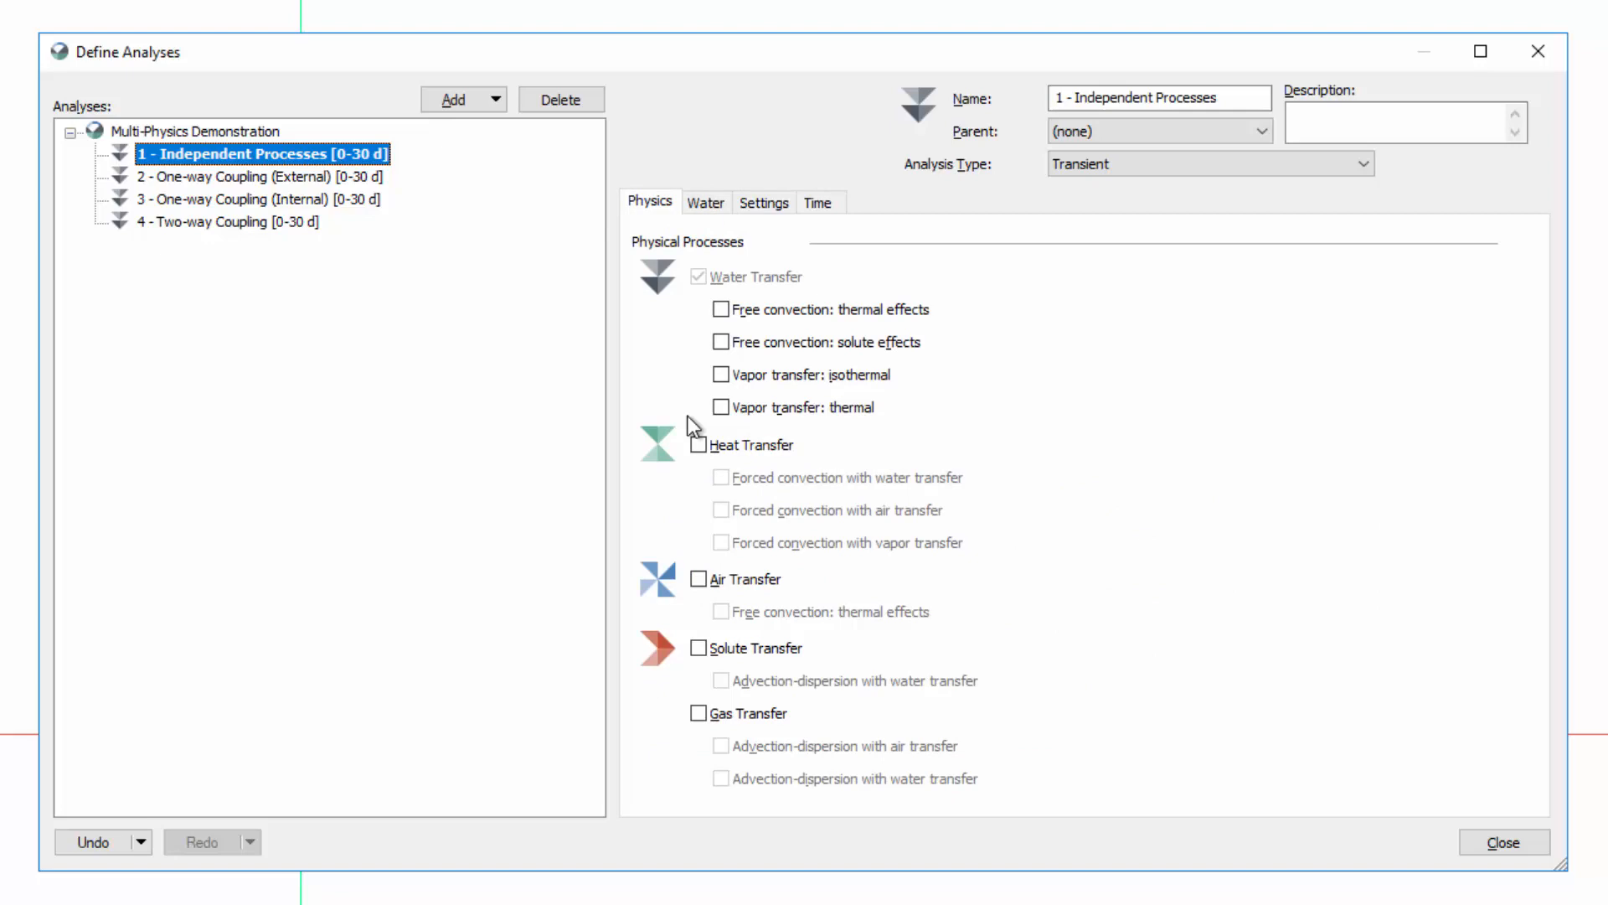
pyautogui.click(720, 444)
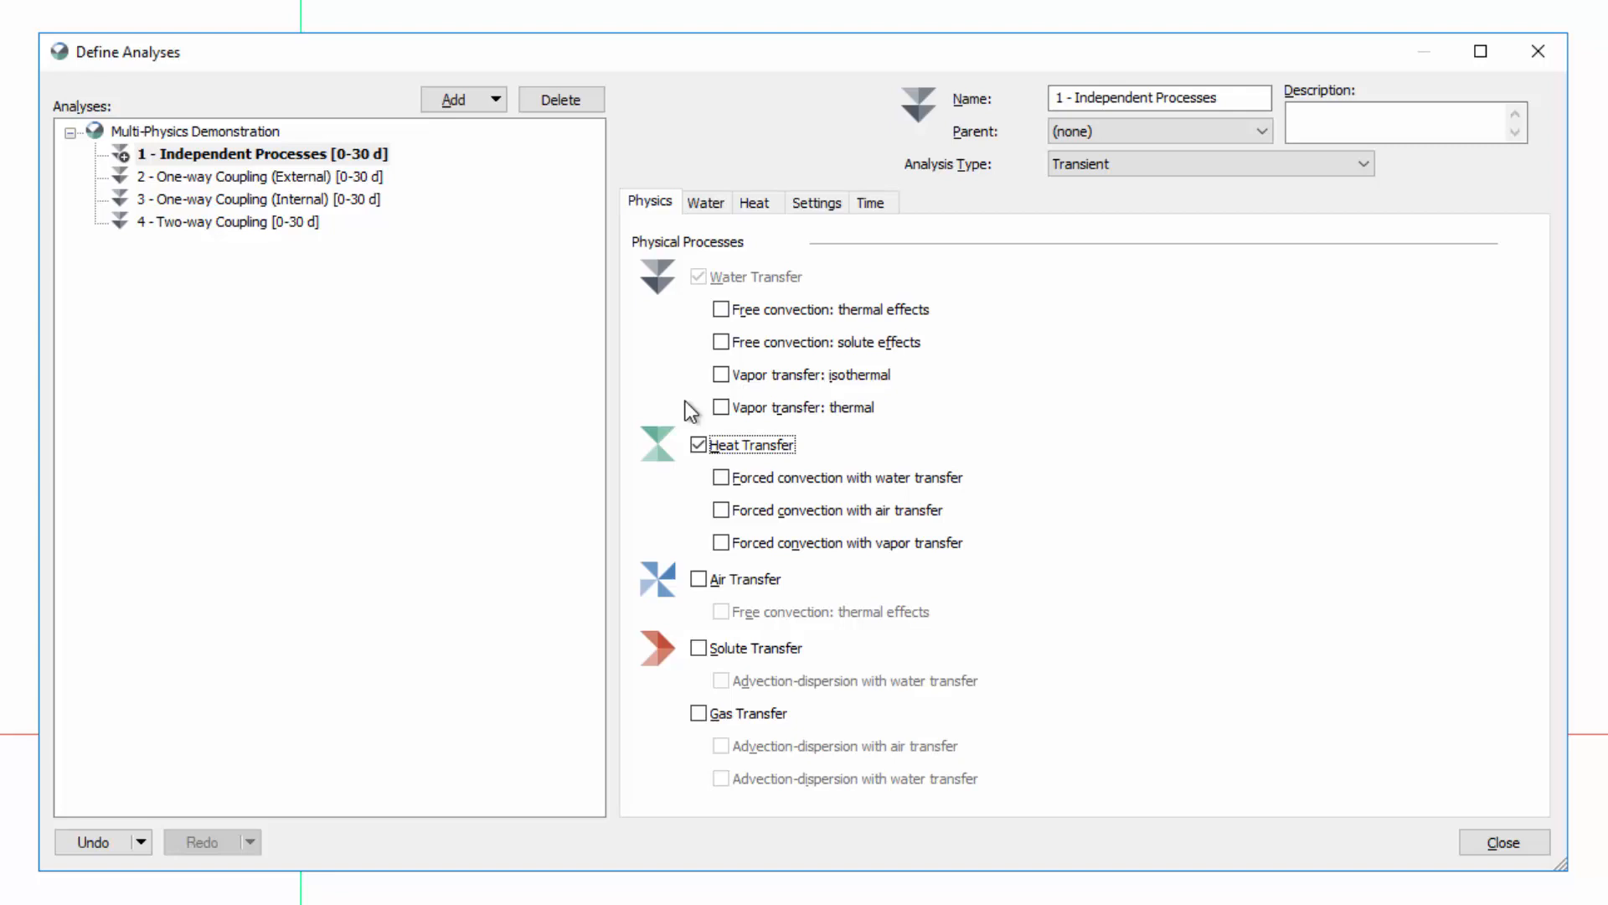
pyautogui.moveTo(719, 310)
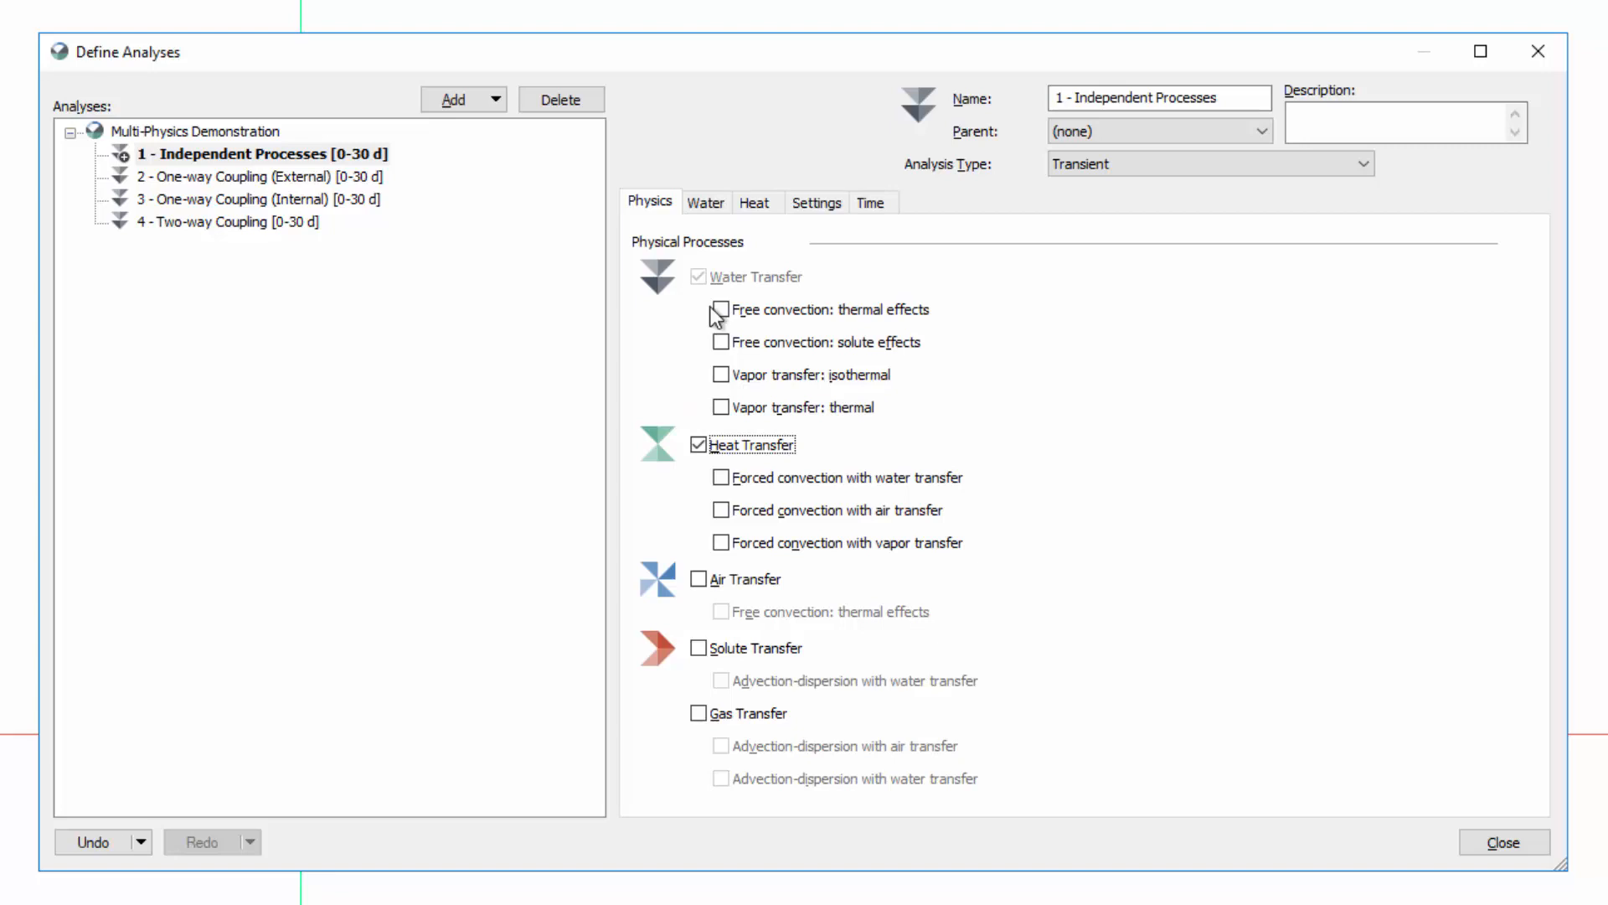
pyautogui.click(758, 203)
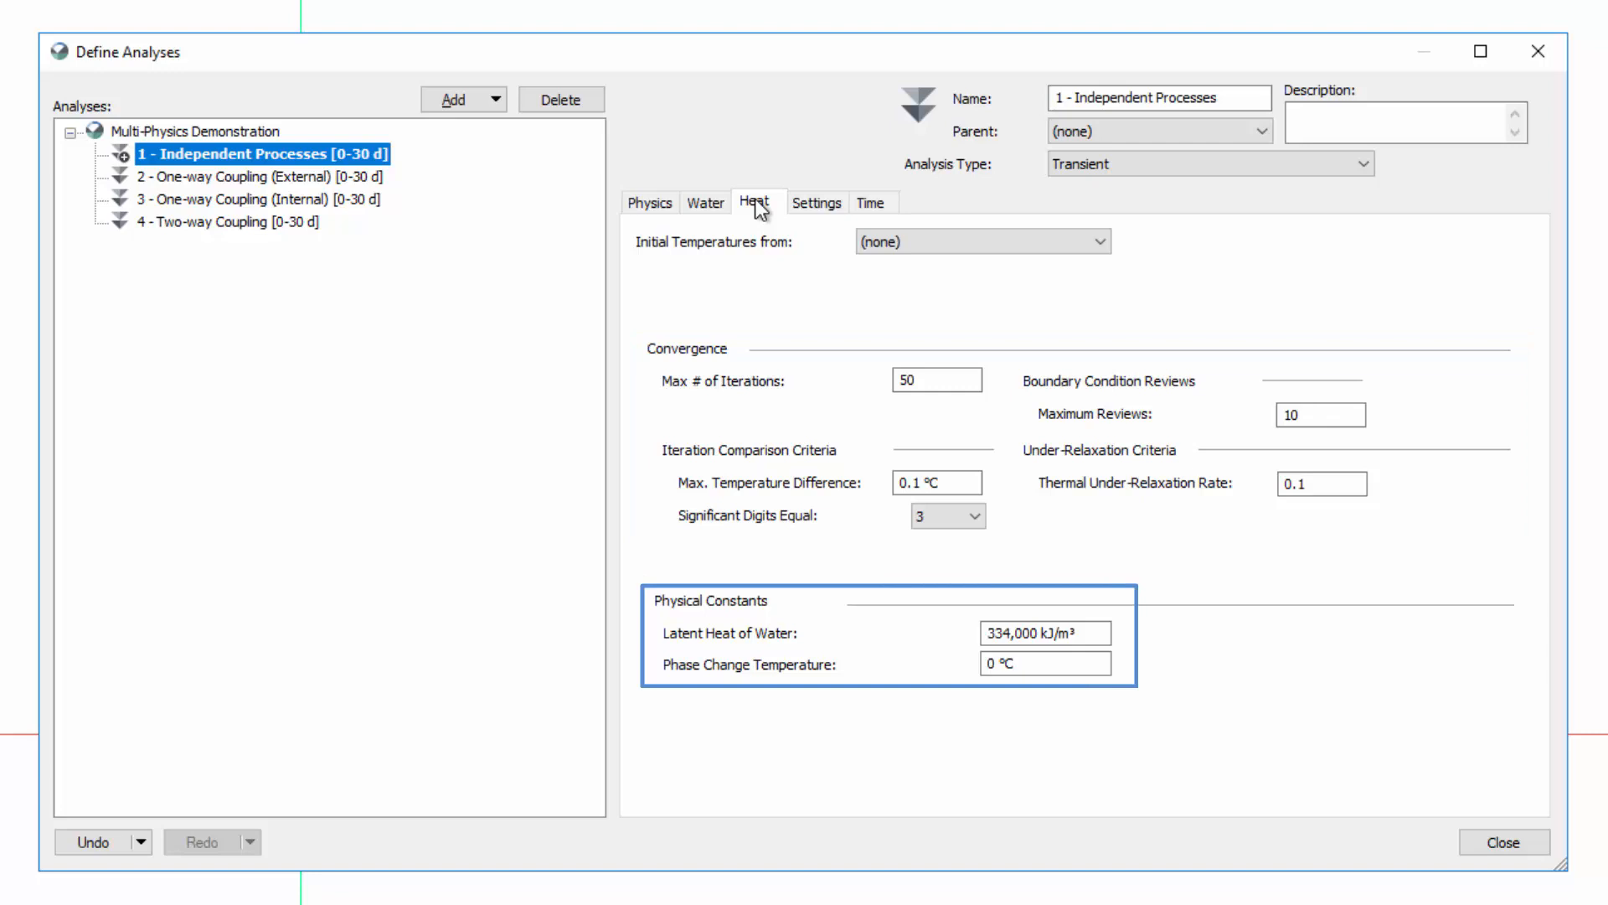
pyautogui.moveTo(758, 218)
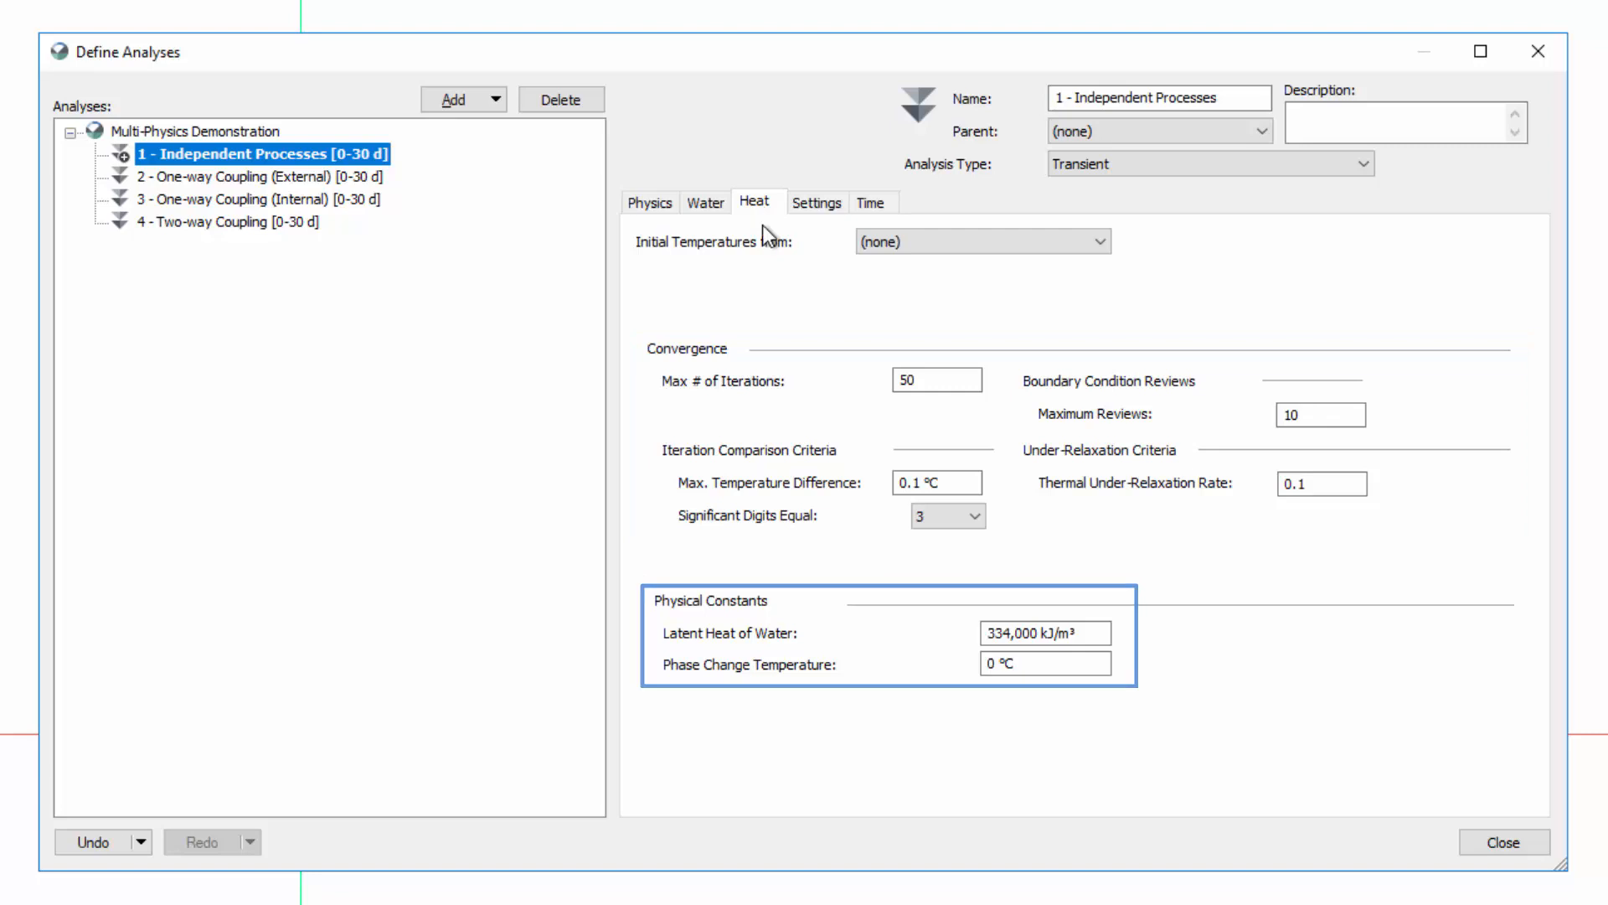
pyautogui.click(1501, 843)
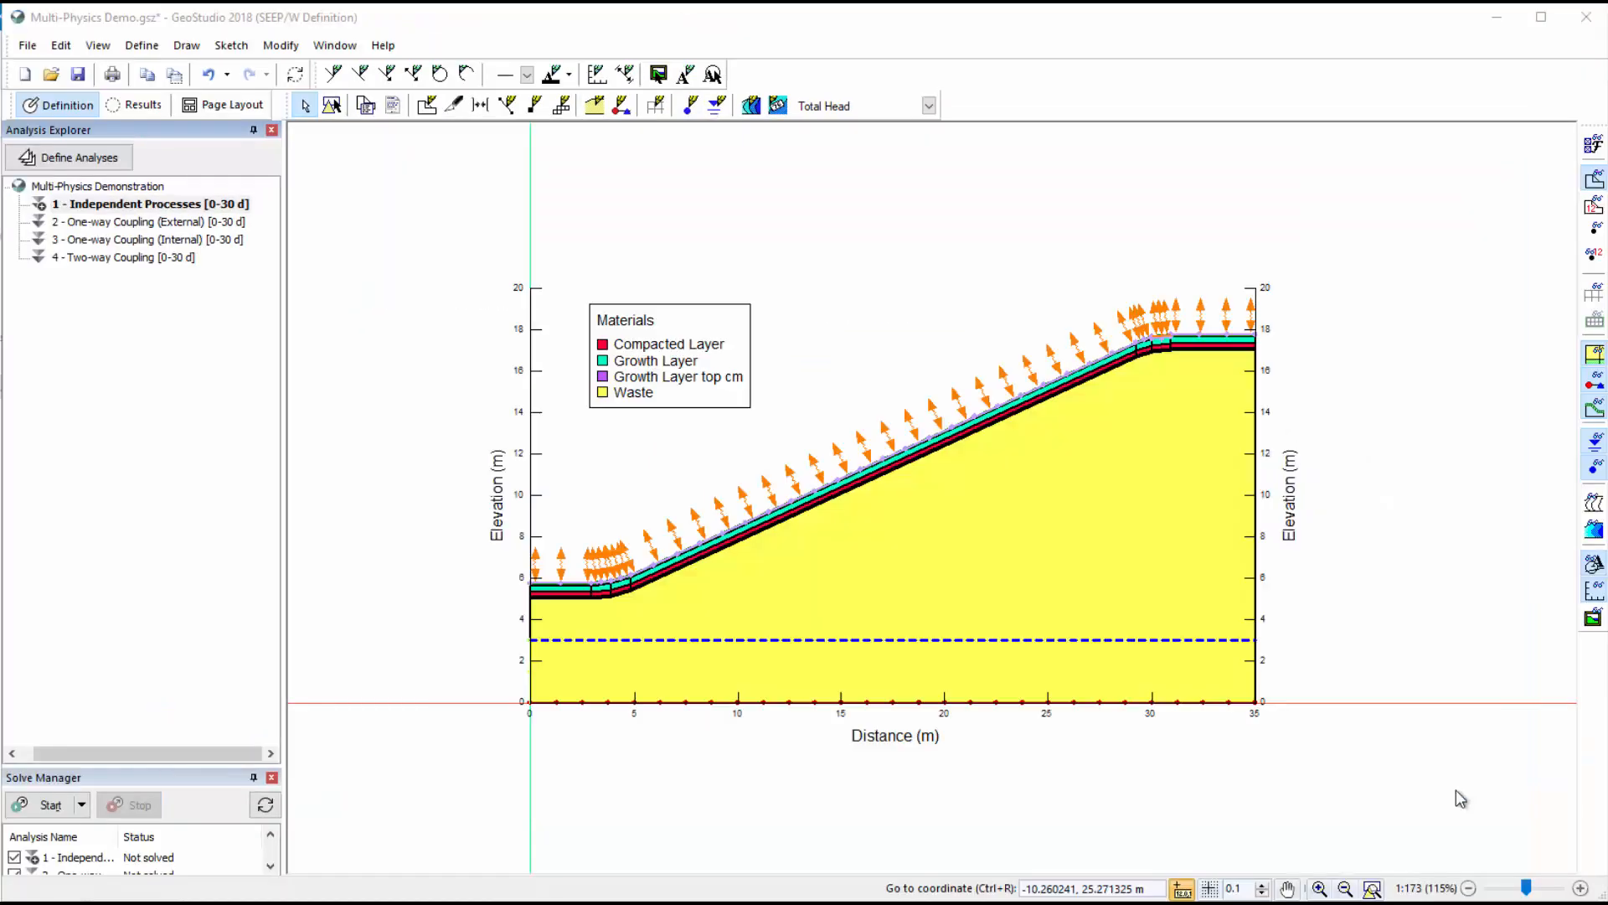
pyautogui.click(141, 46)
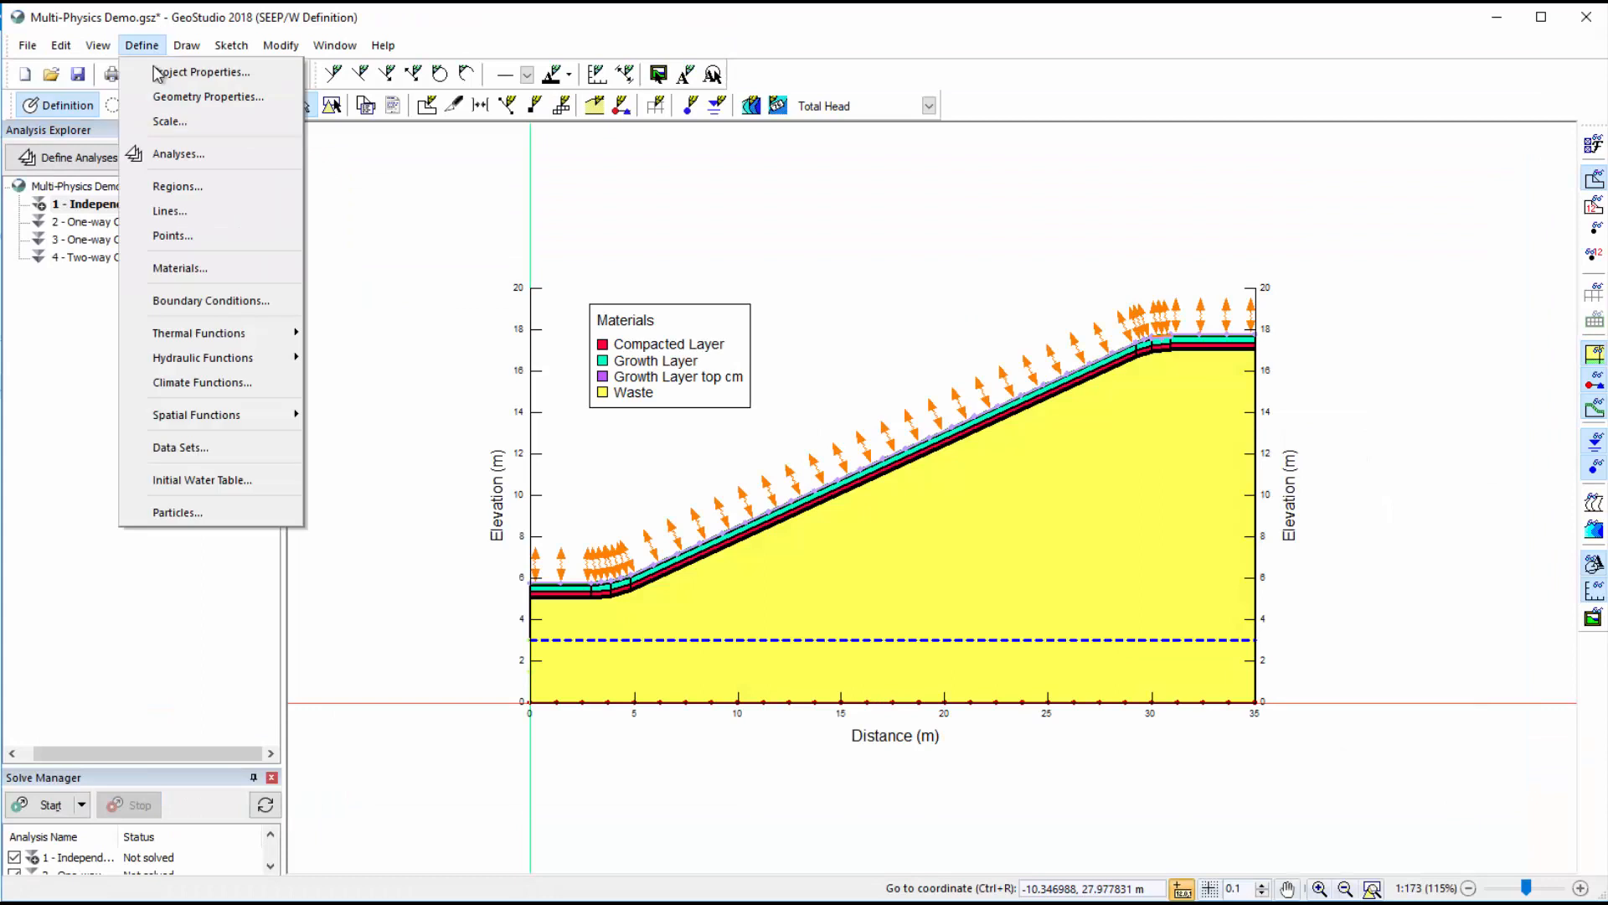
pyautogui.click(181, 268)
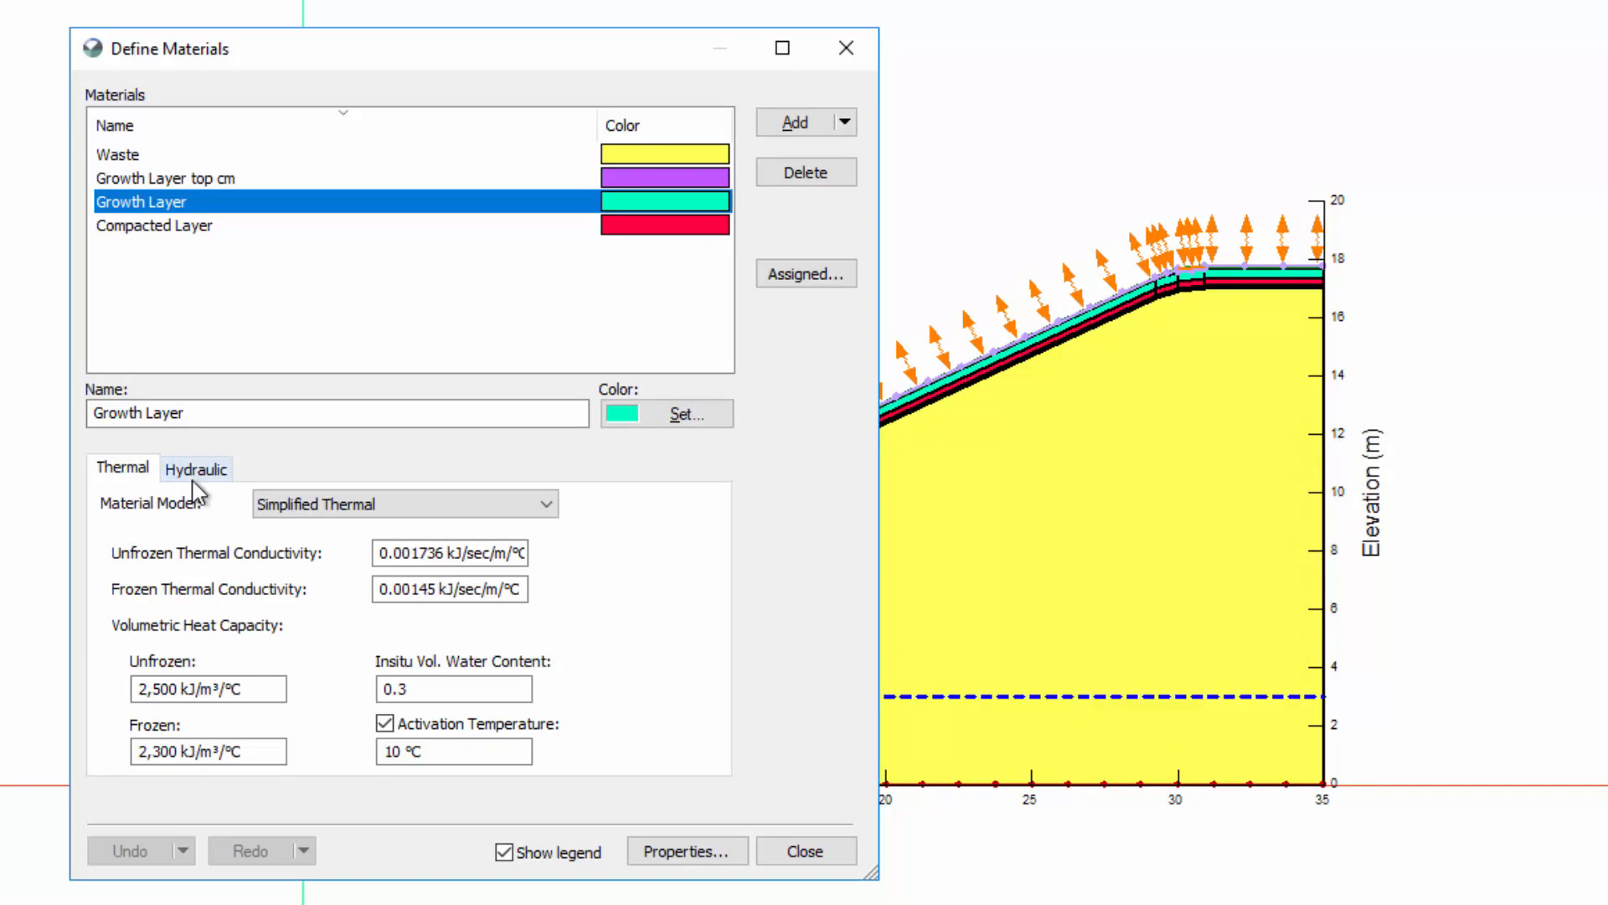
pyautogui.click(195, 467)
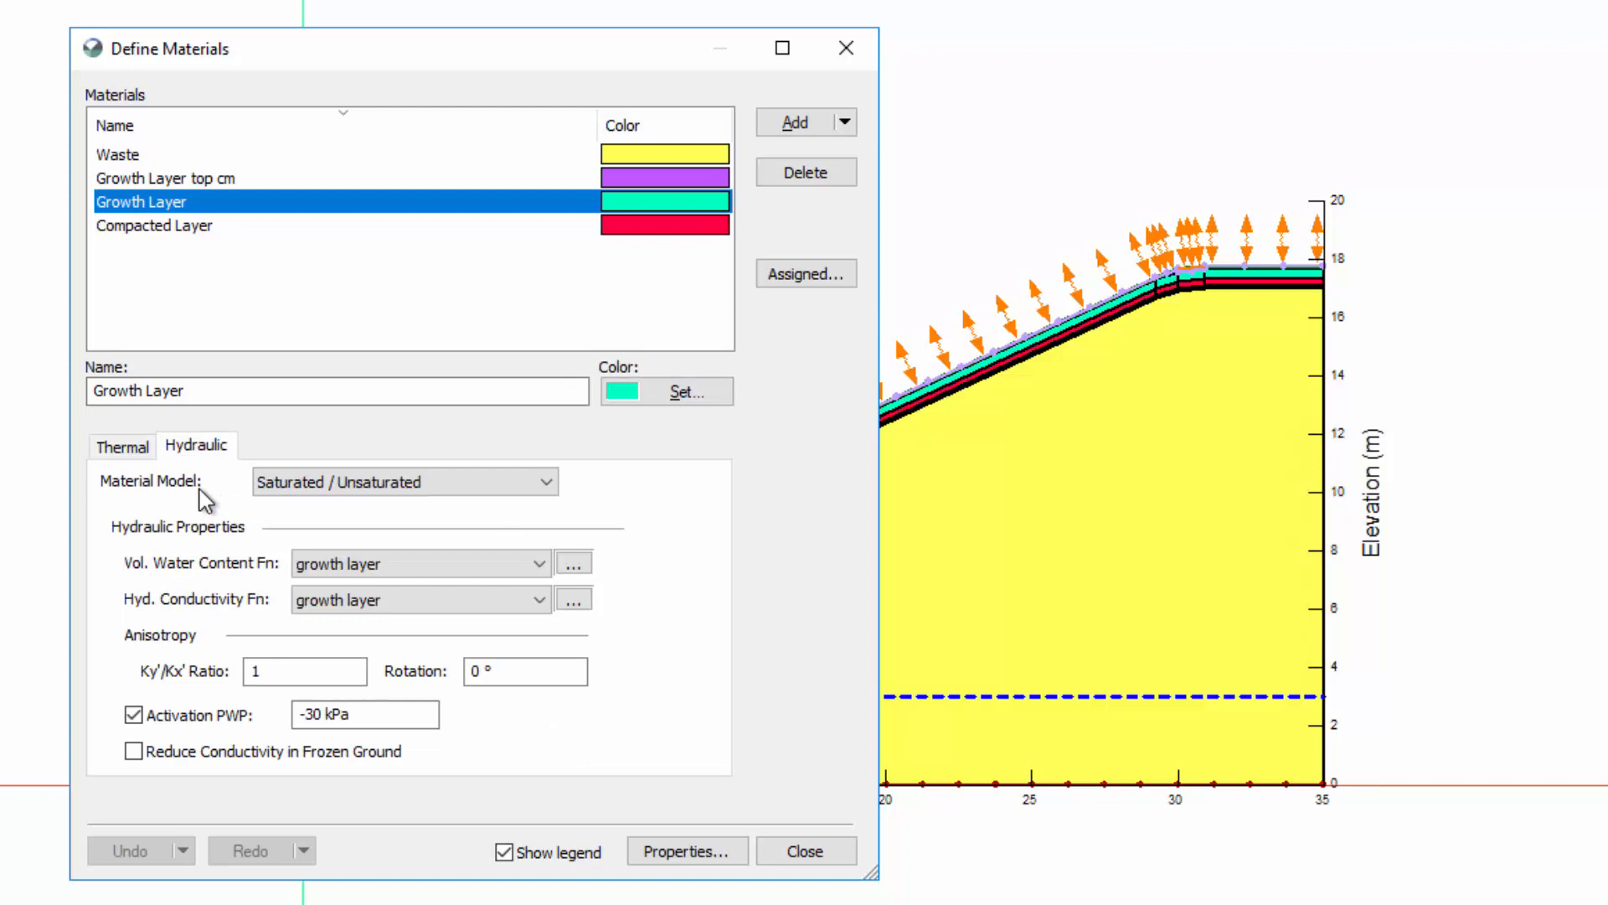
pyautogui.click(806, 851)
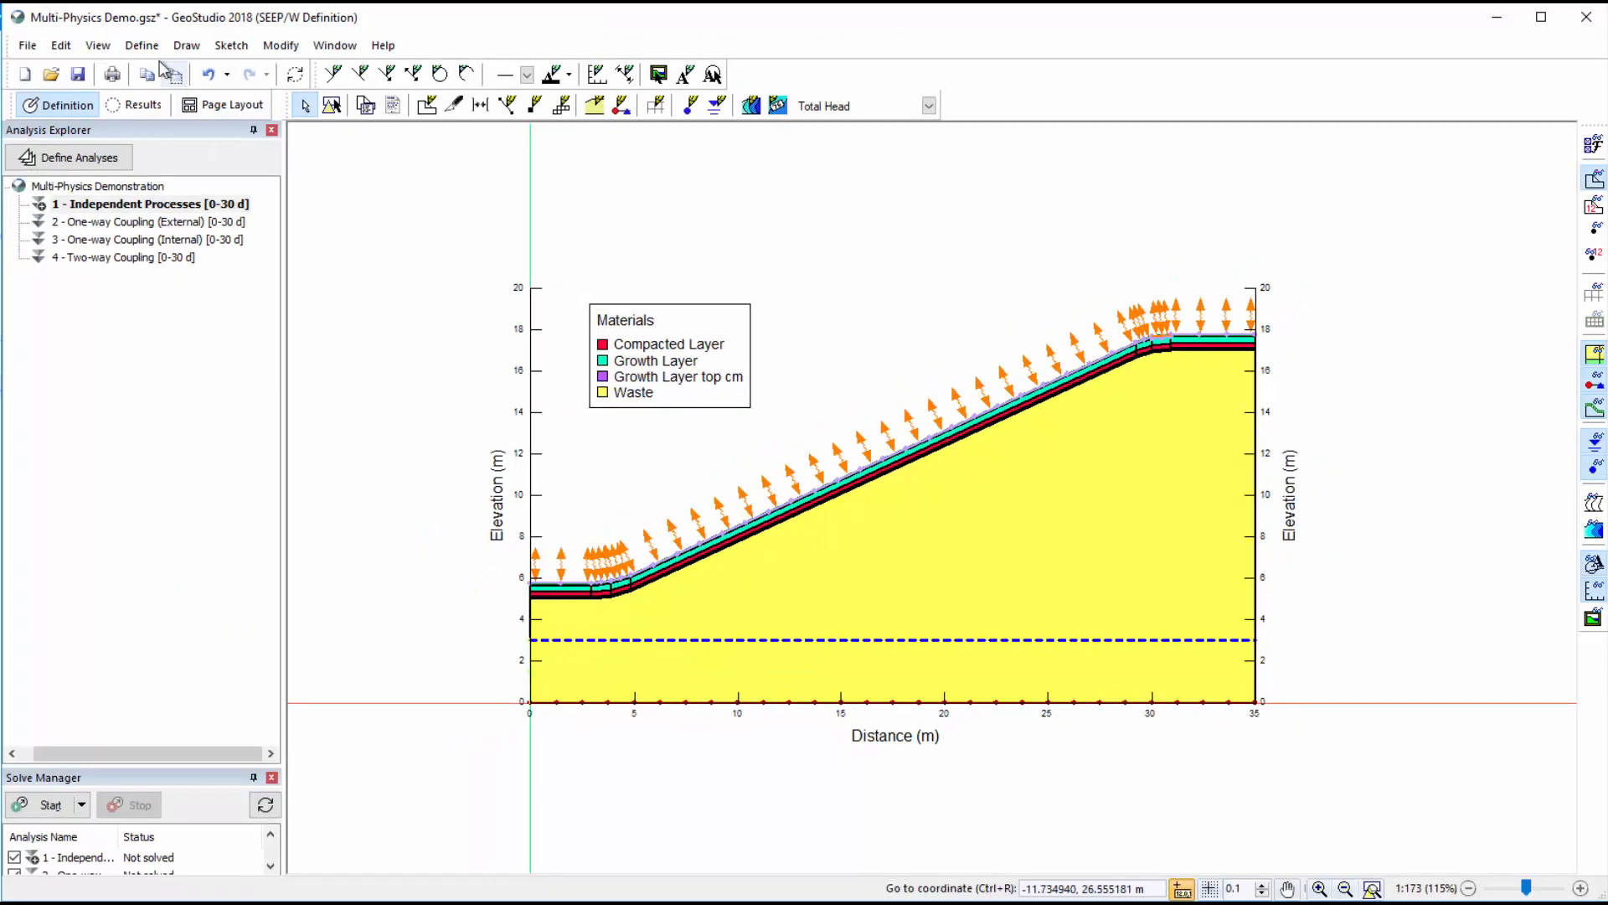
pyautogui.click(140, 44)
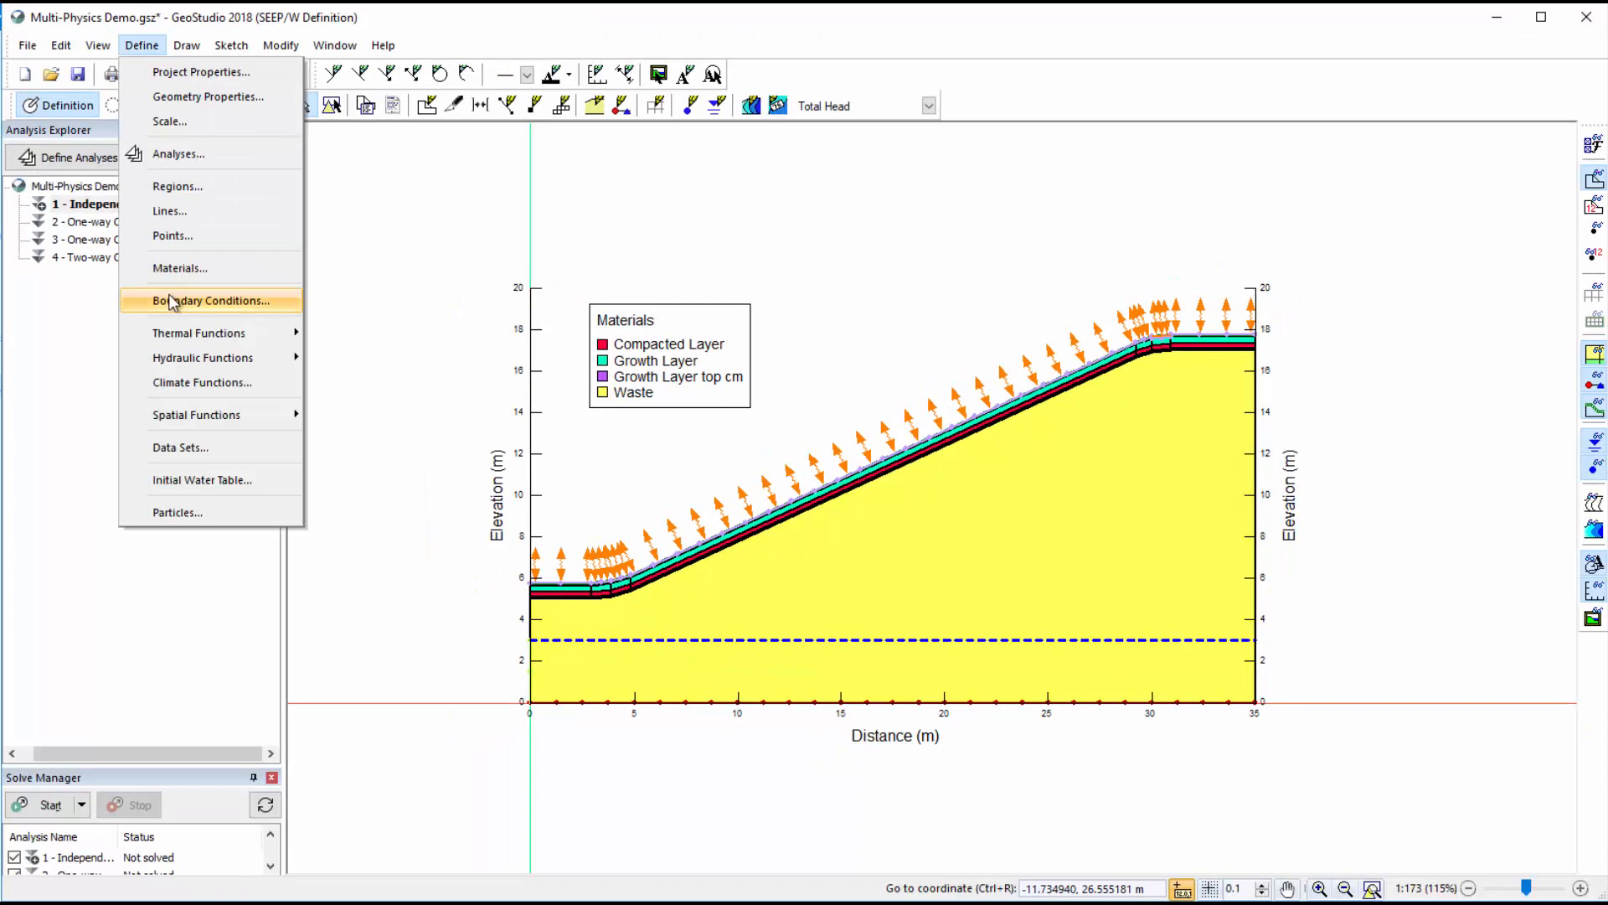
pyautogui.click(211, 300)
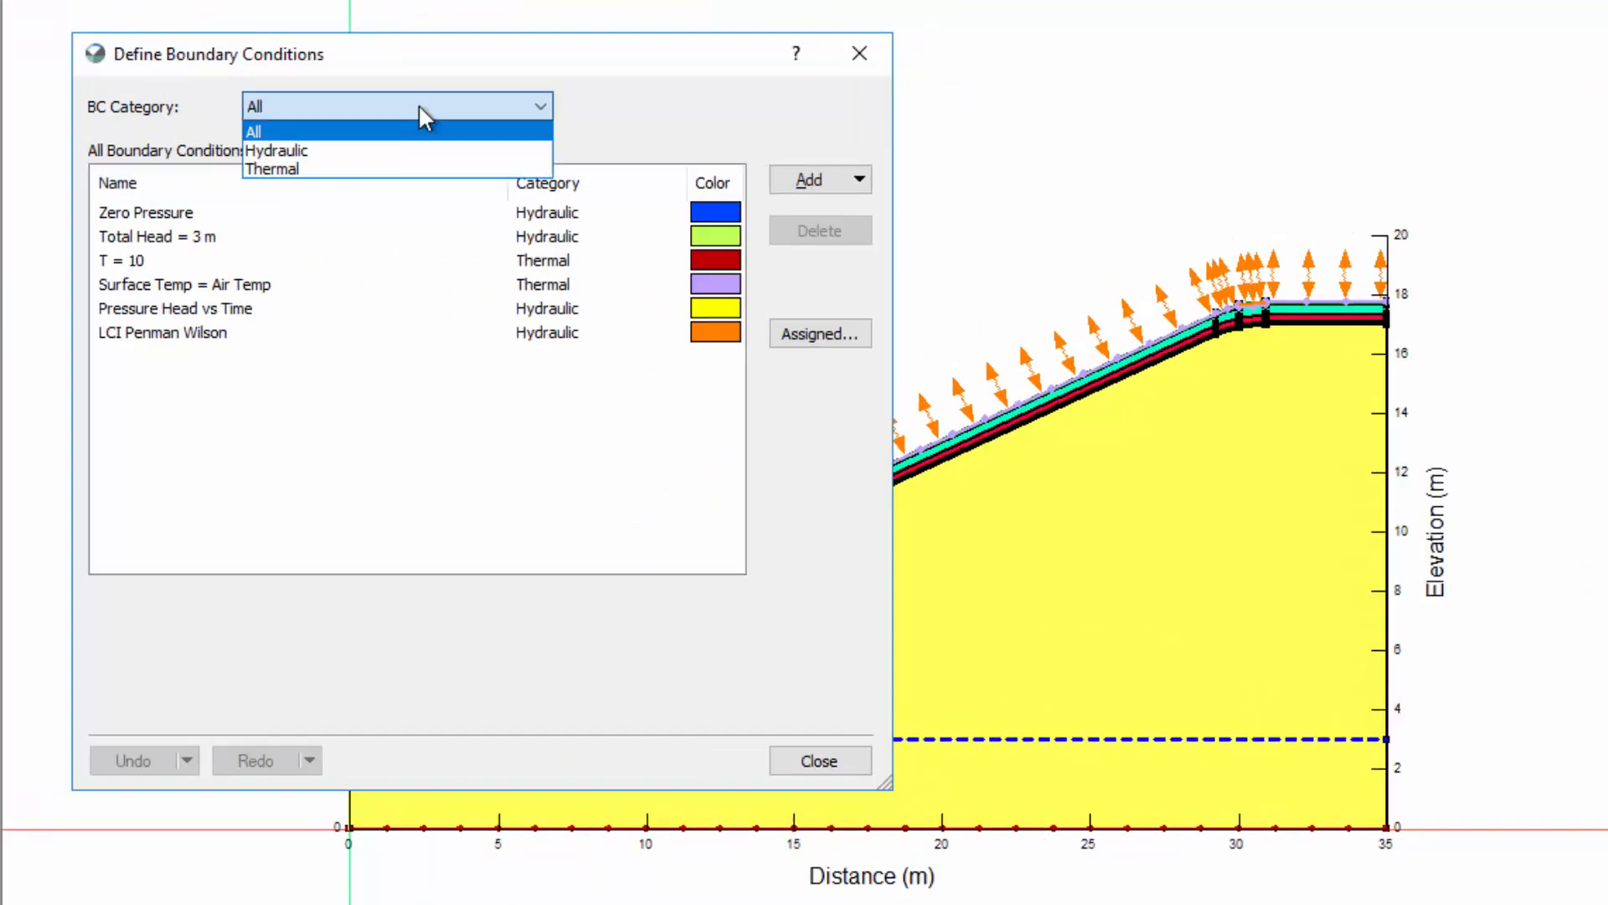
pyautogui.moveTo(423, 174)
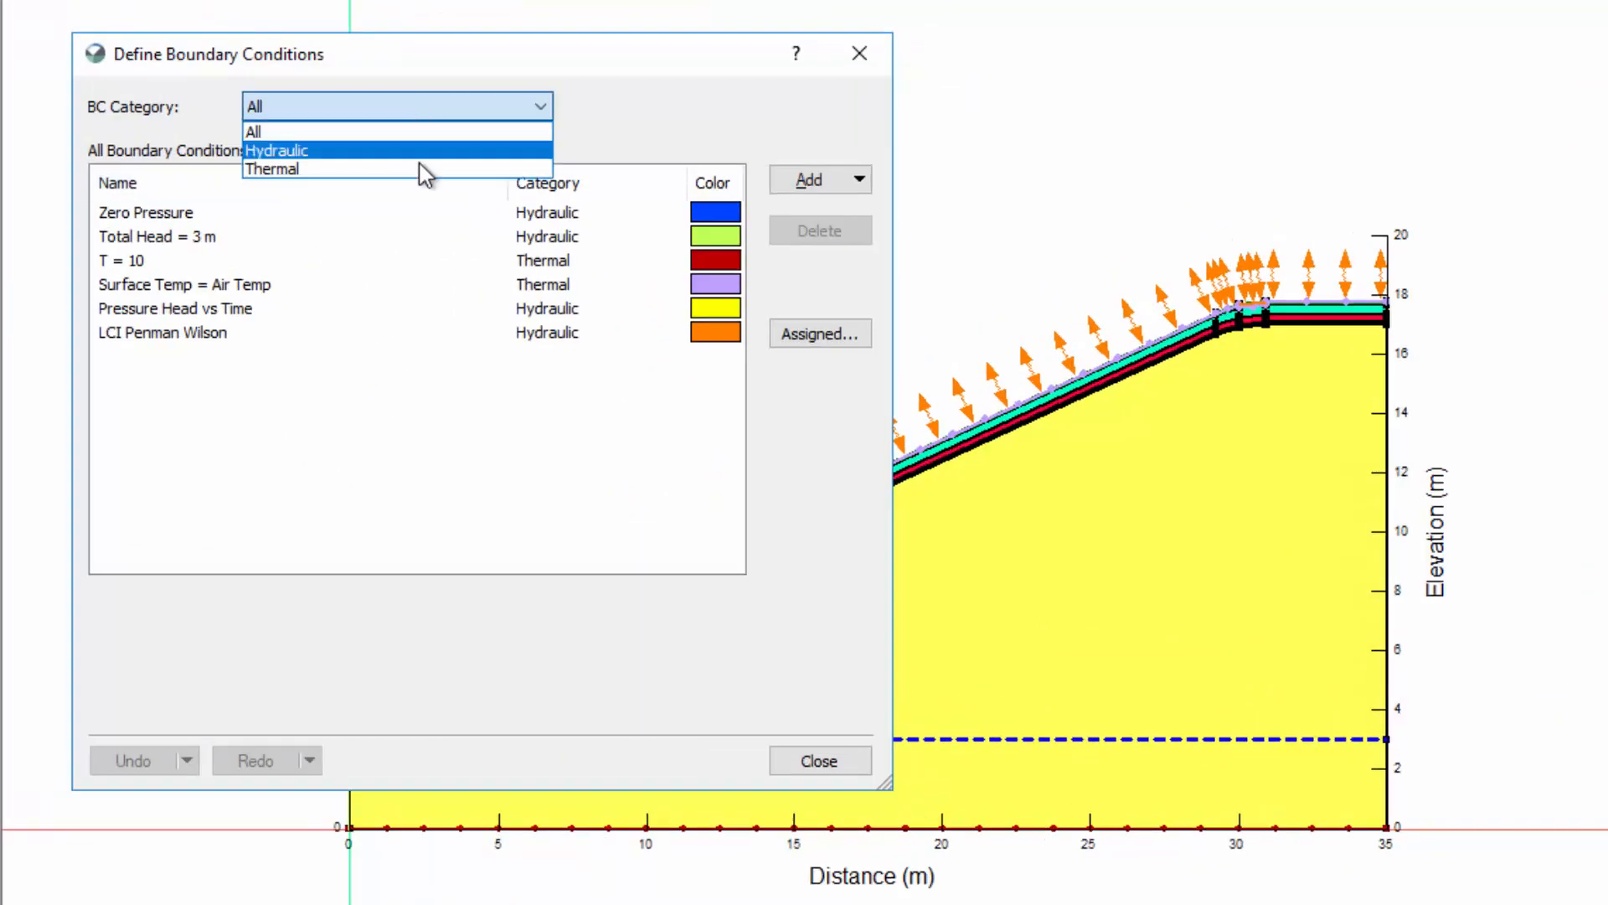
pyautogui.click(272, 167)
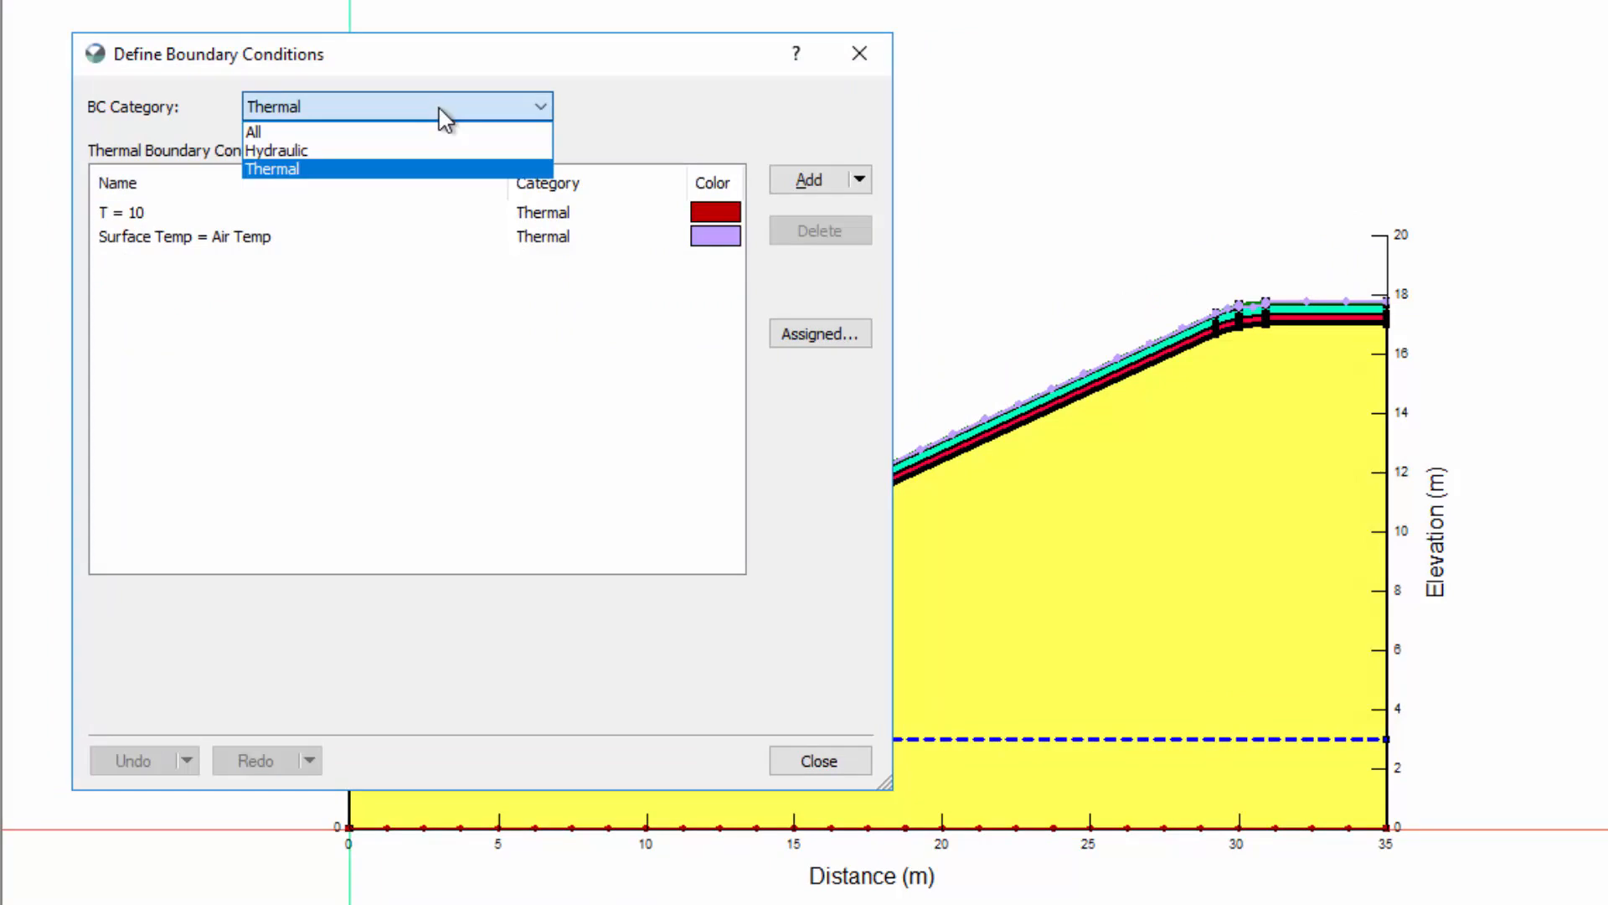
pyautogui.click(276, 149)
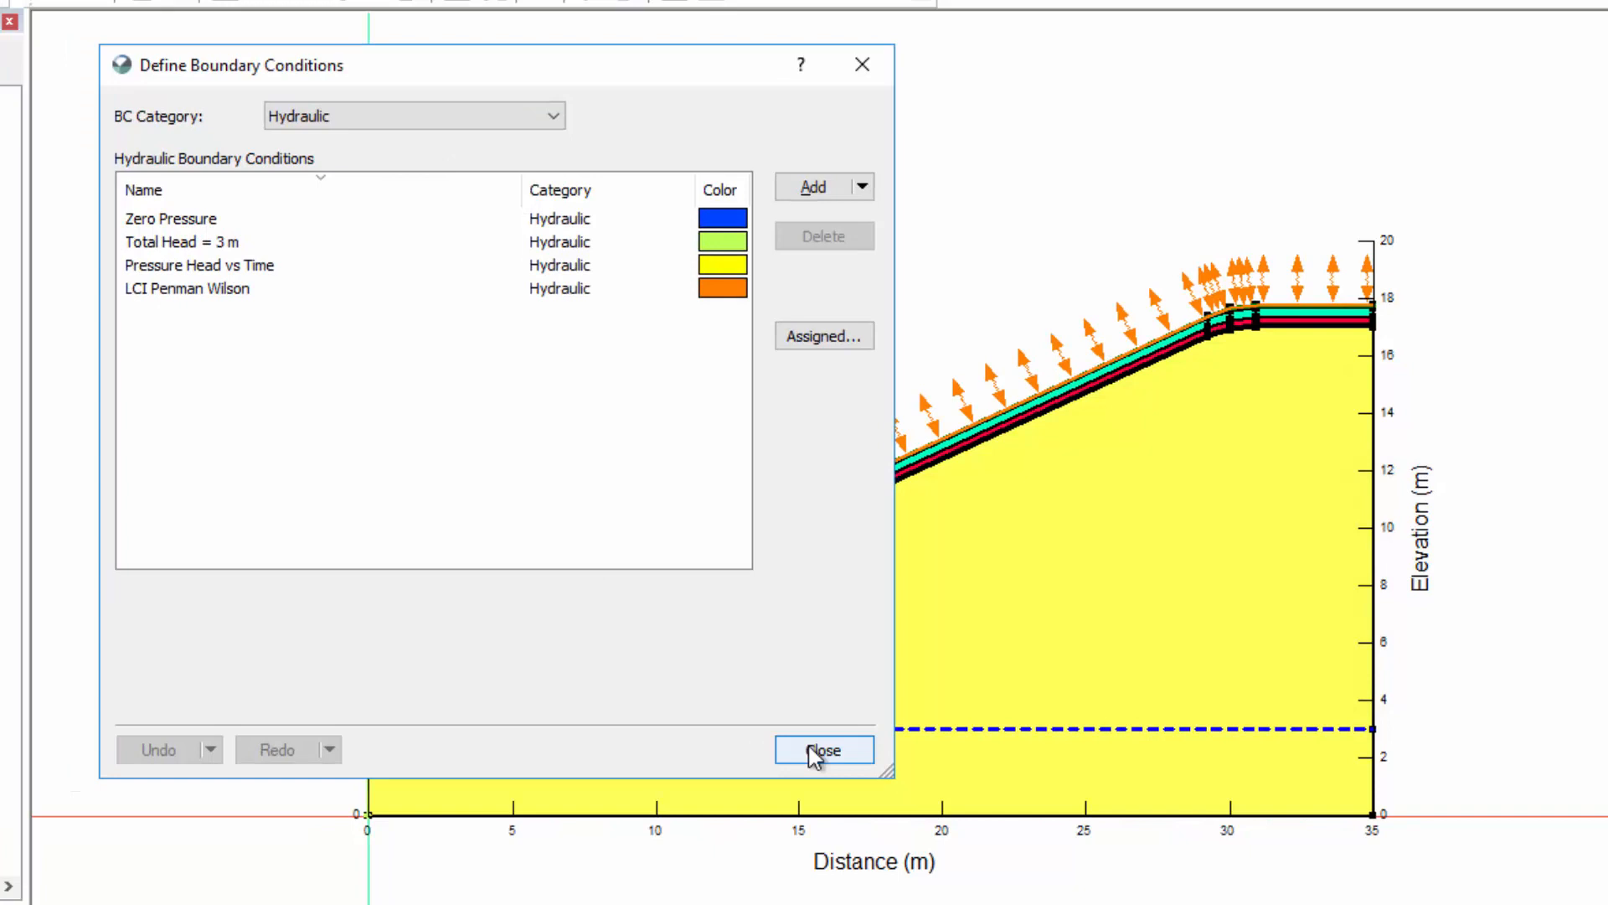
pyautogui.click(822, 750)
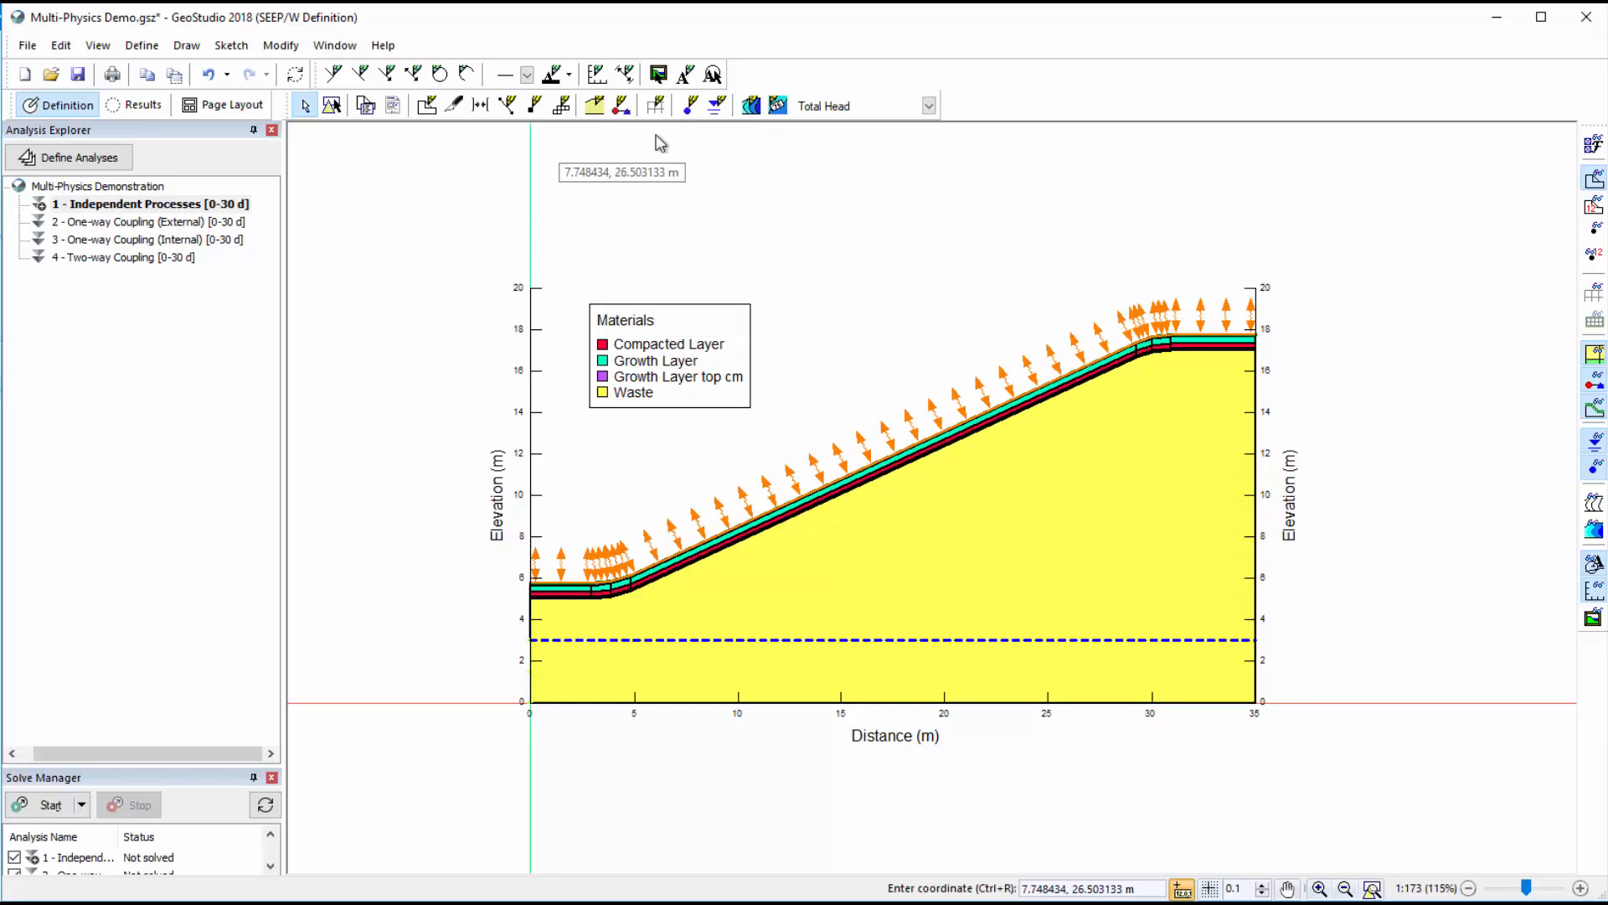
pyautogui.click(620, 103)
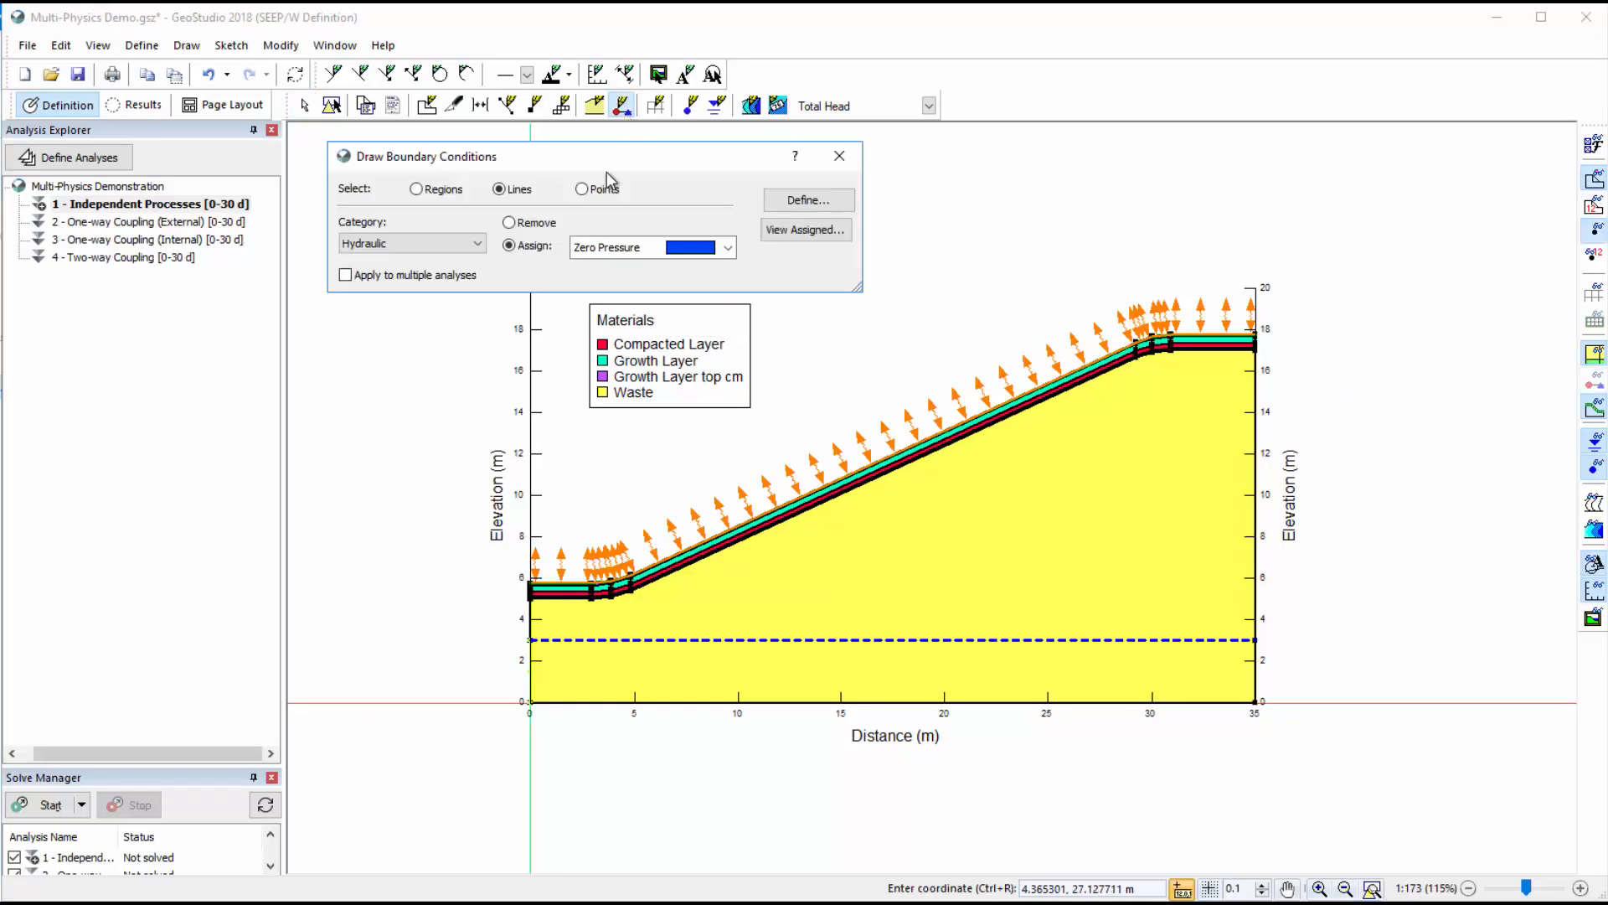
pyautogui.click(474, 243)
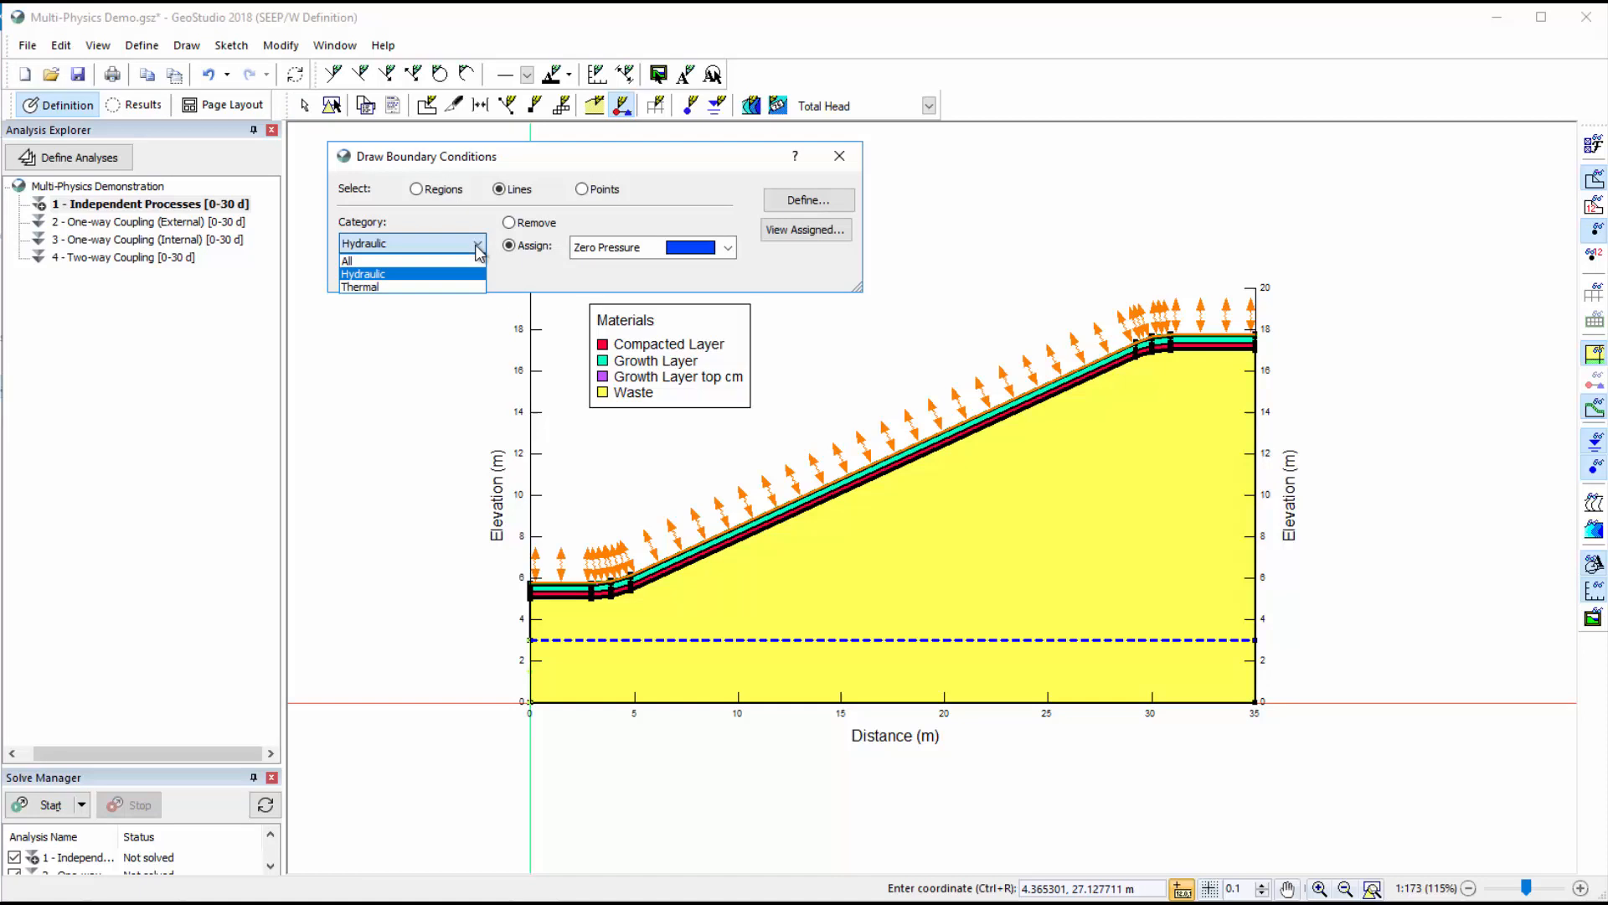
pyautogui.moveTo(400, 287)
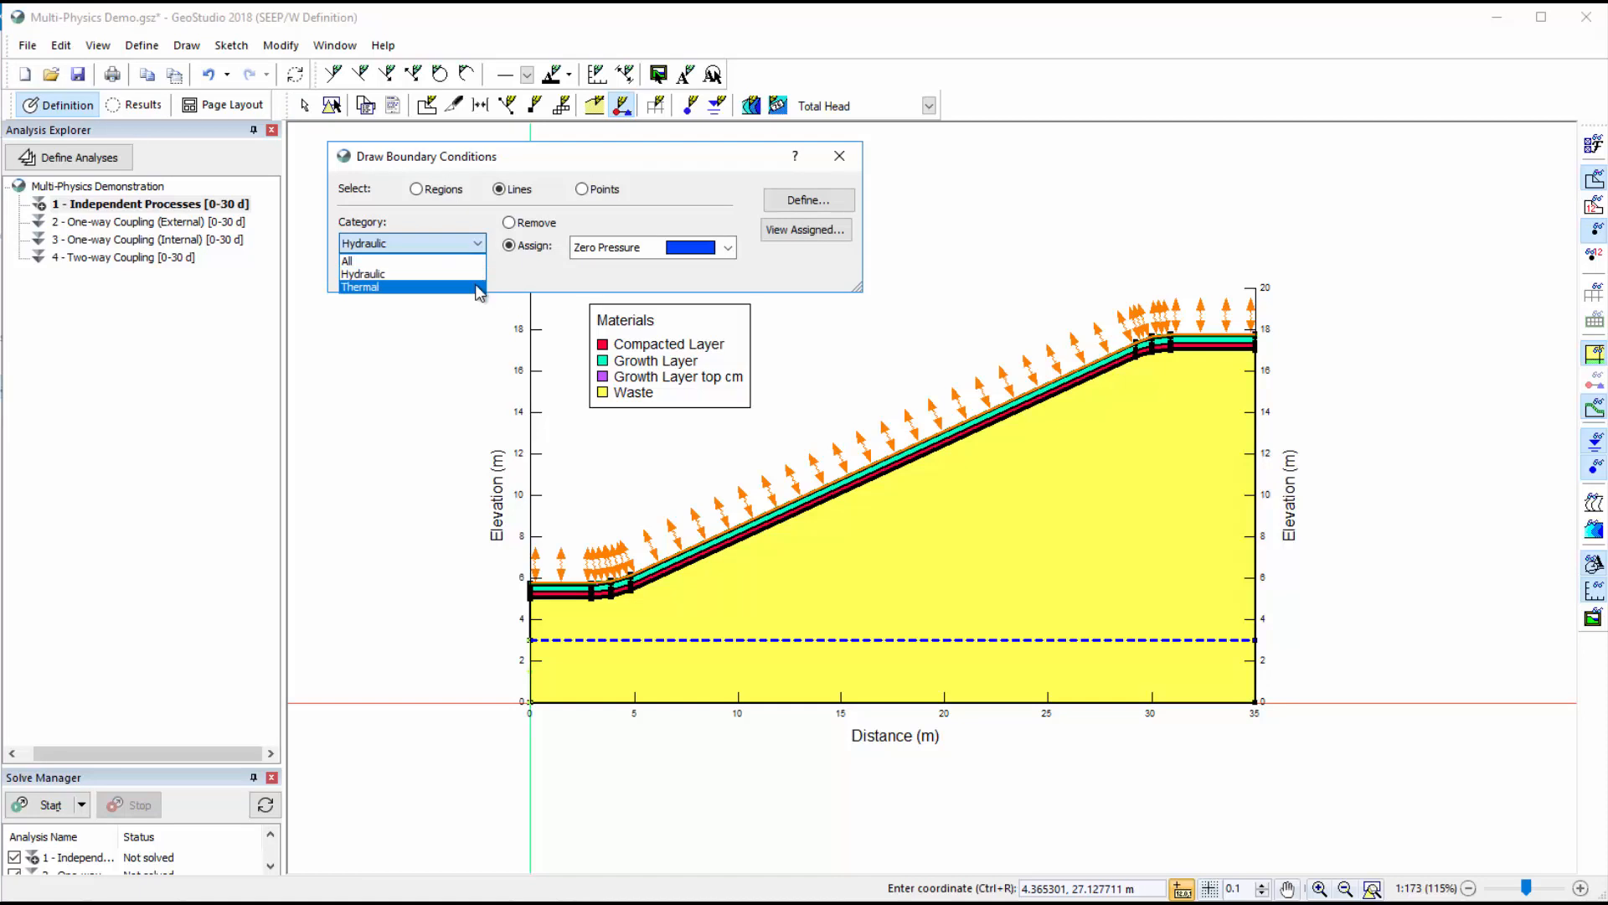
pyautogui.click(360, 287)
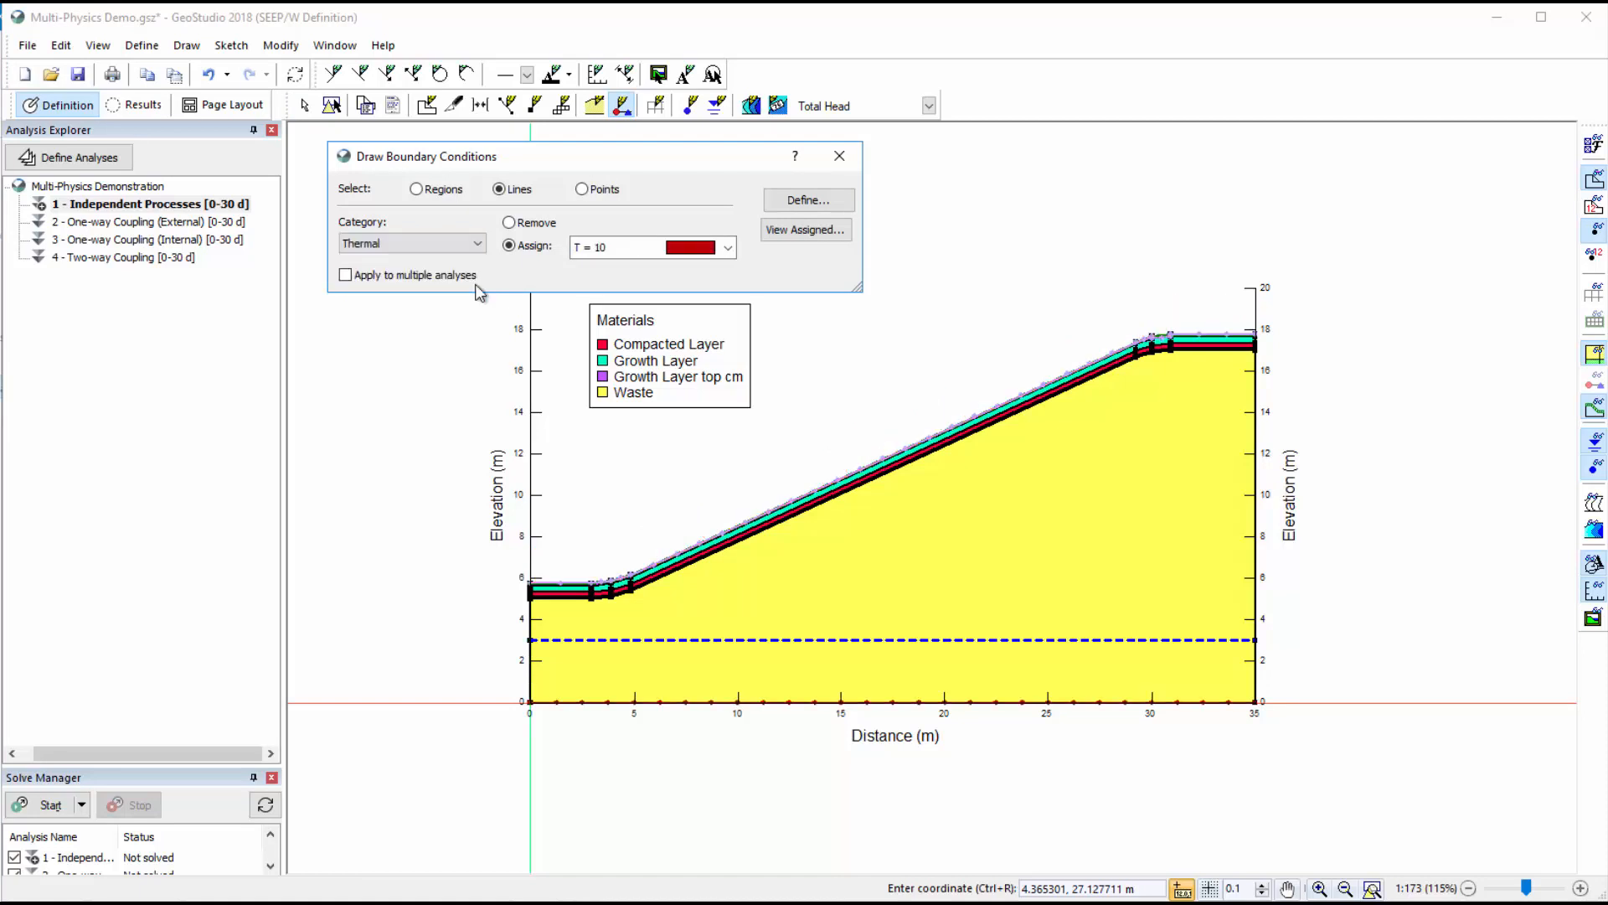
pyautogui.click(477, 243)
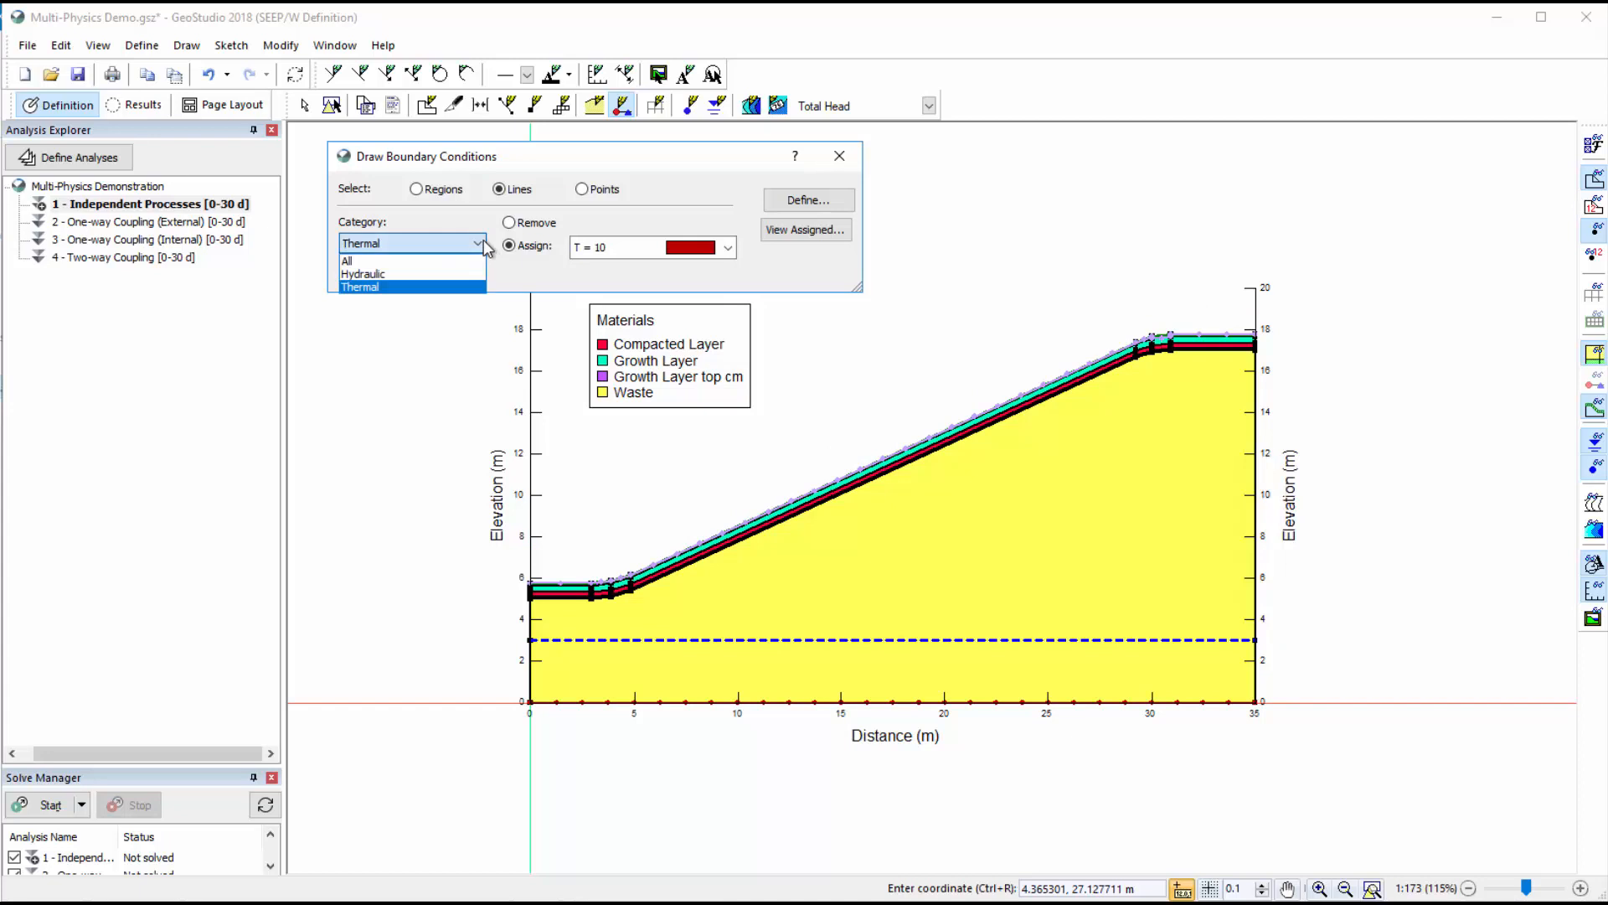
pyautogui.click(362, 273)
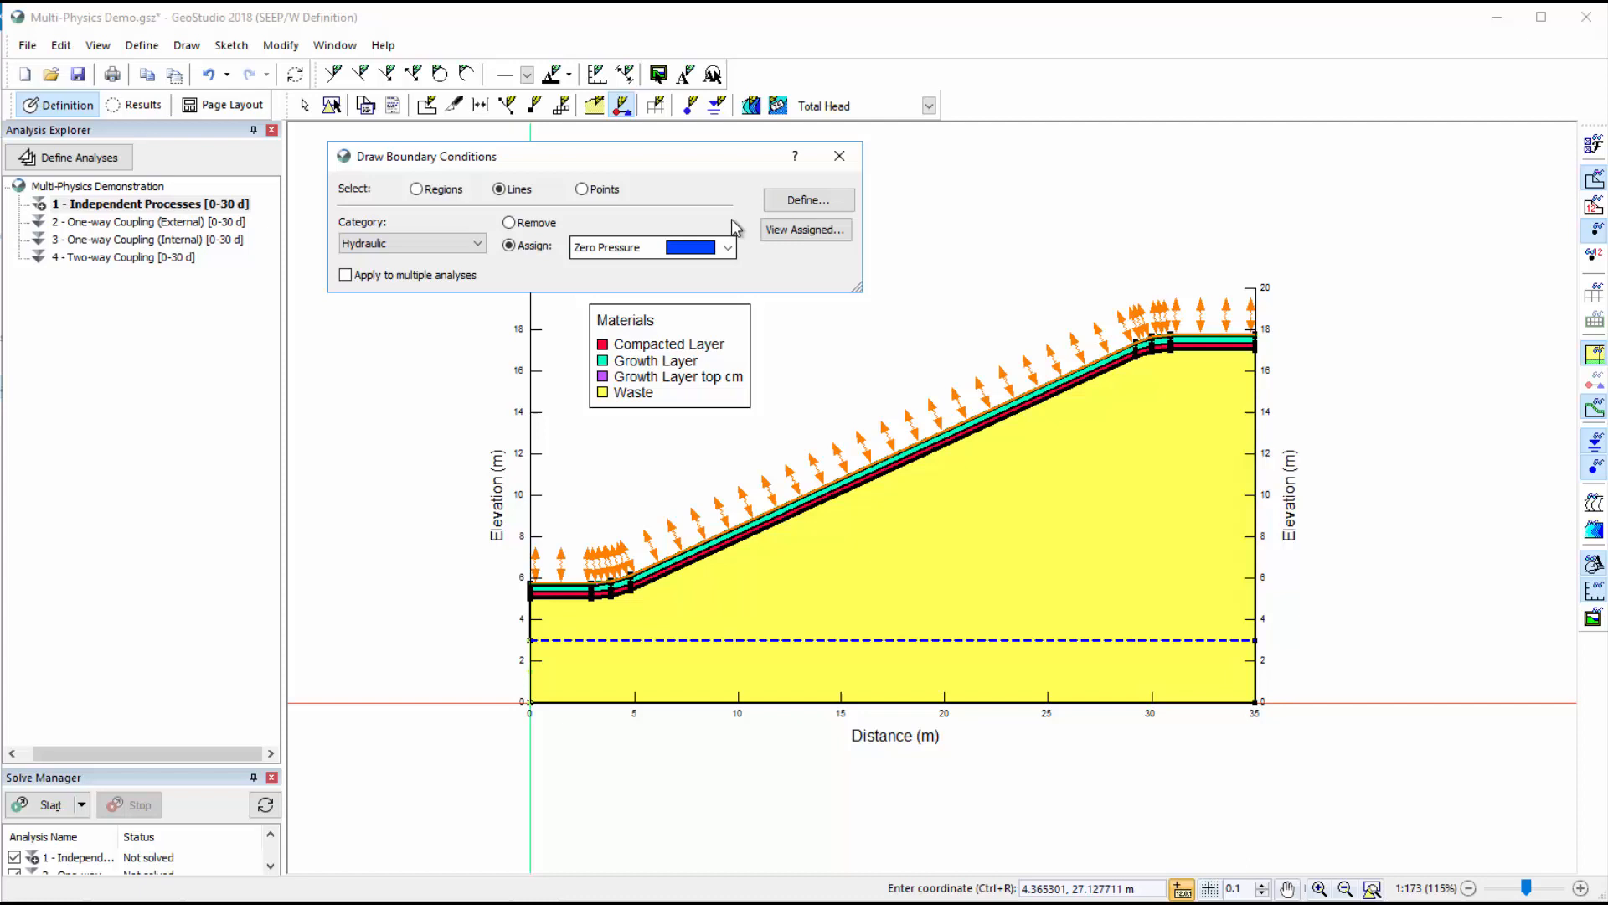
pyautogui.click(839, 156)
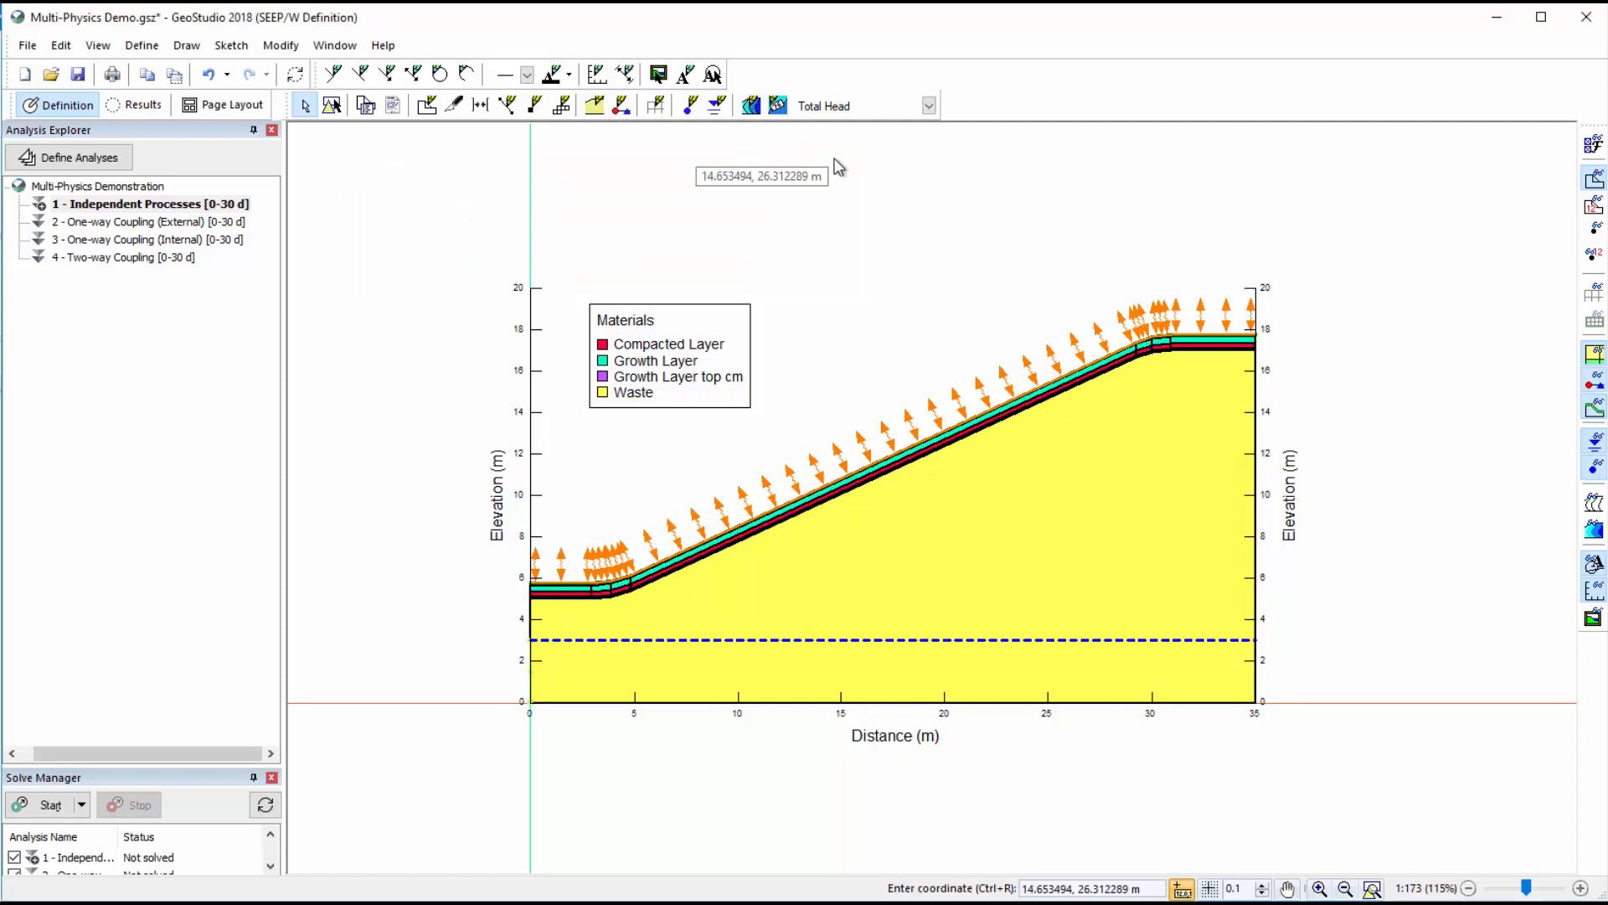
pyautogui.moveTo(77, 157)
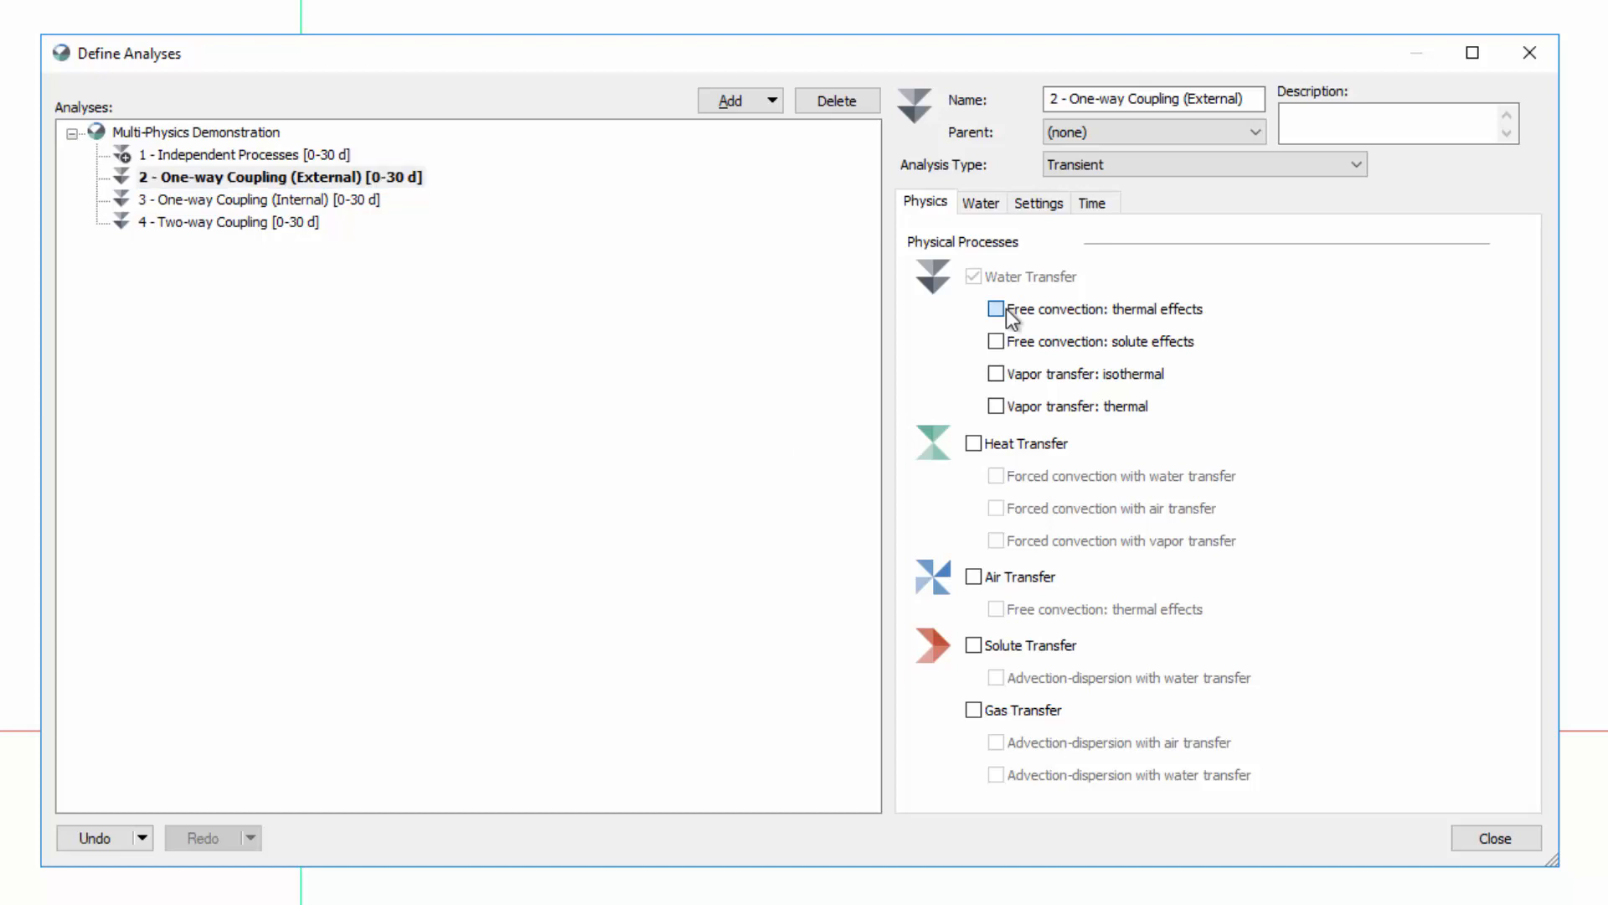
# Enable 'Free convection: thermal effects' under water transfer for One-way Coupling (External).
pyautogui.click(993, 308)
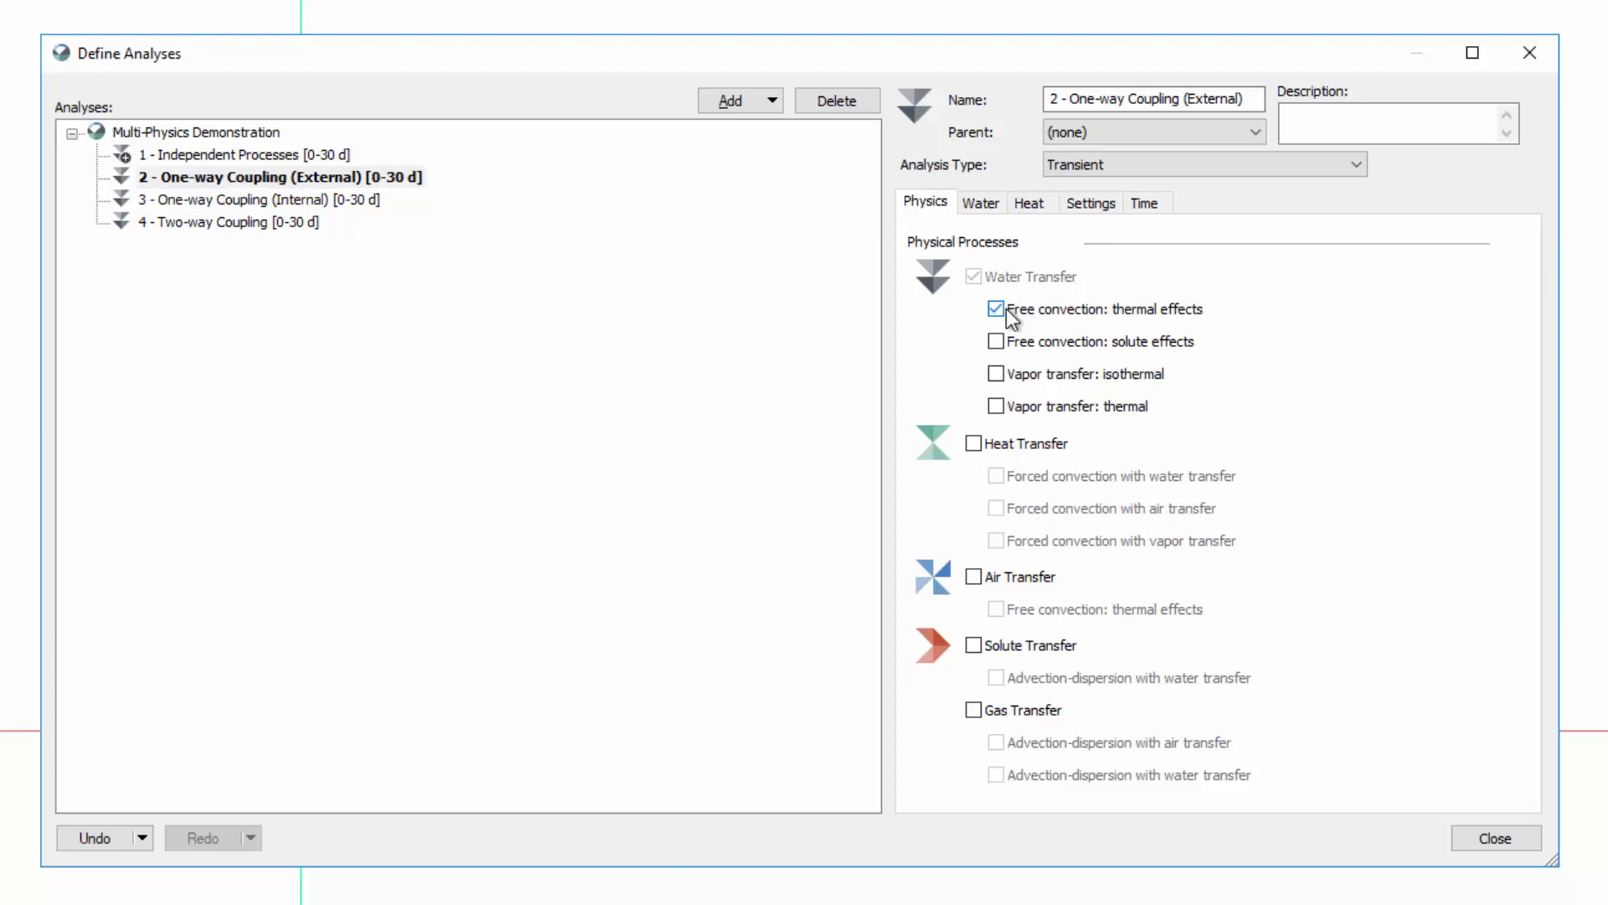
pyautogui.moveTo(1094, 446)
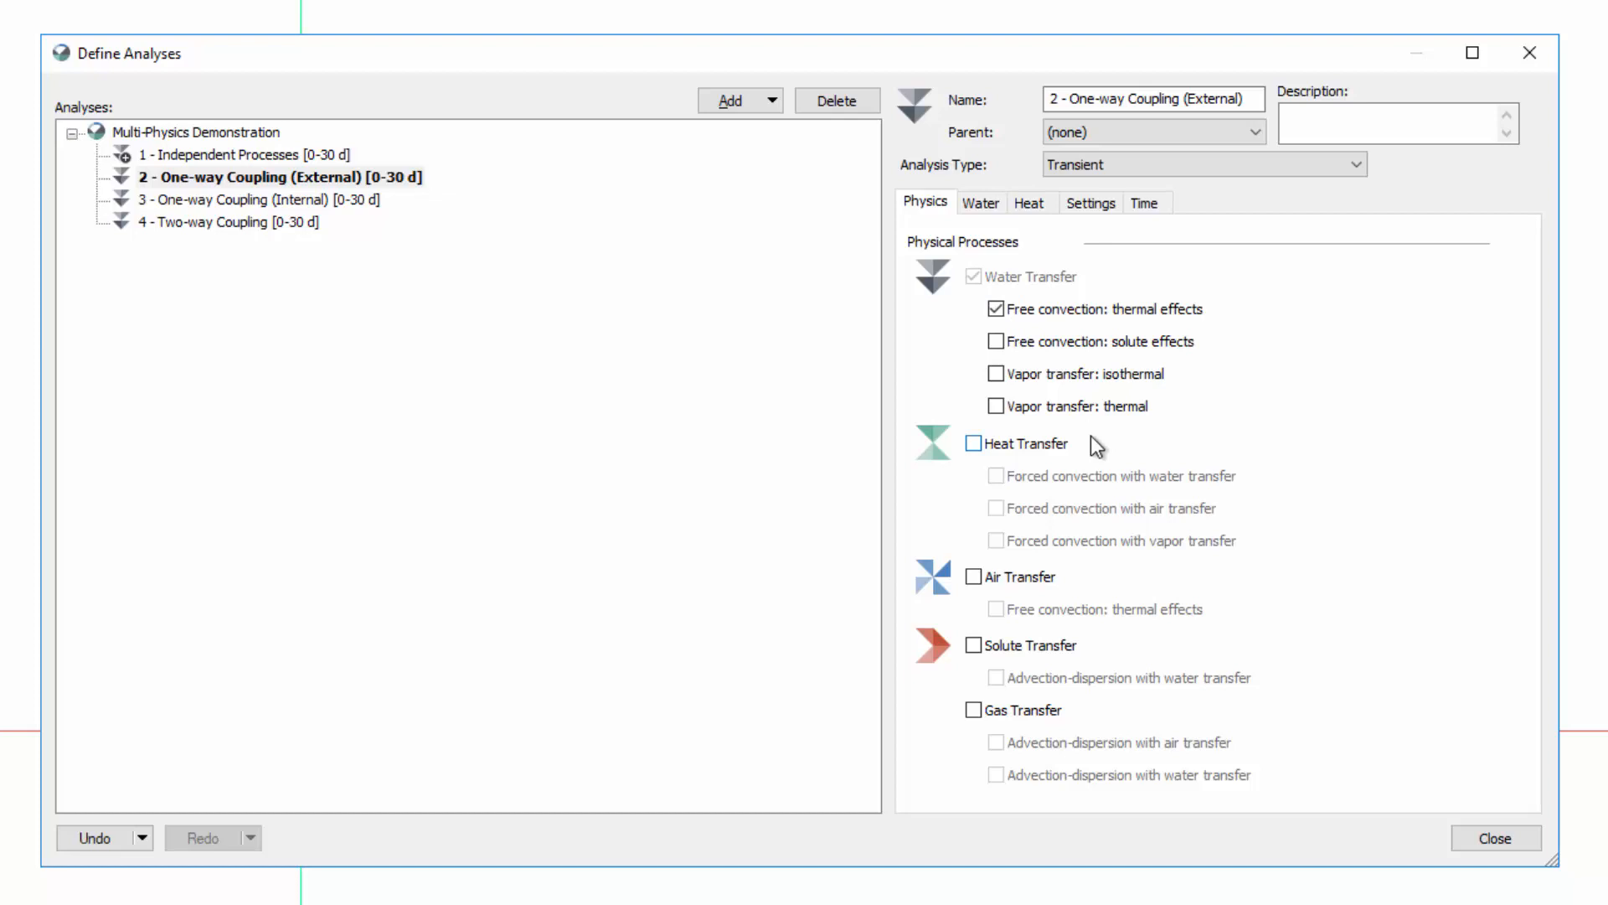
pyautogui.moveTo(1059, 294)
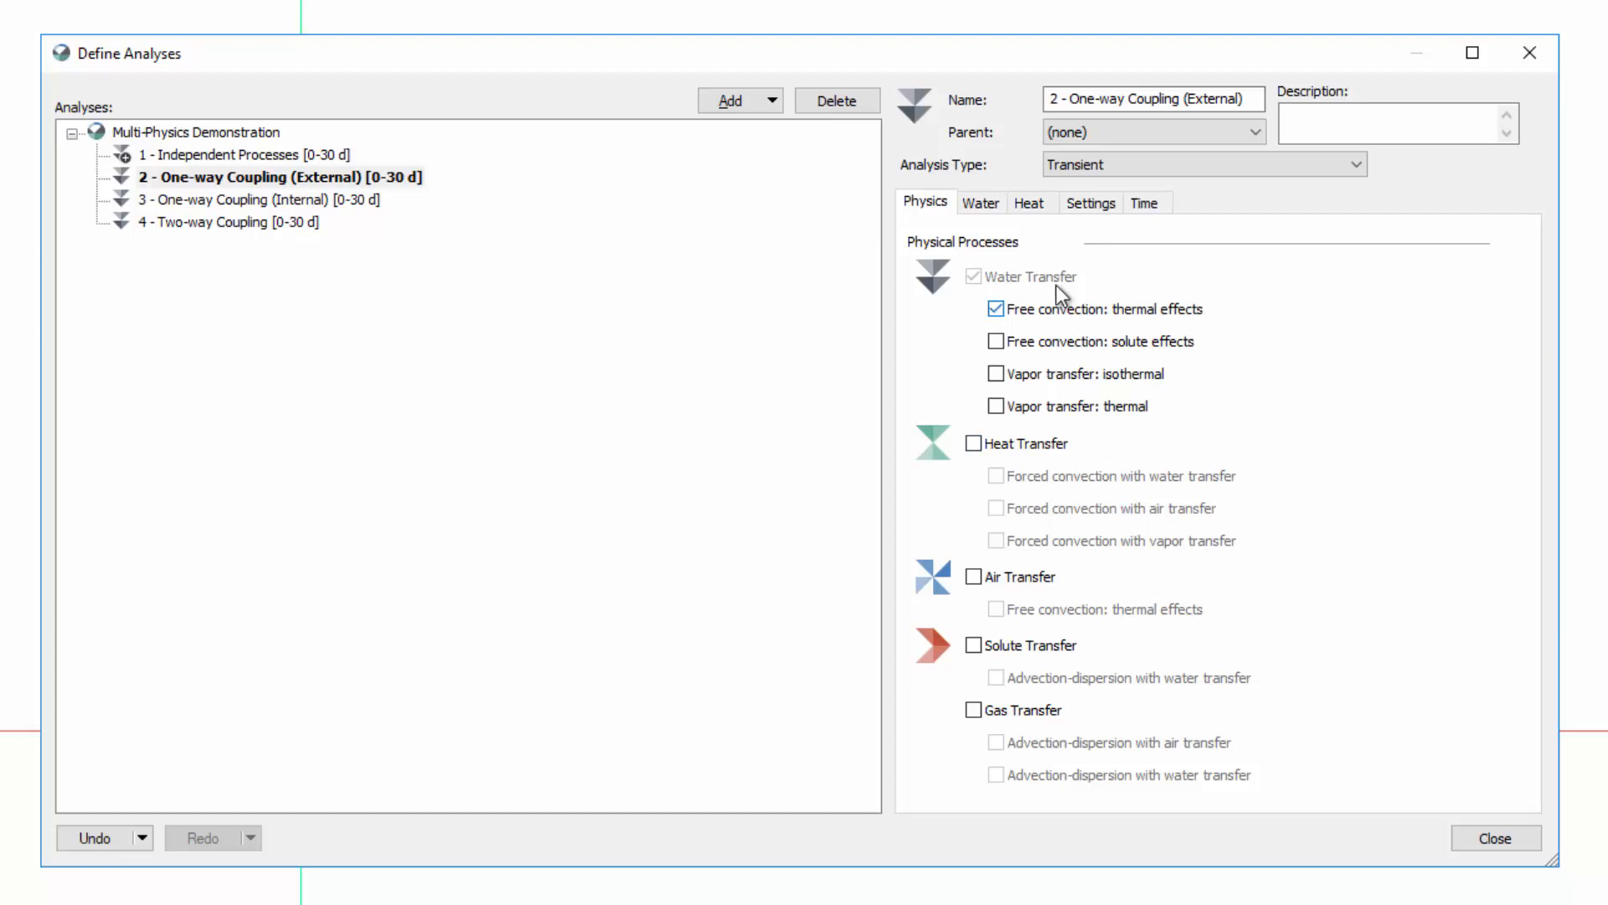
pyautogui.click(1028, 202)
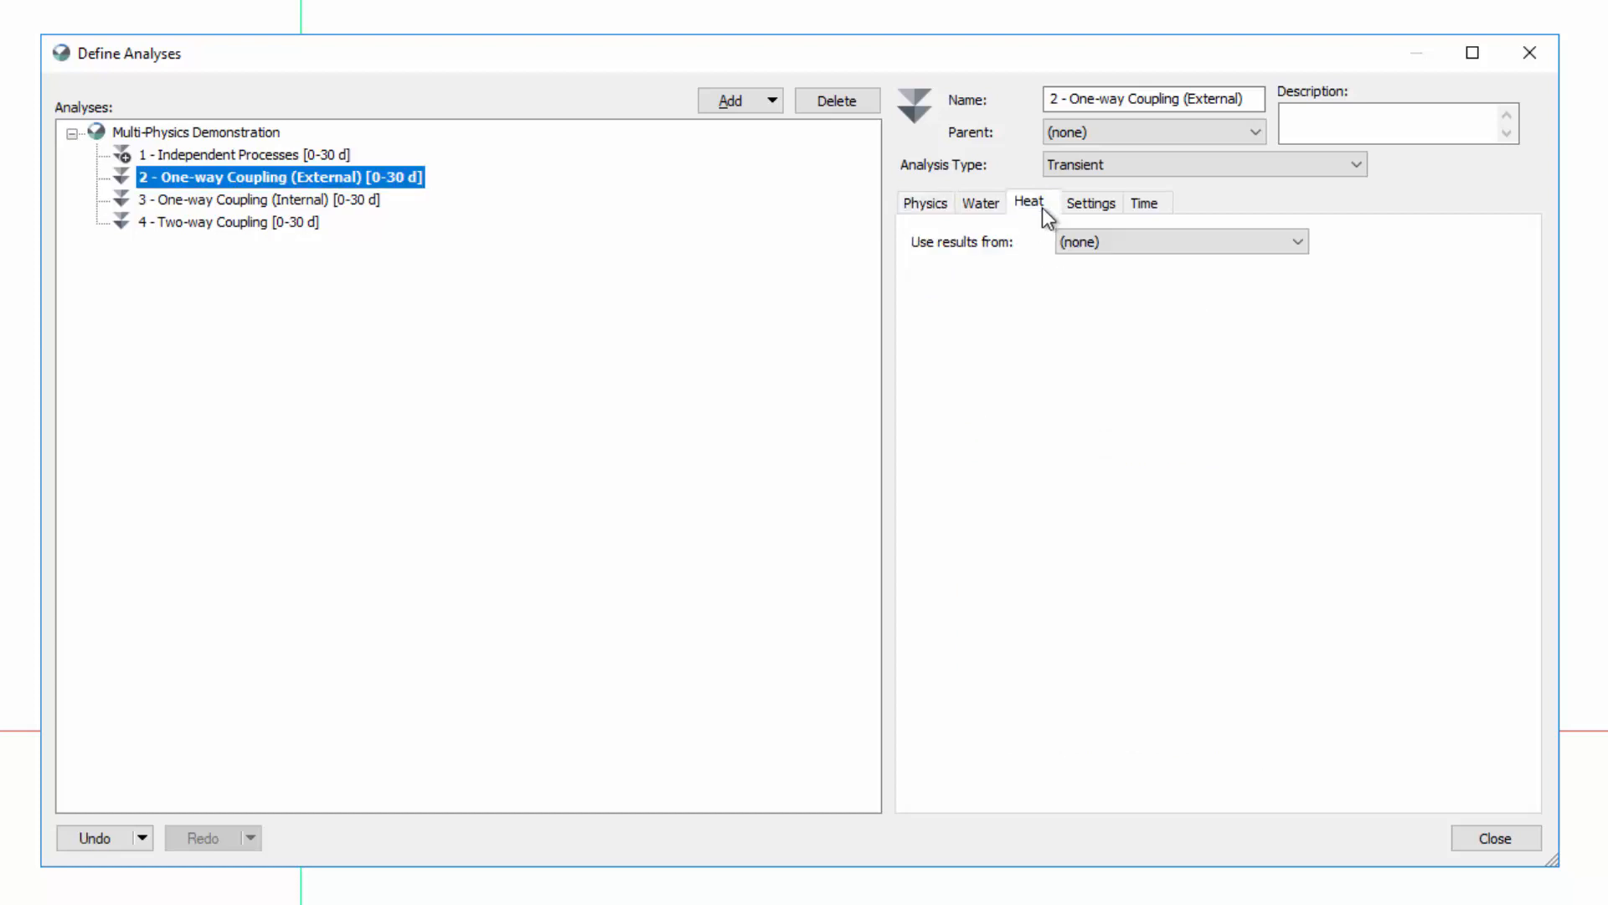
# Source heat results from Other GeoStudio Analysis '1 - Independent Processes', time step (all), and confirm.
pyautogui.click(1295, 242)
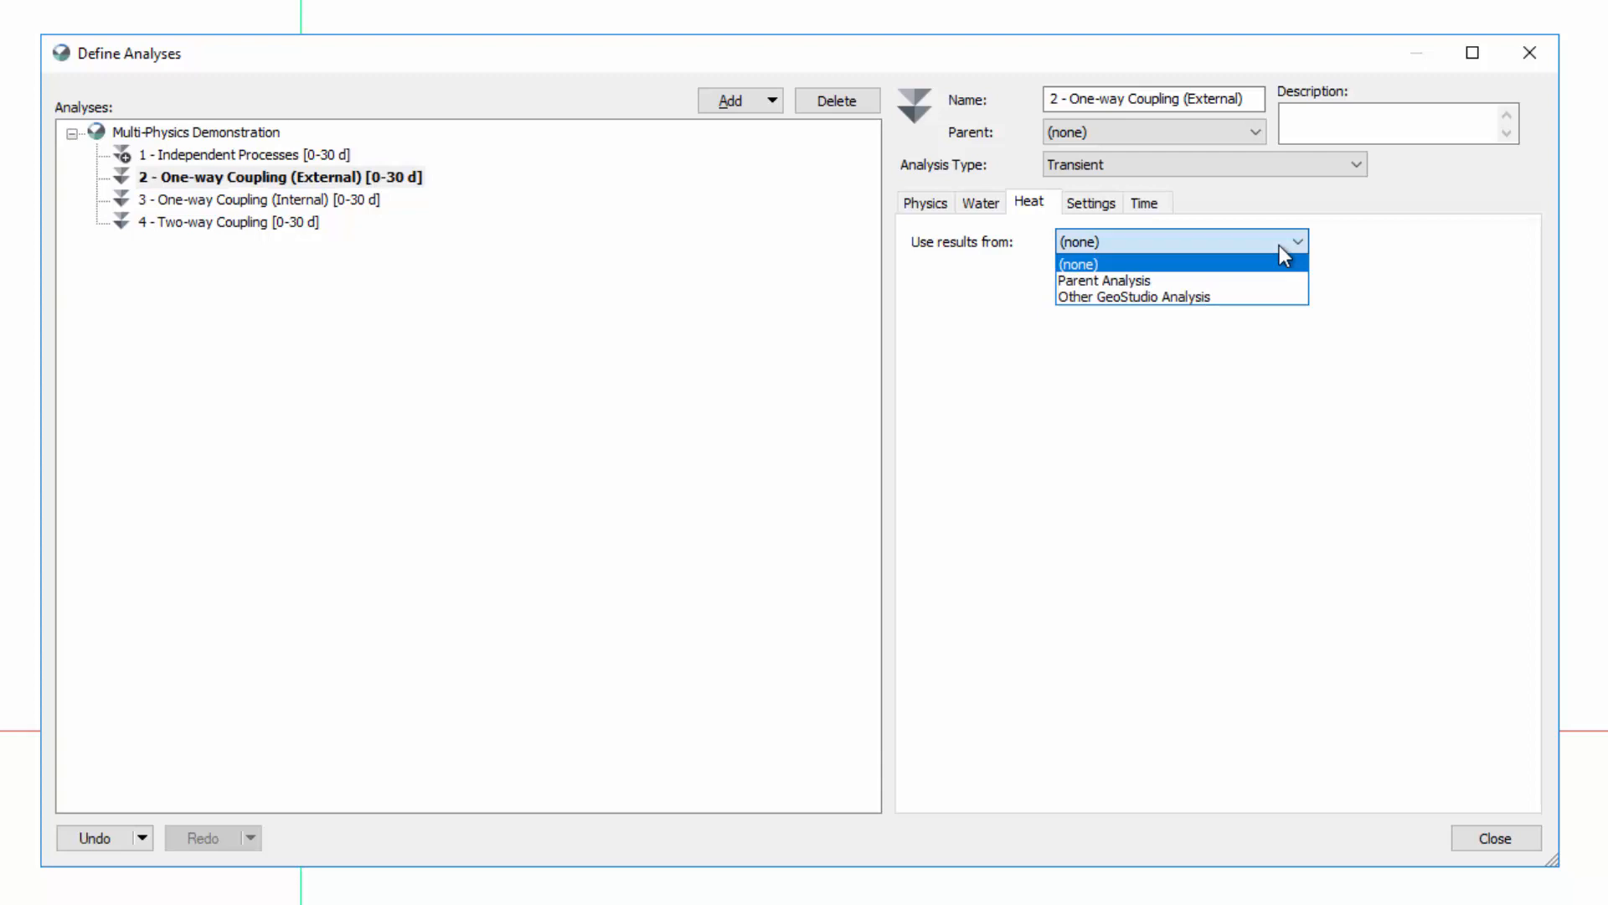
pyautogui.moveTo(1108, 280)
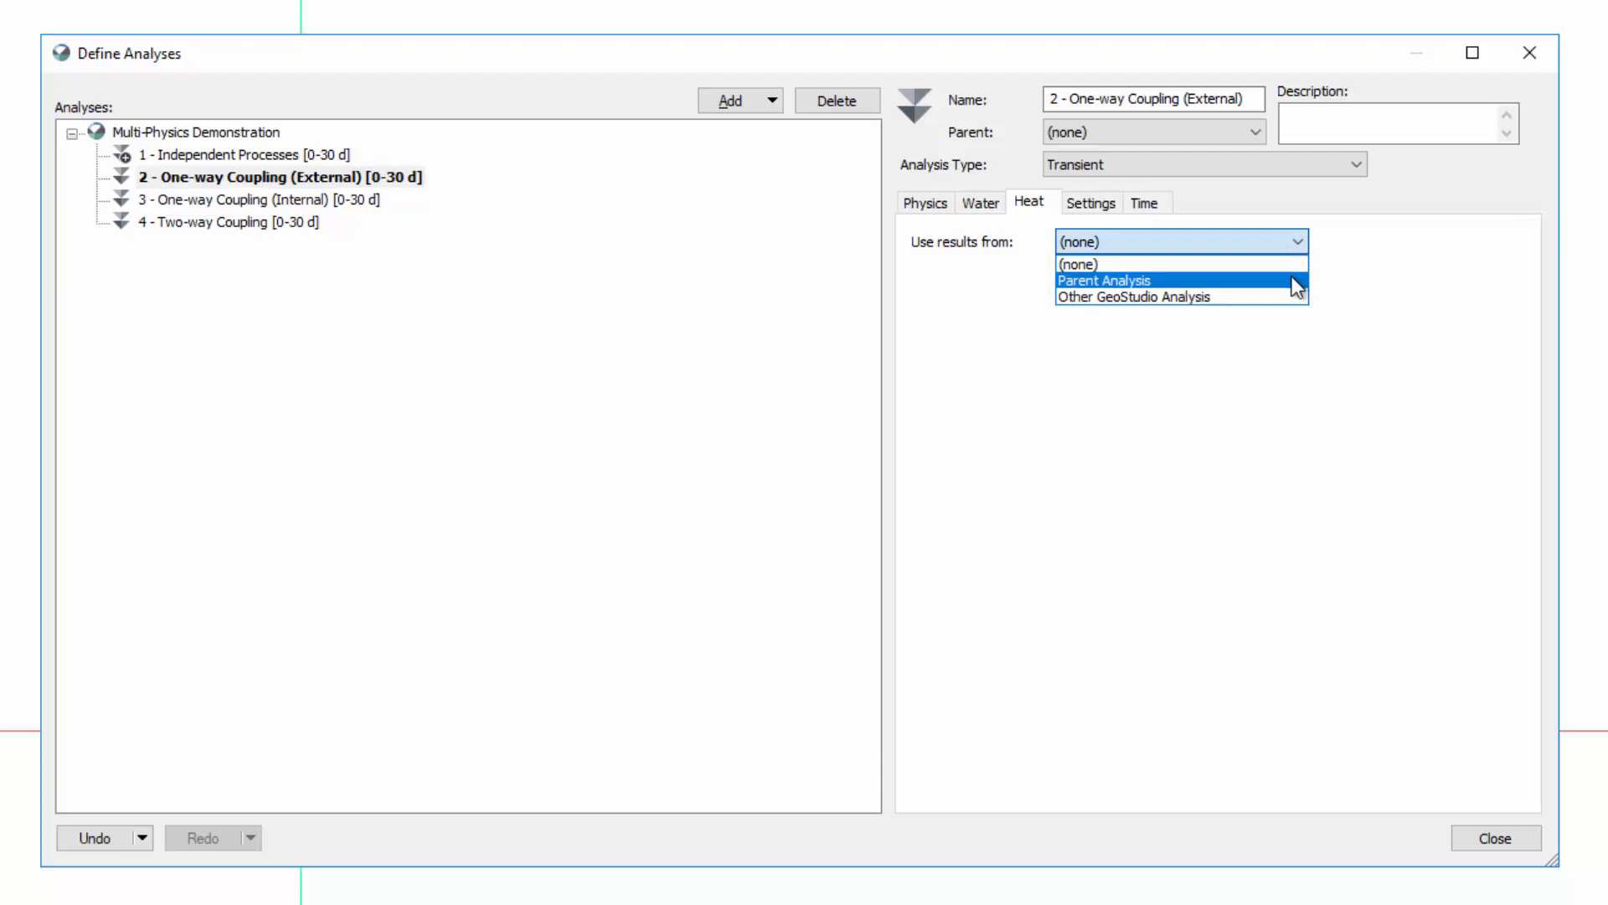
pyautogui.moveTo(1295, 296)
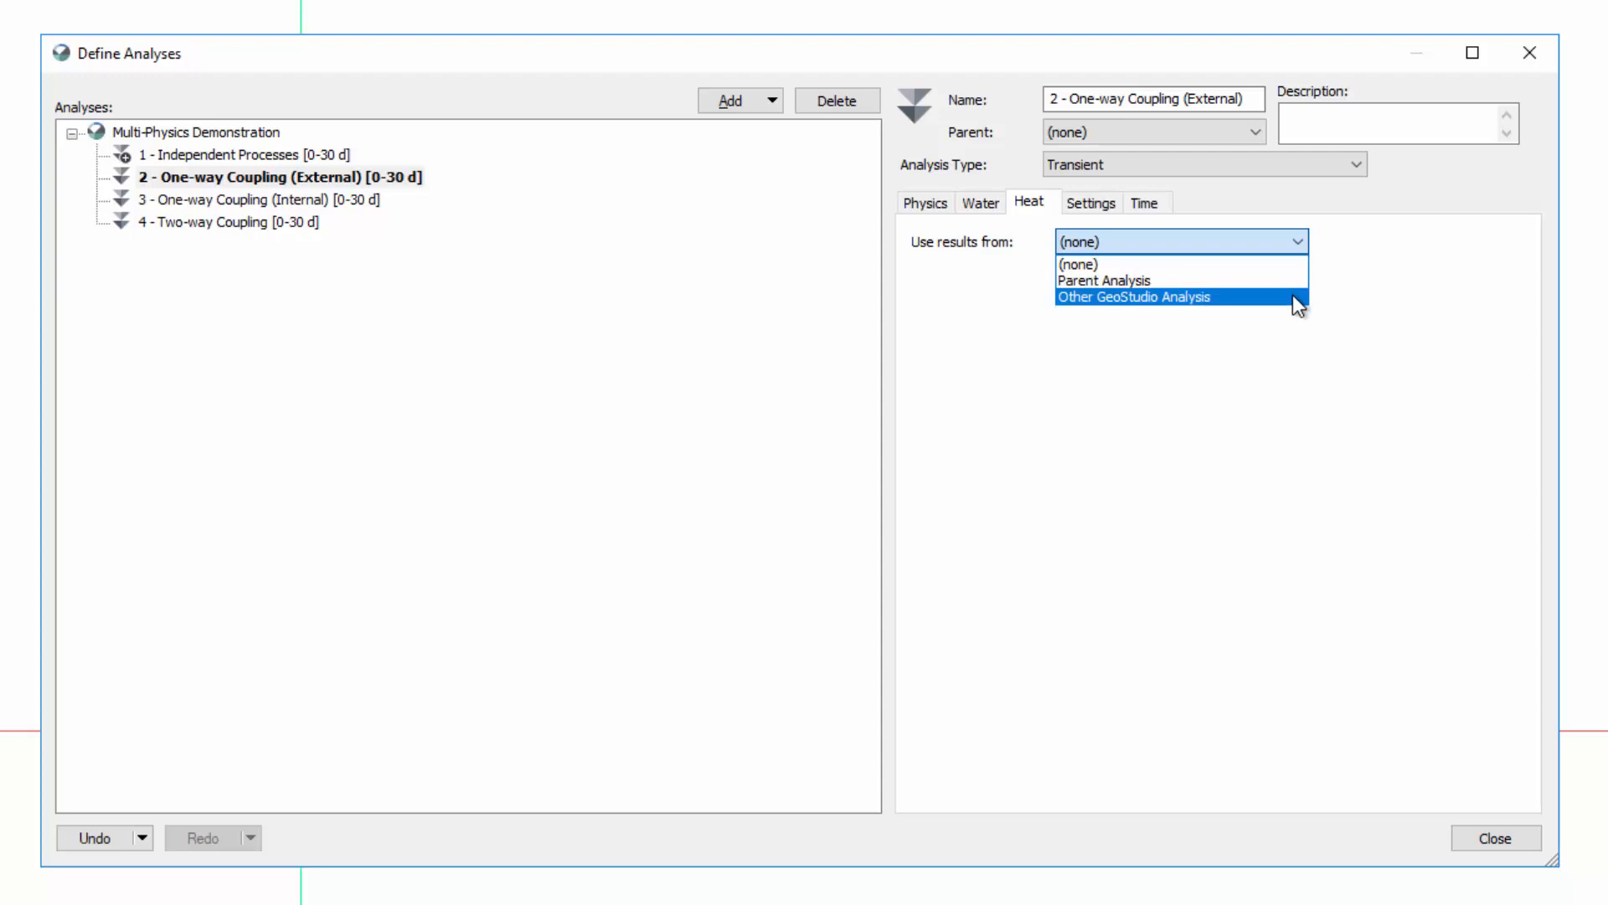
pyautogui.click(1134, 297)
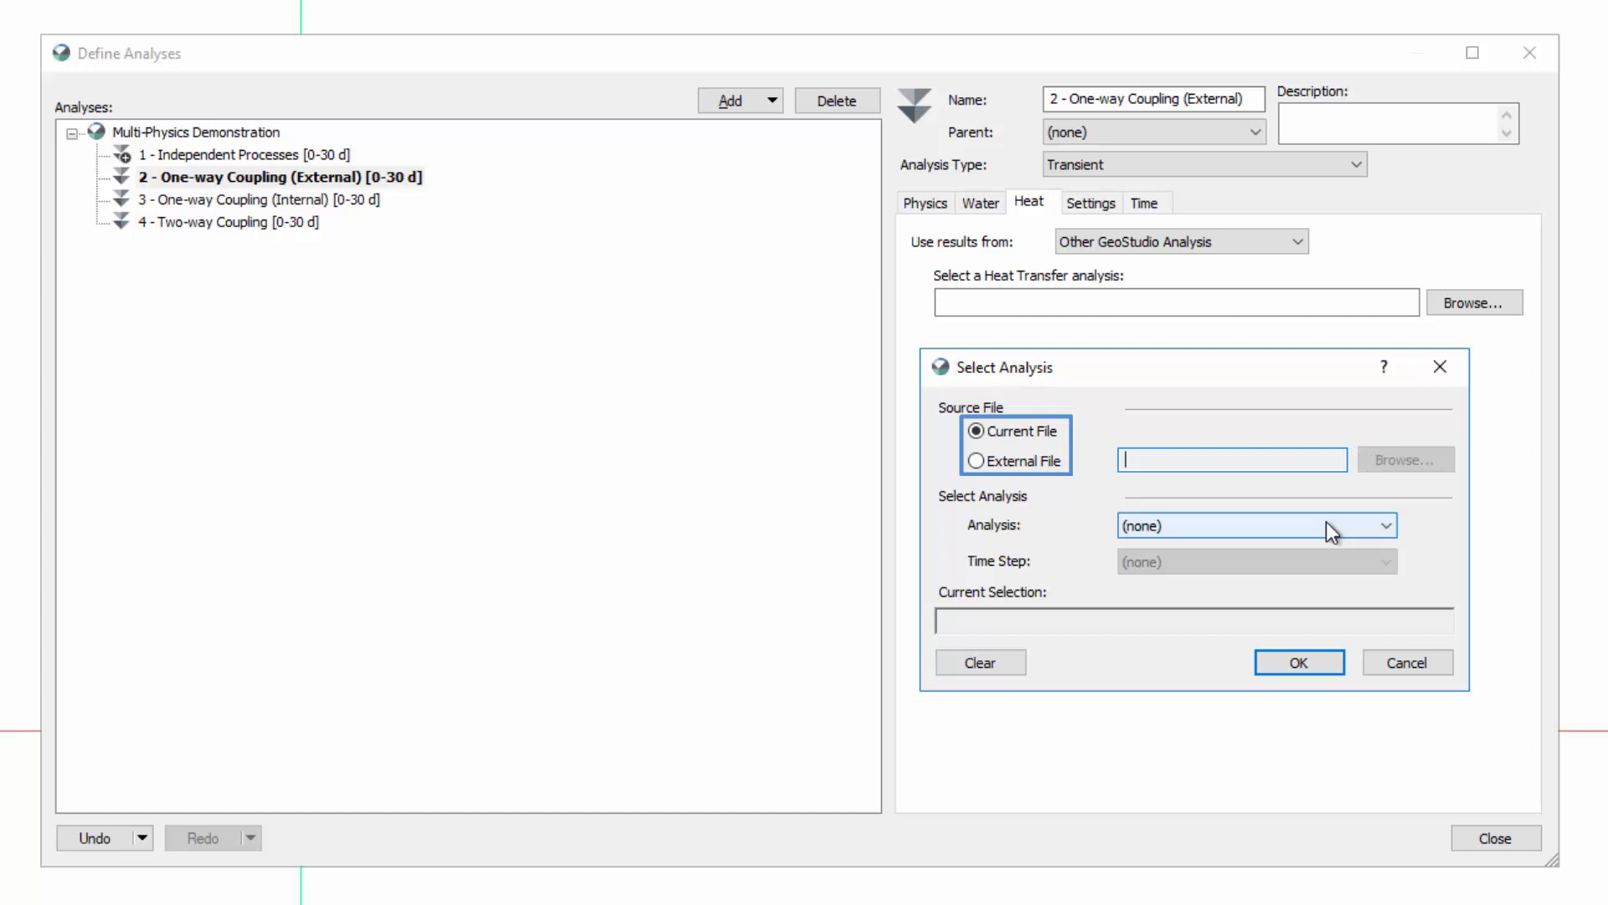
pyautogui.click(1379, 525)
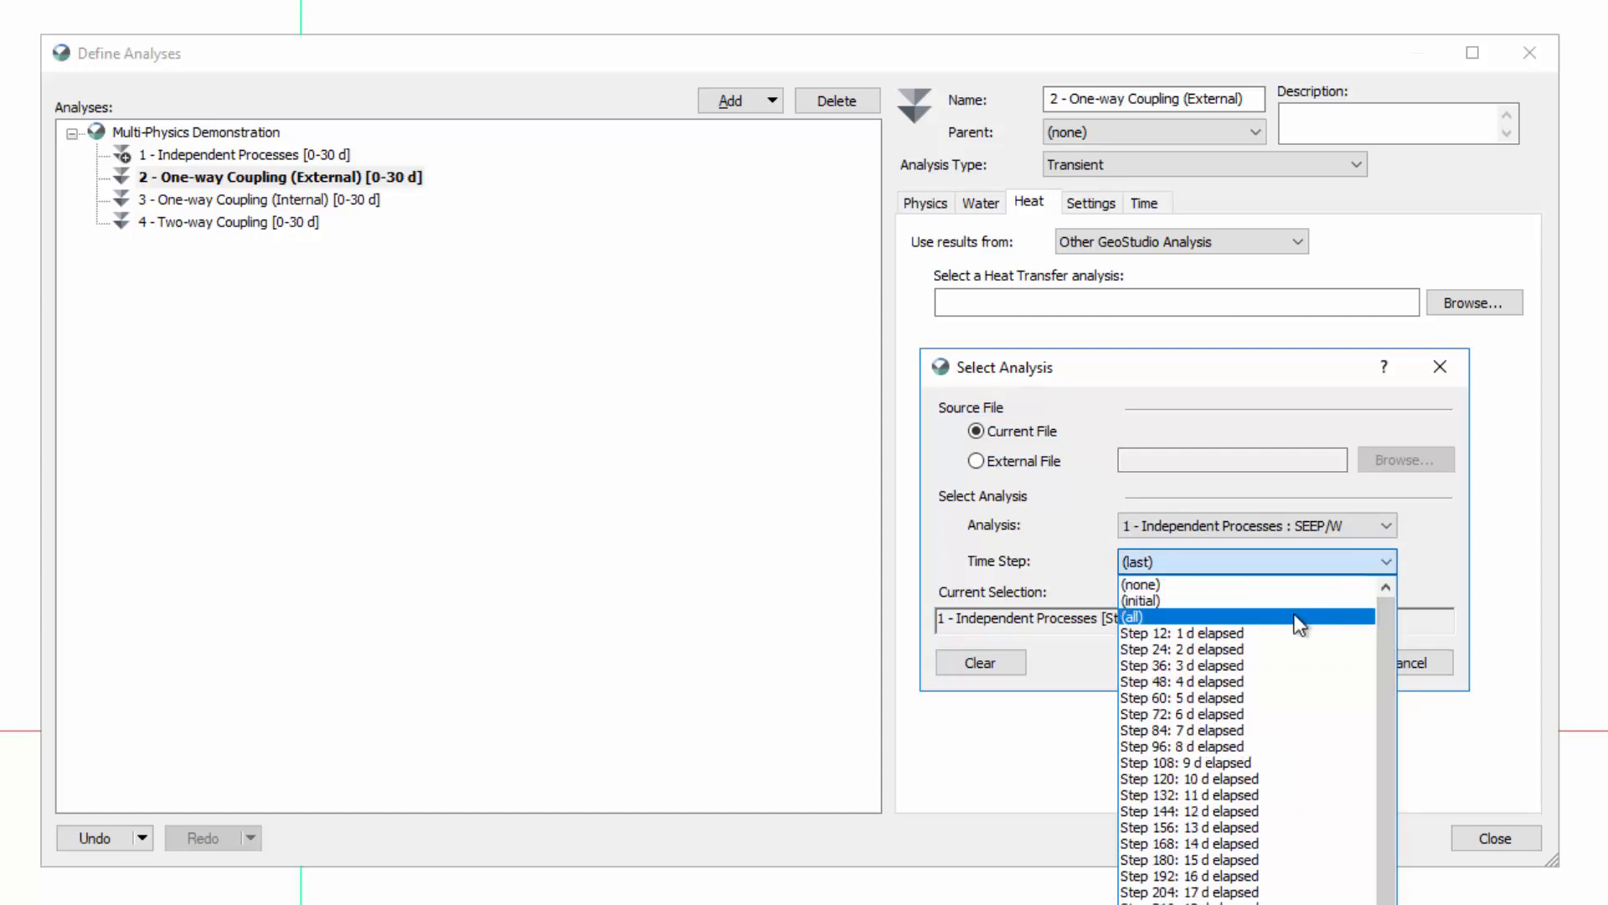
pyautogui.click(1134, 615)
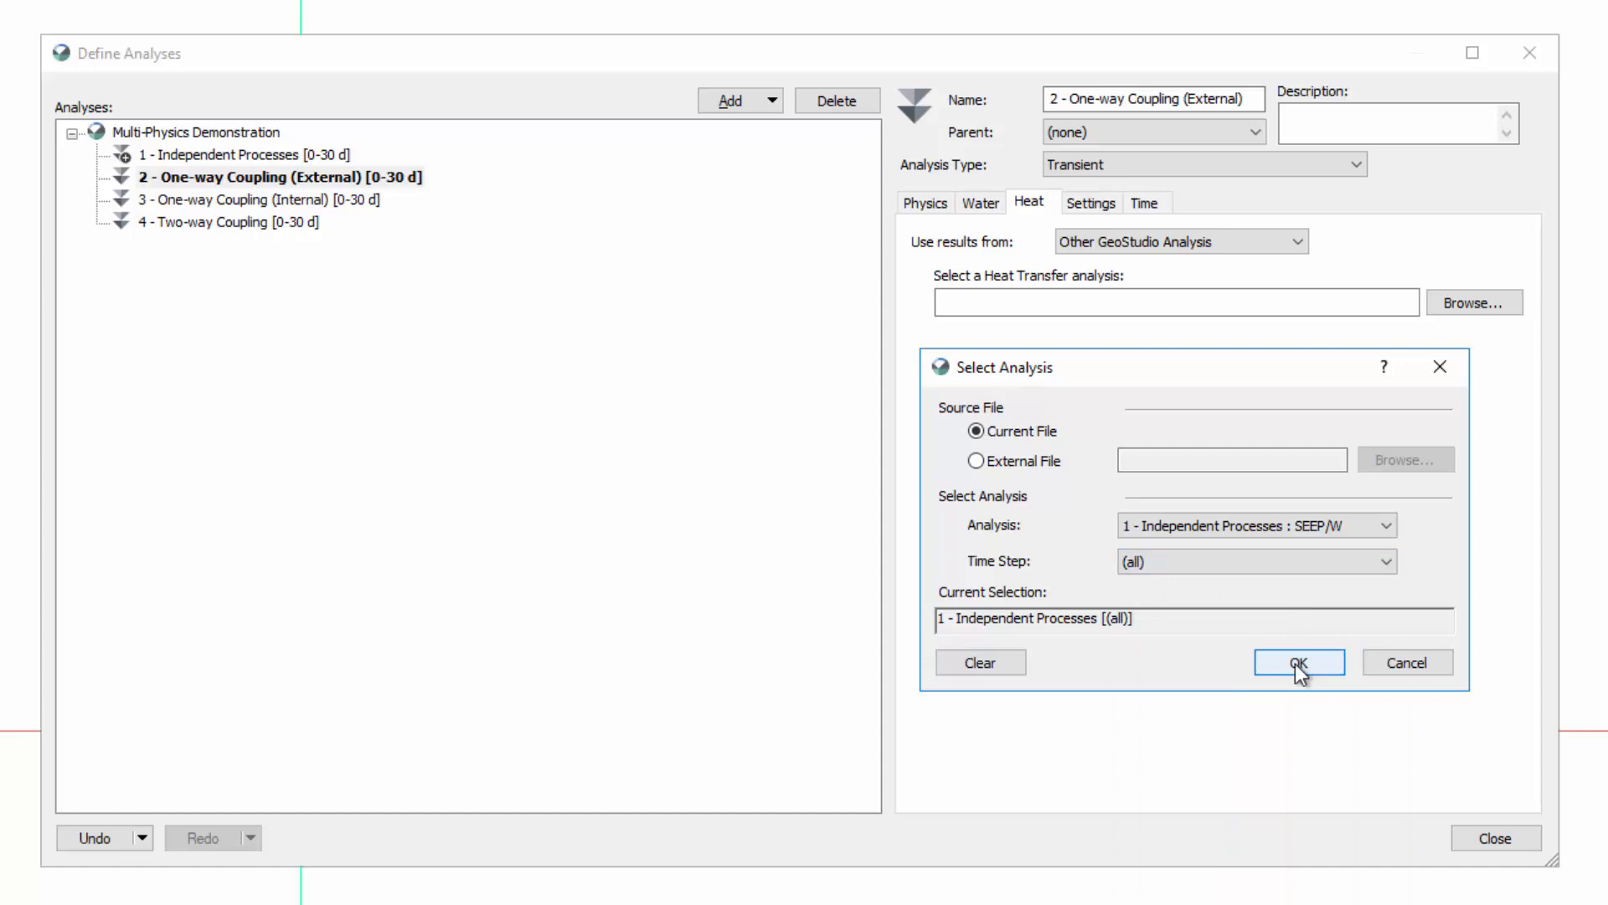
pyautogui.click(1298, 662)
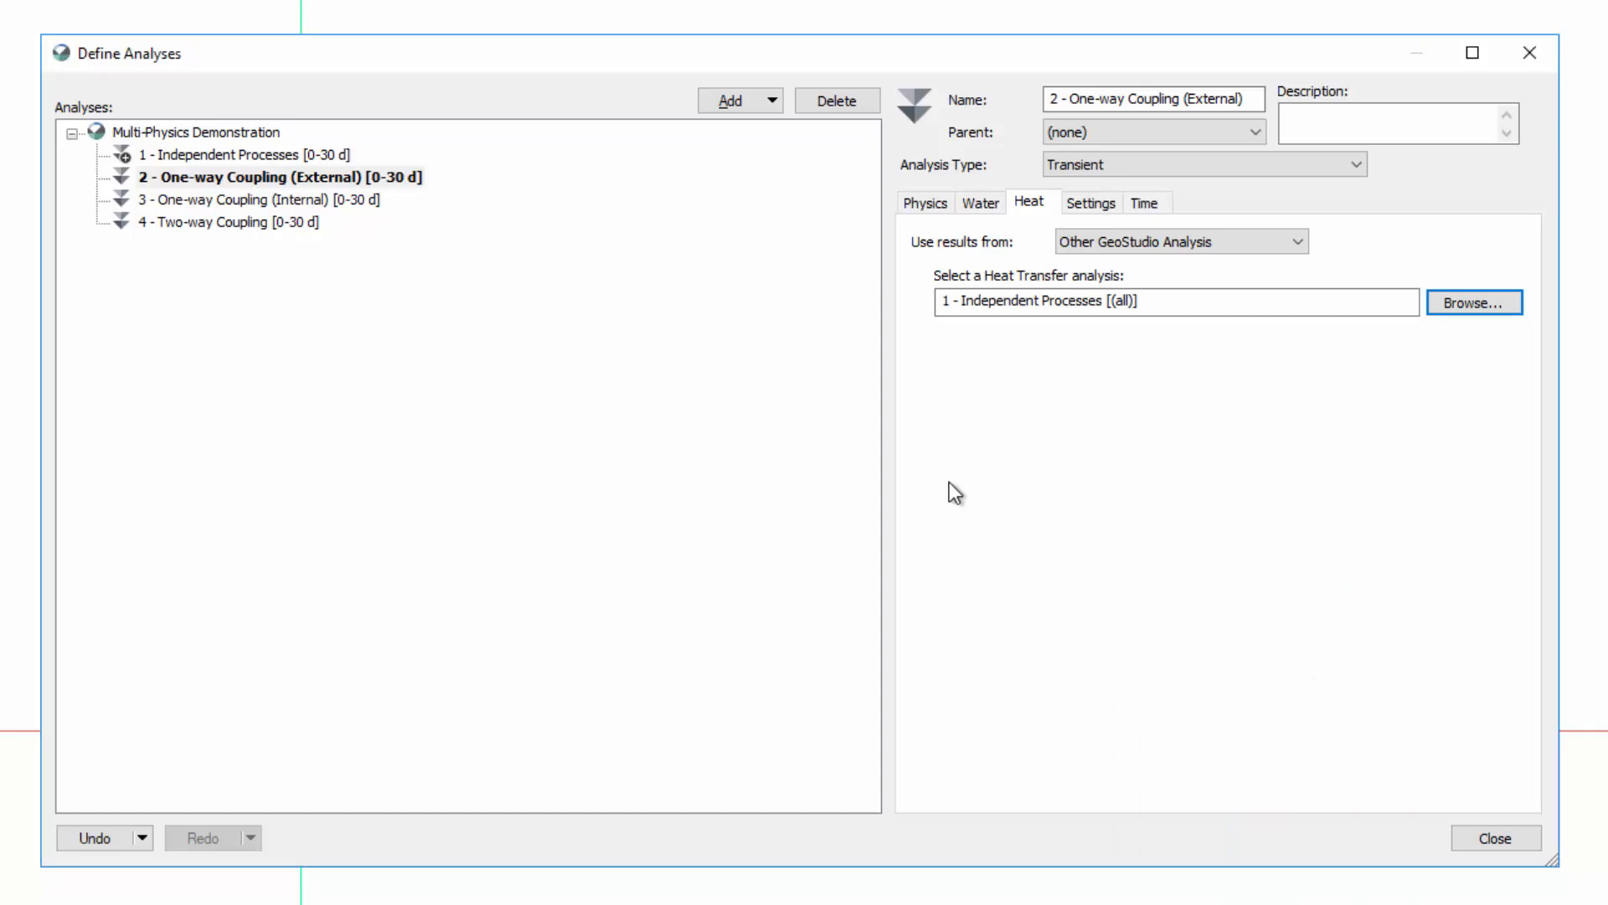
pyautogui.click(256, 199)
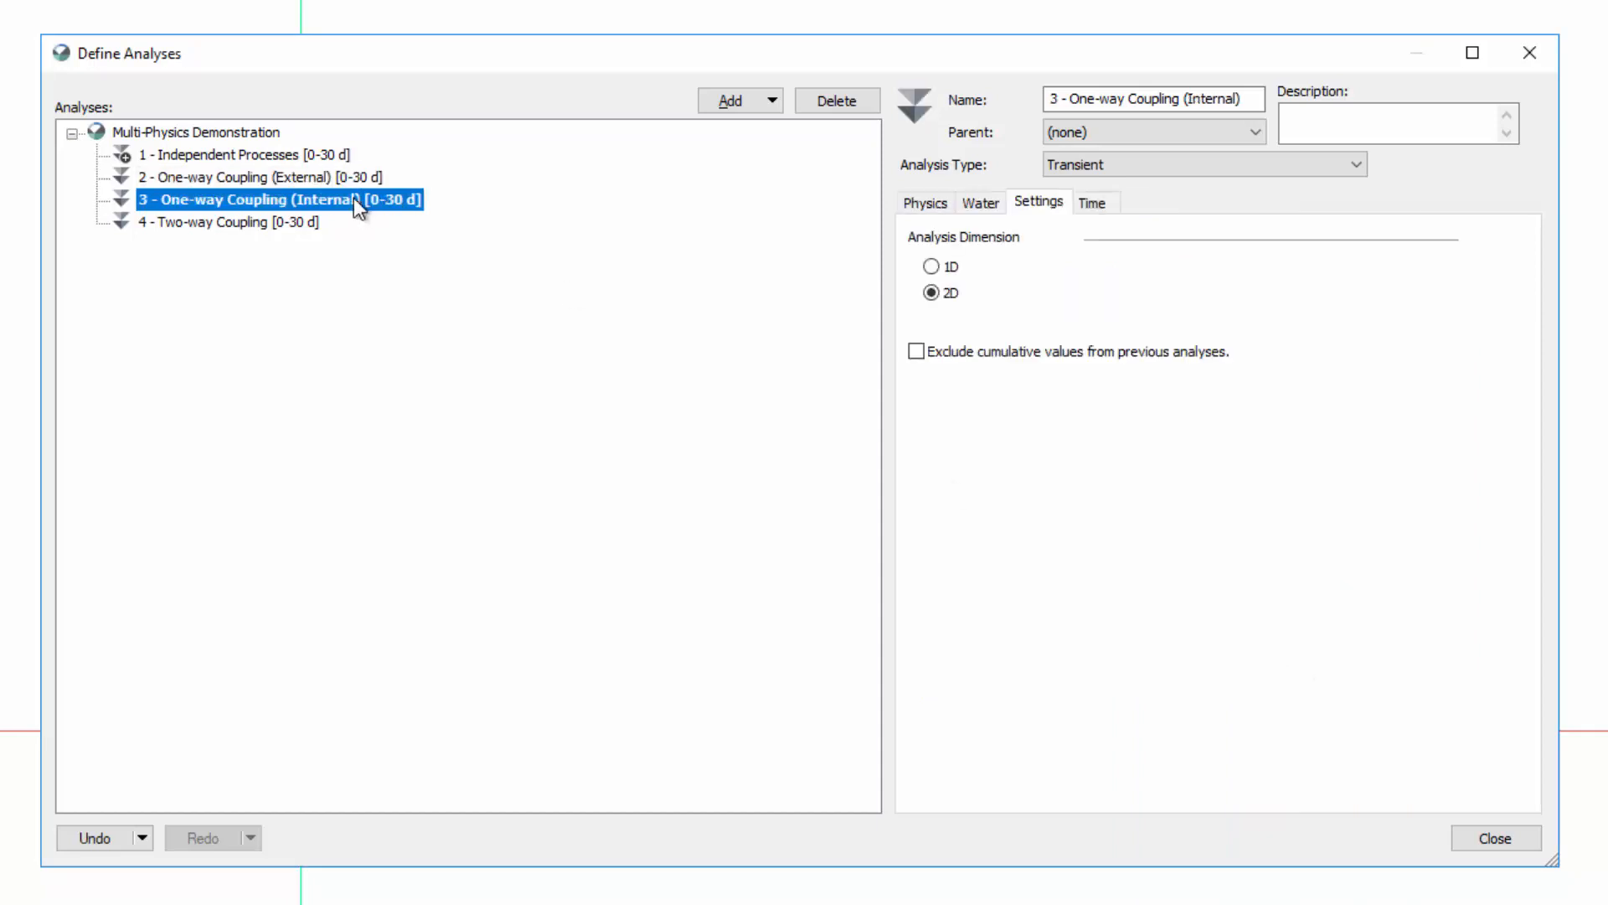
# Enable 'Free convection: thermal effects' and Heat Transfer on the Physics settings of analysis 3.
pyautogui.click(925, 203)
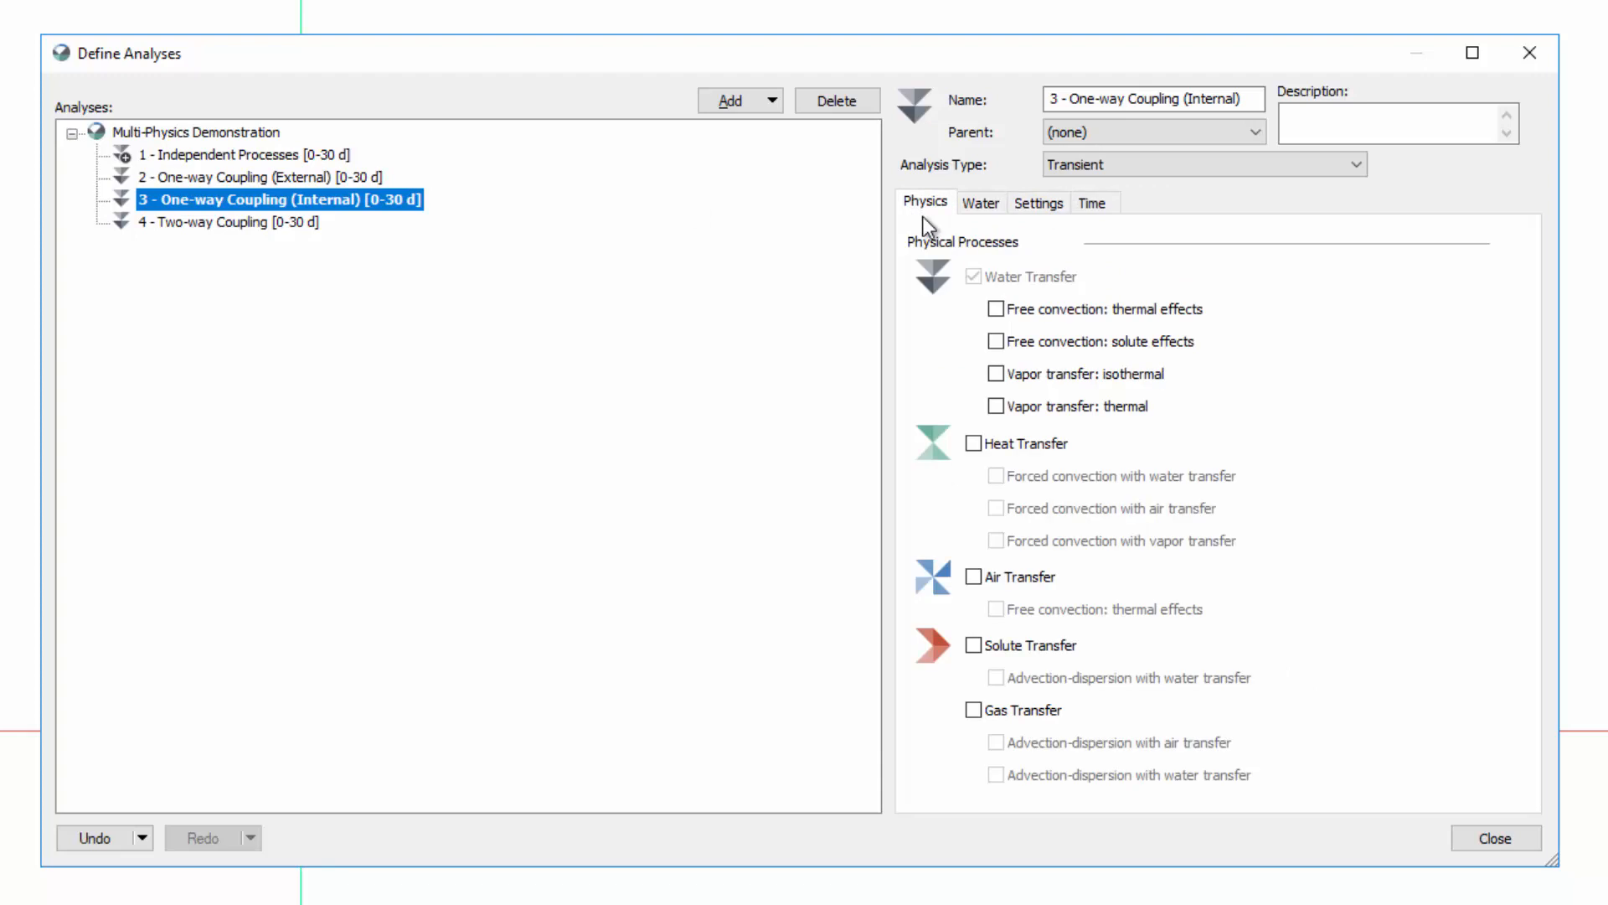
pyautogui.click(993, 308)
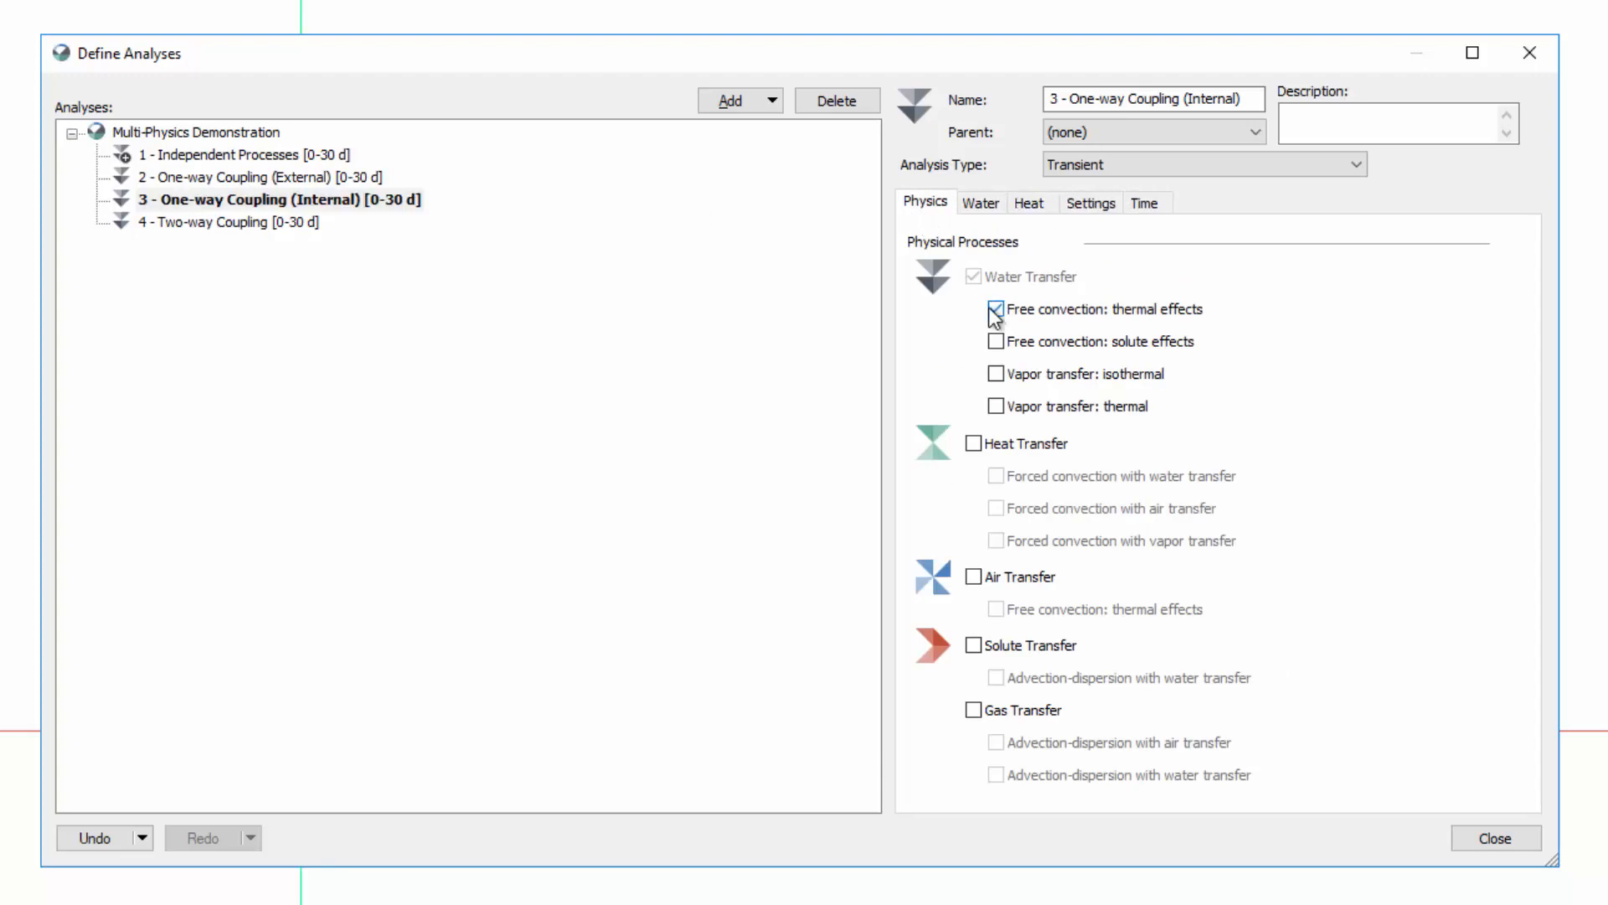
pyautogui.click(994, 308)
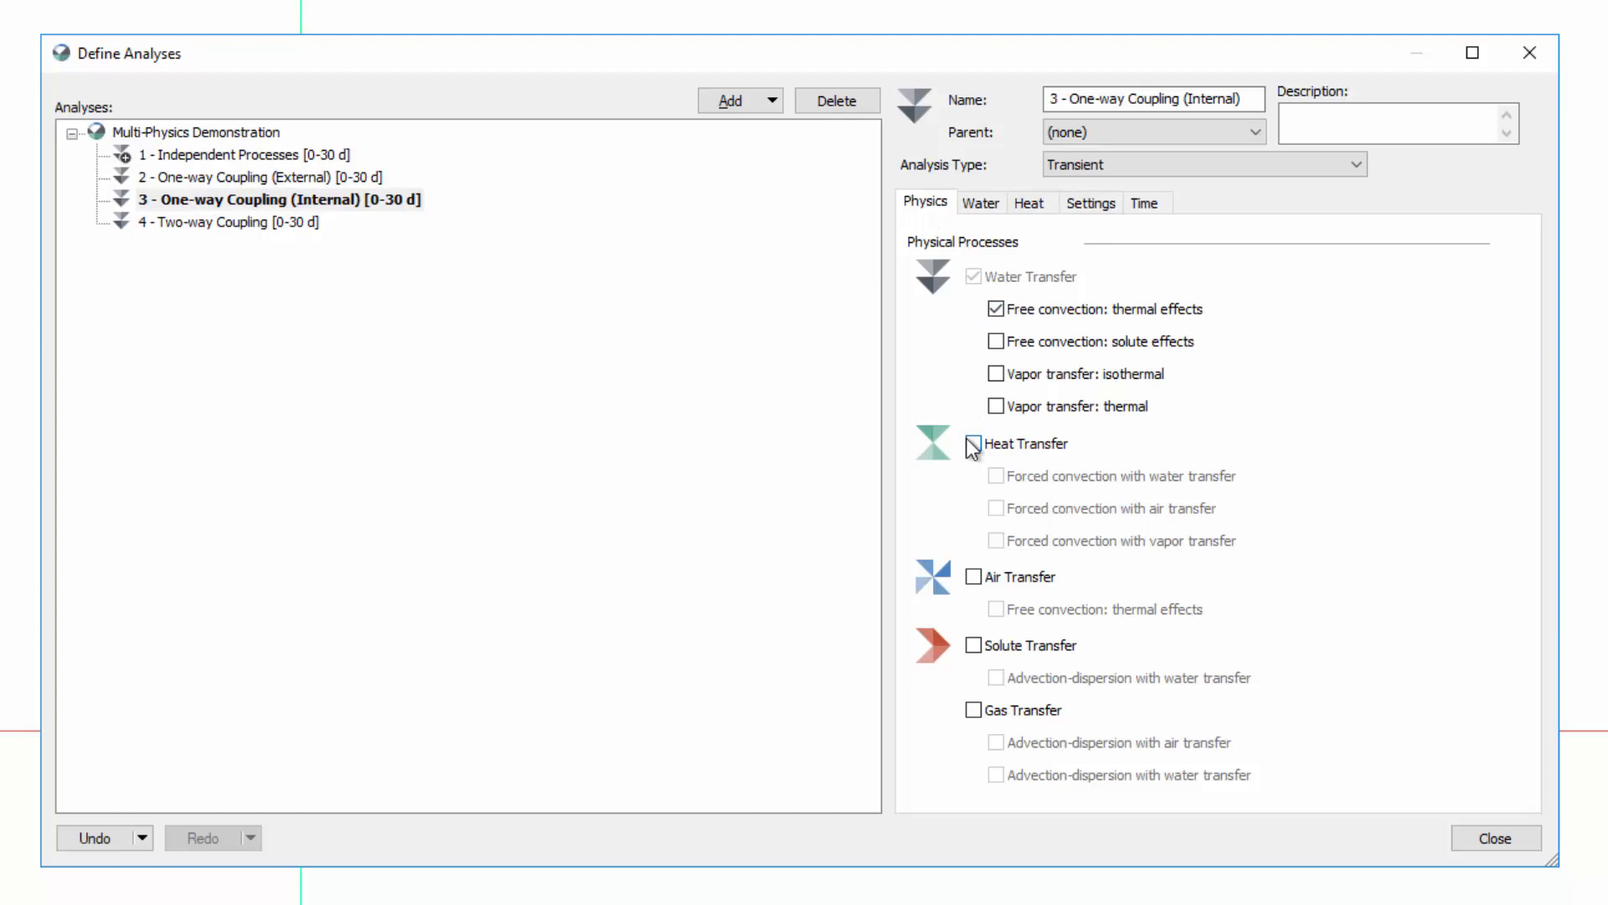
pyautogui.click(993, 442)
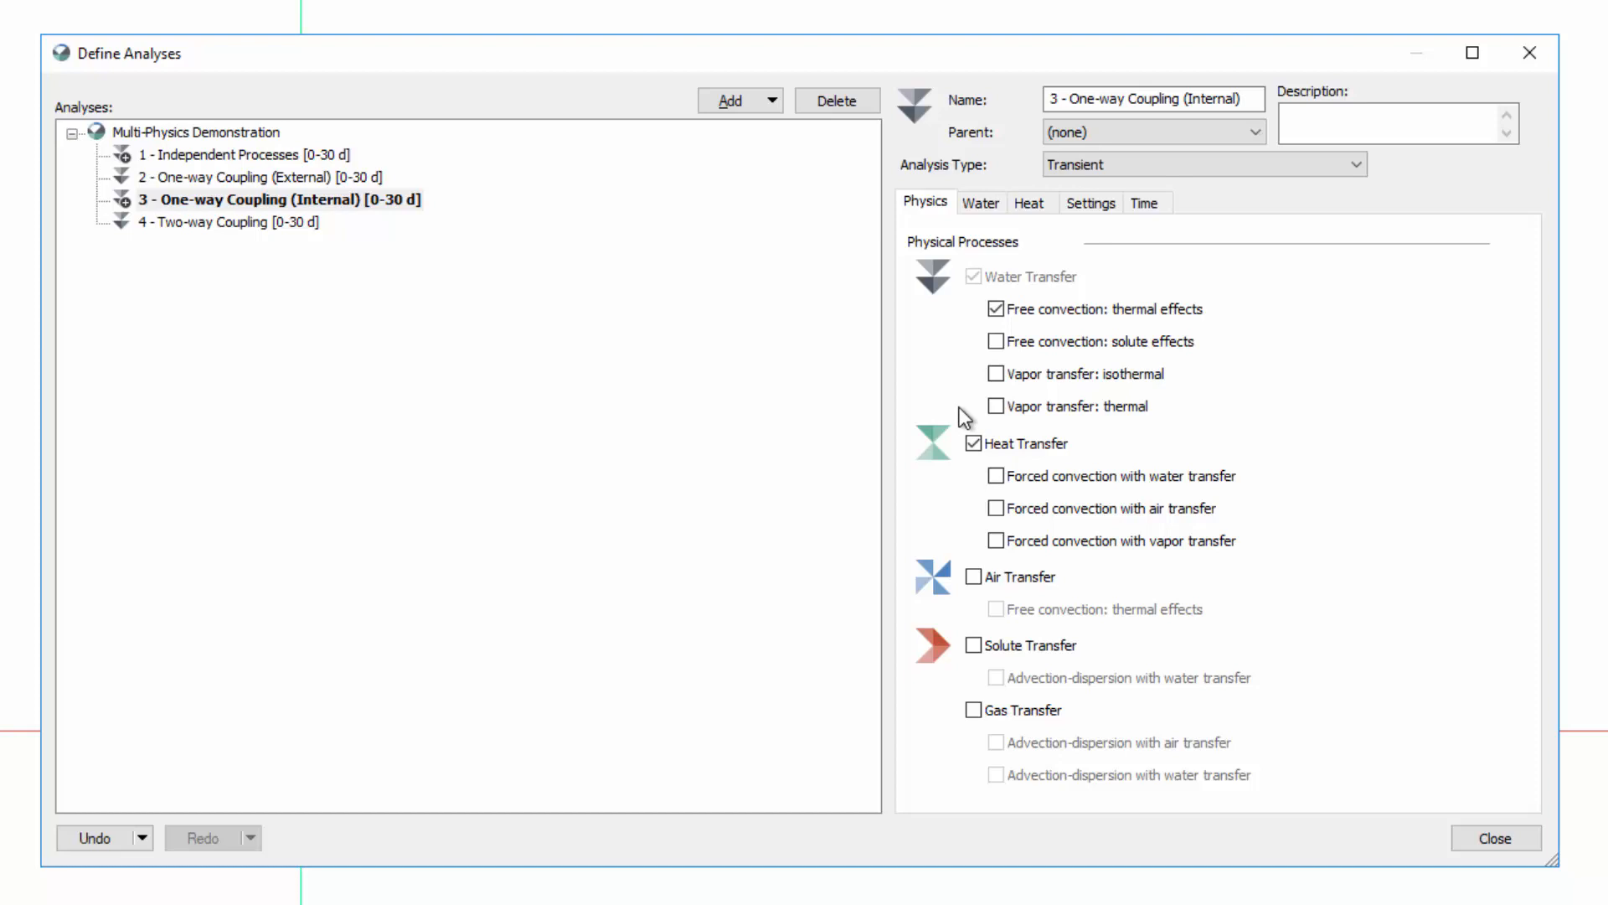
pyautogui.moveTo(1031, 223)
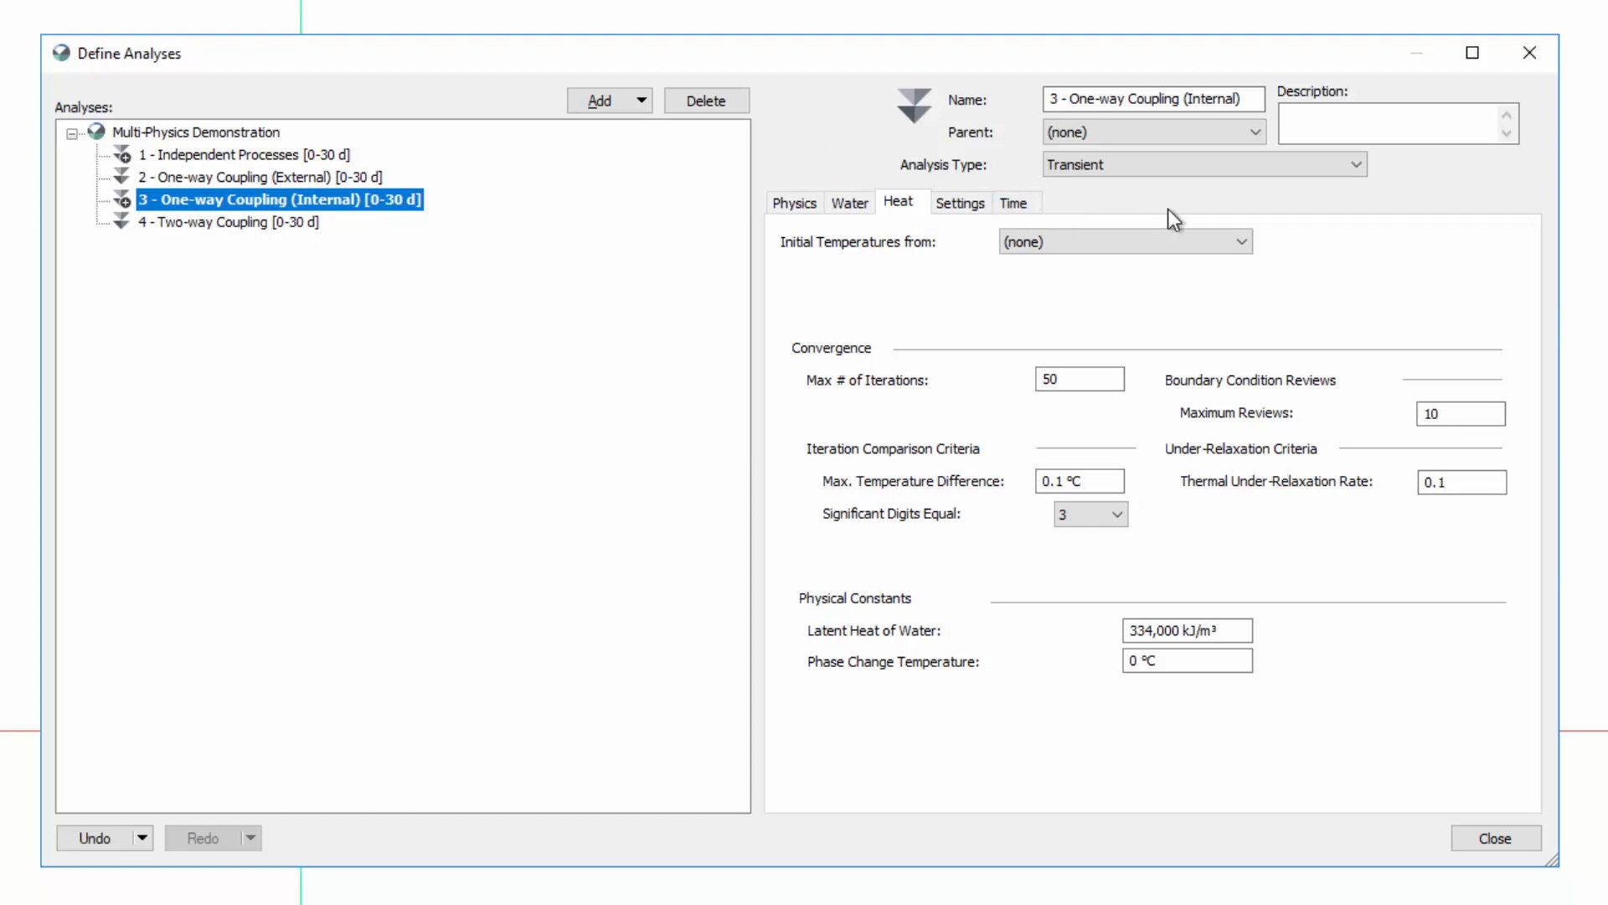
pyautogui.moveTo(962, 203)
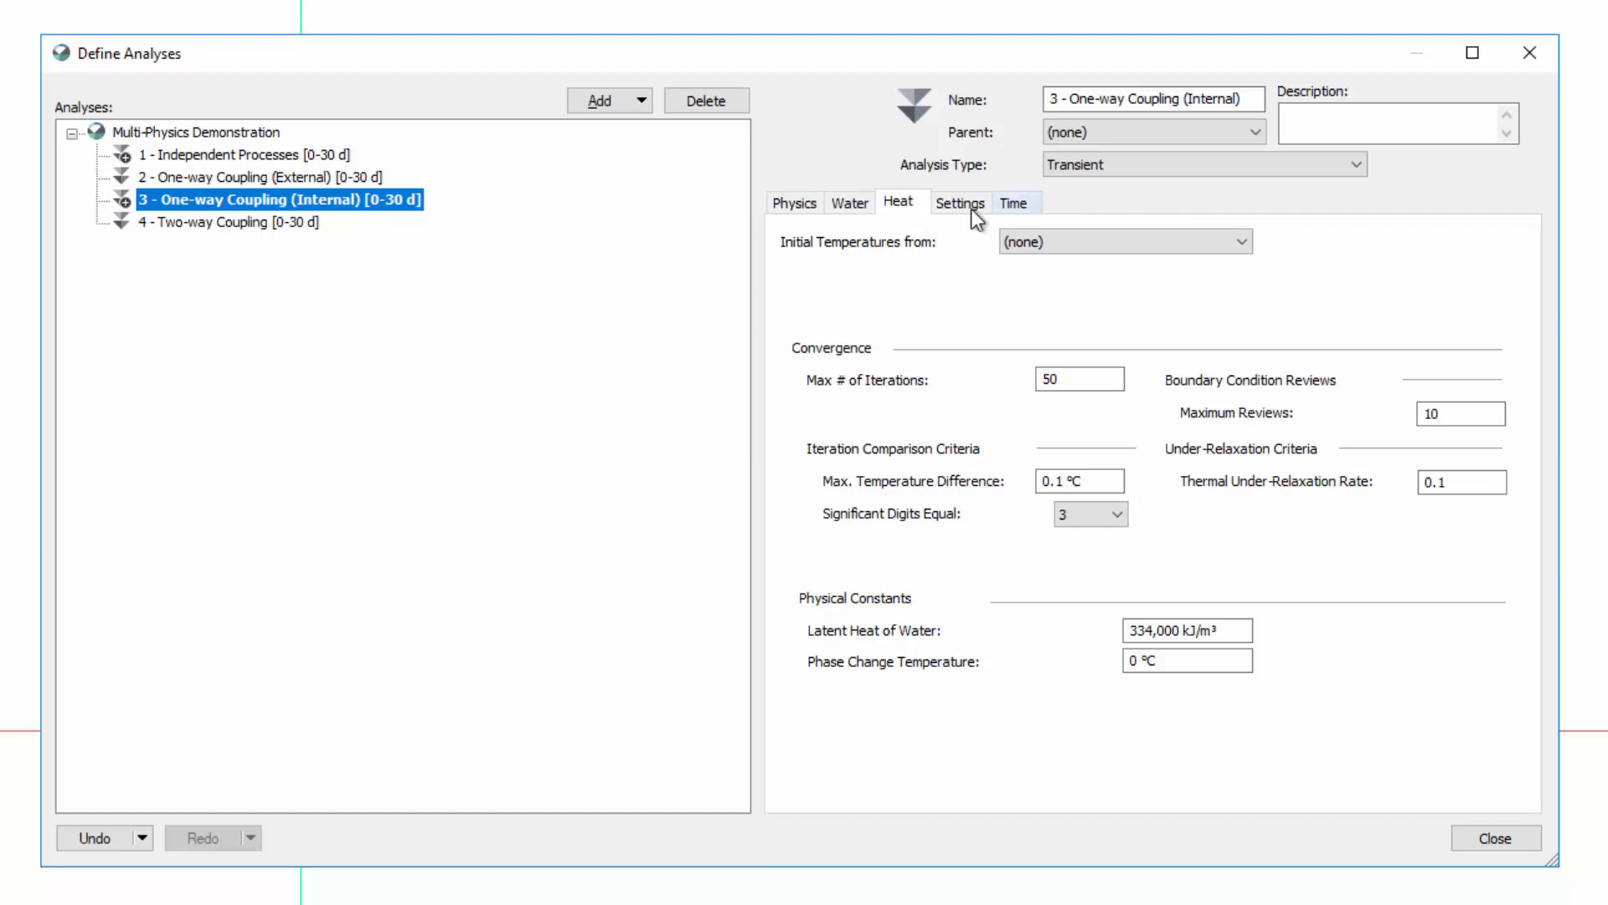
pyautogui.click(794, 203)
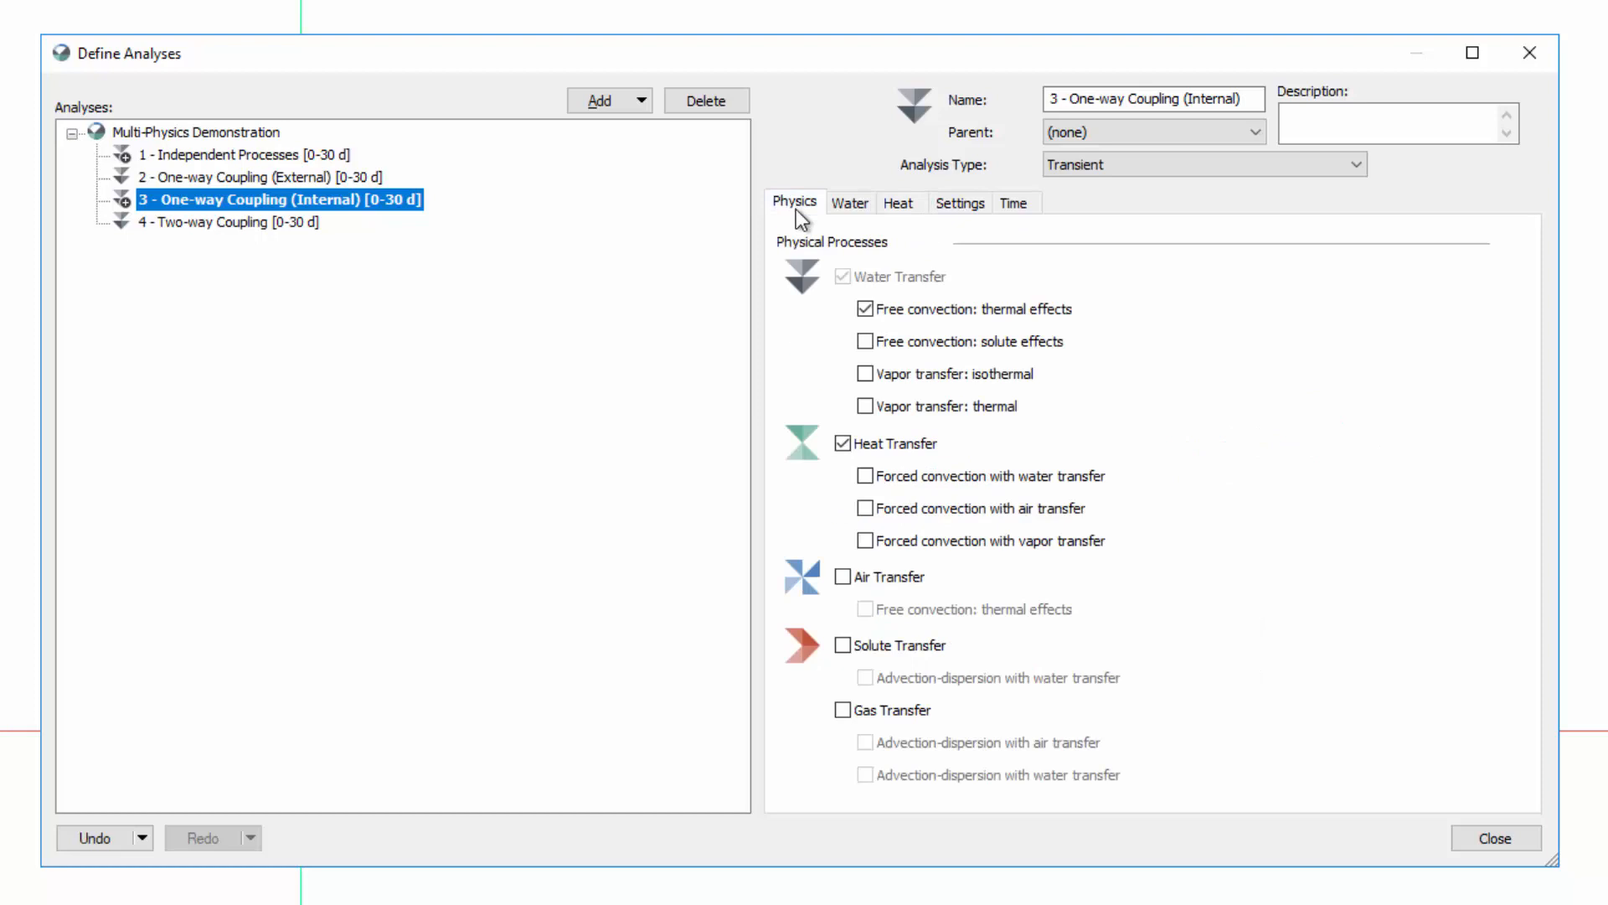
pyautogui.moveTo(702, 236)
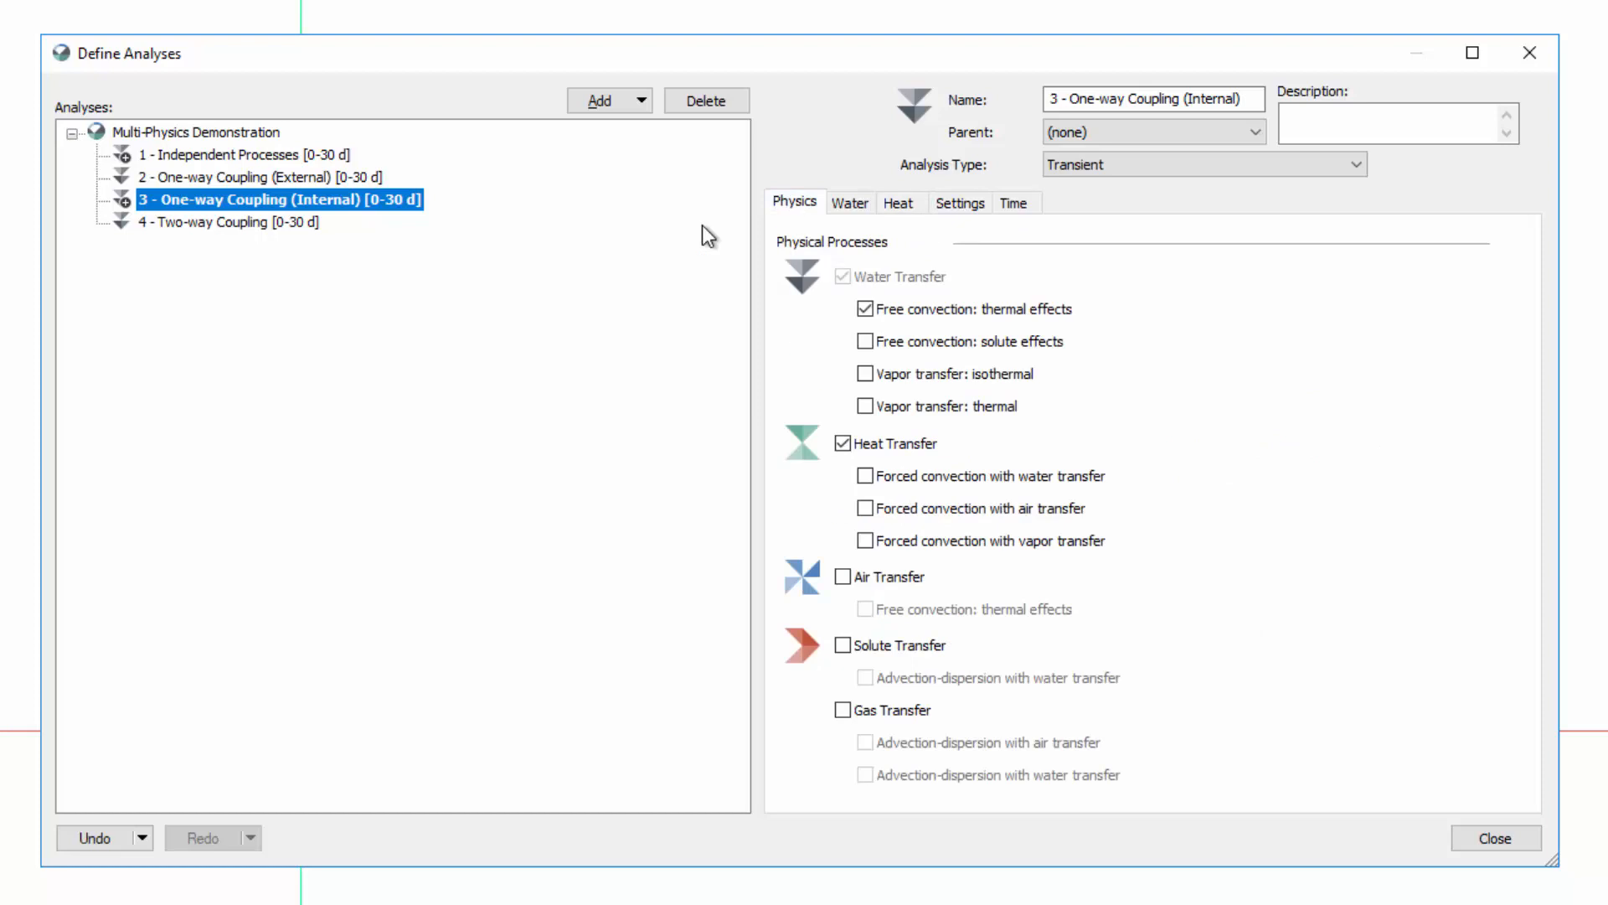
# For Two-way Coupling, enable thermal free convection, Heat Transfer, and 'Forced convection with water transfer'.
pyautogui.click(244, 223)
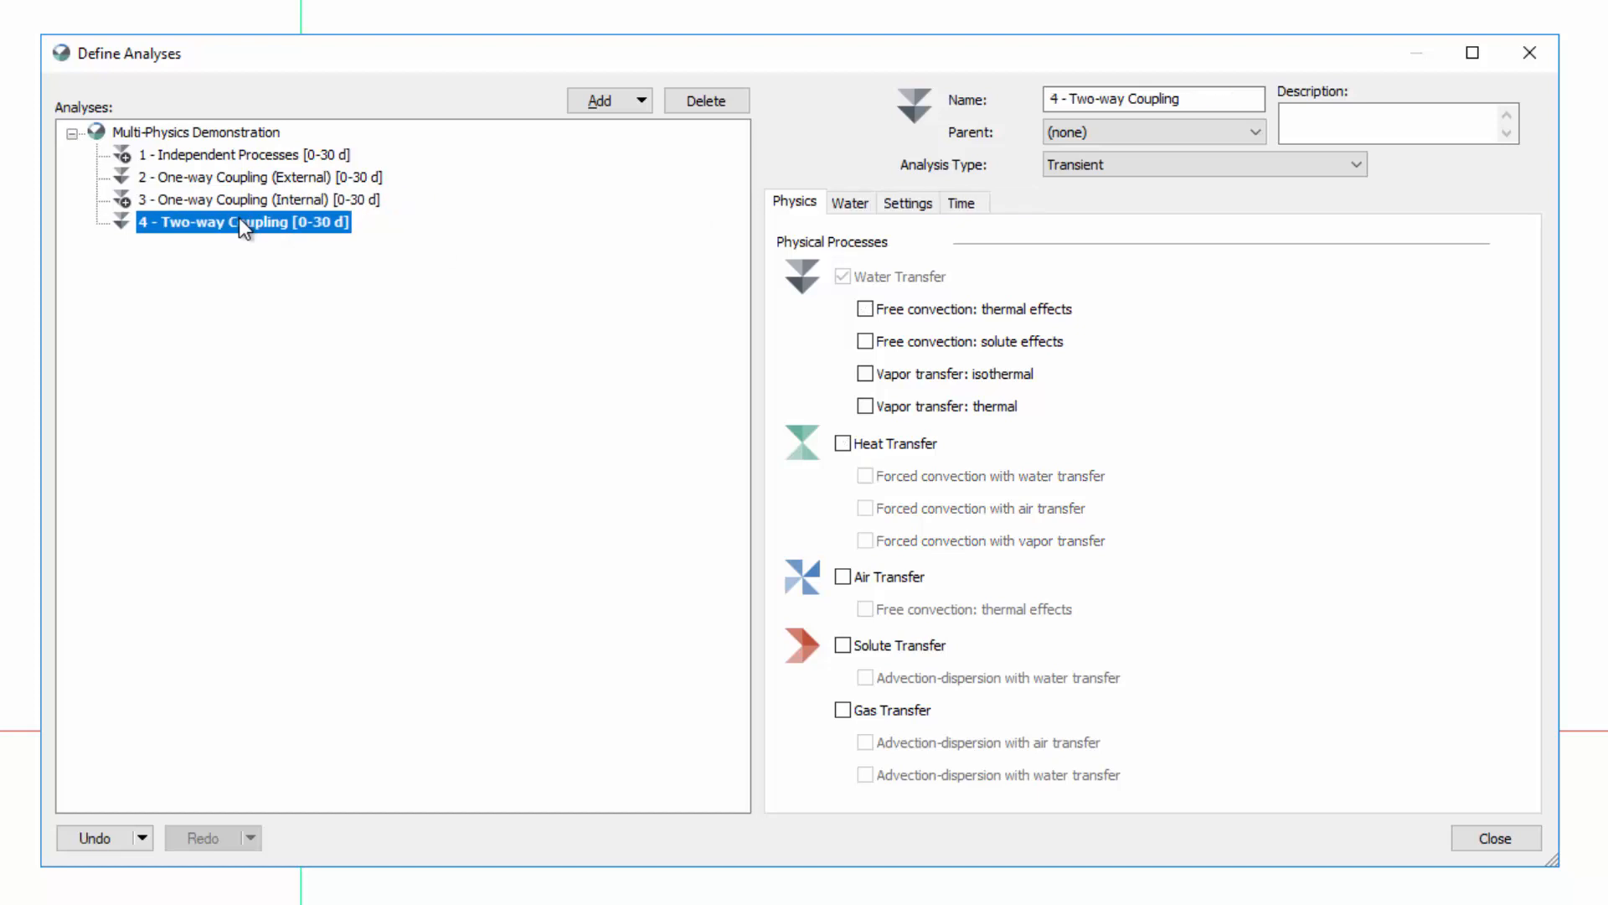
pyautogui.click(865, 308)
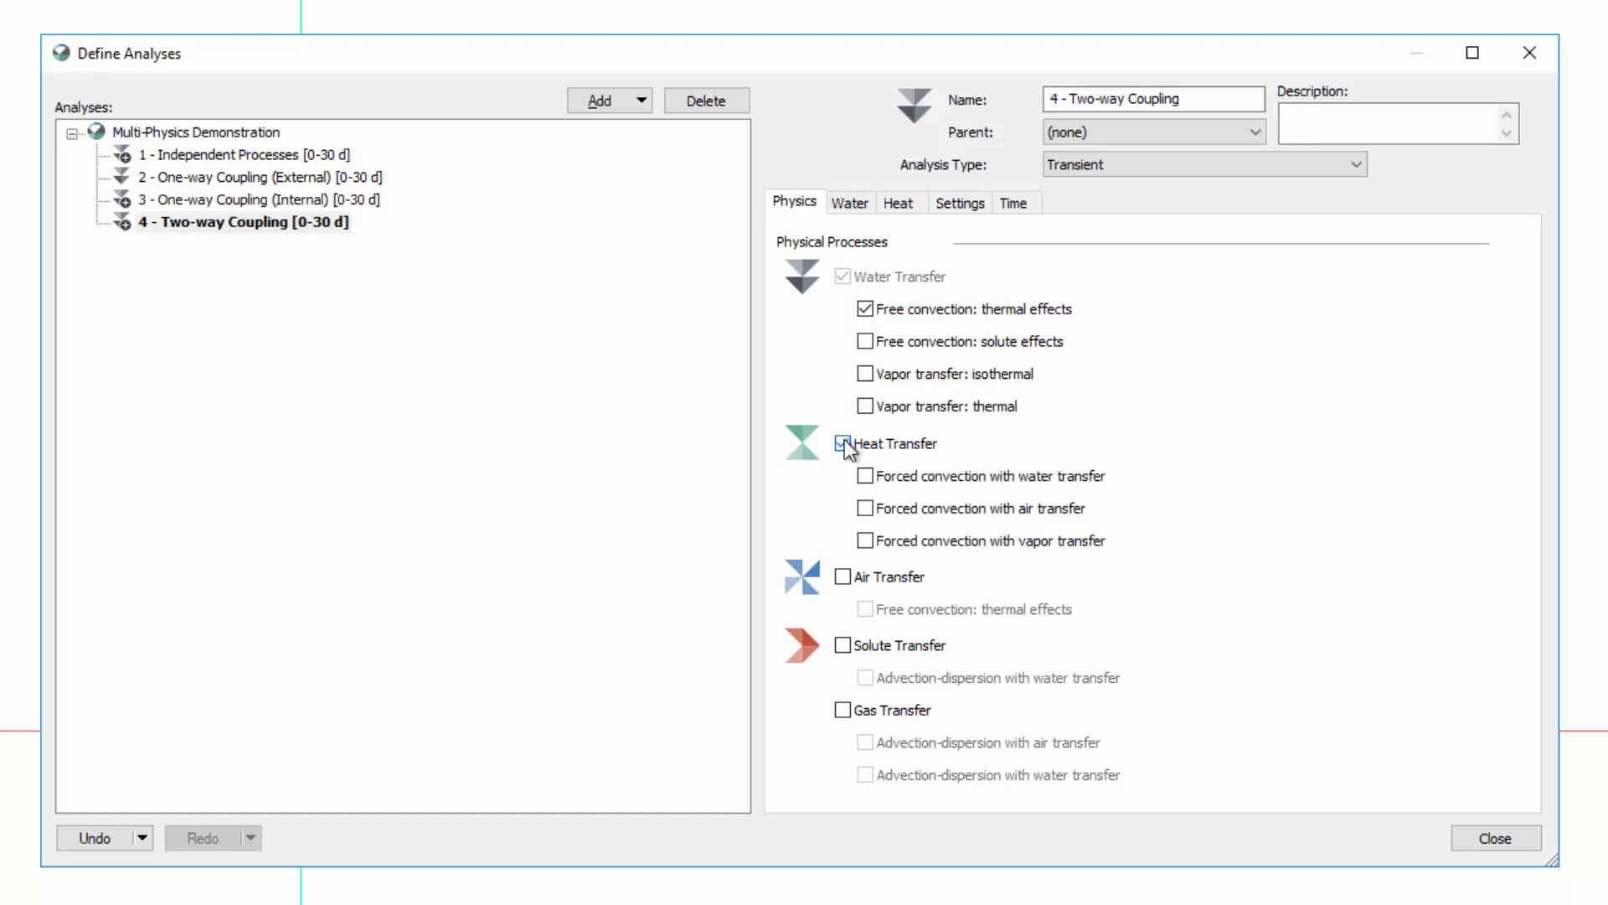
pyautogui.click(841, 442)
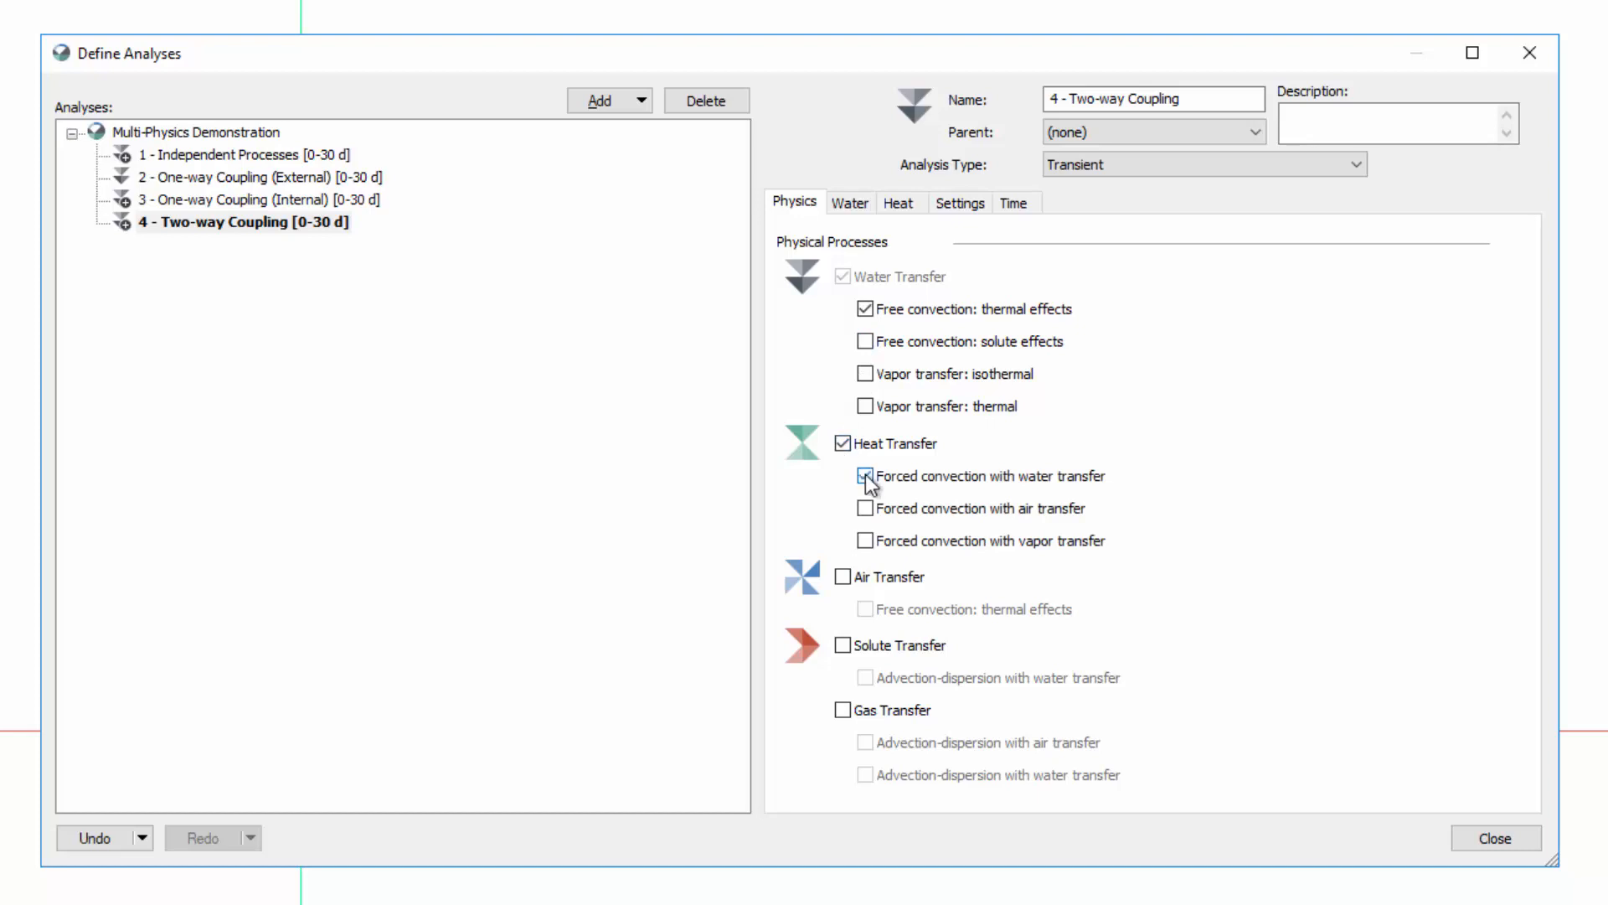
pyautogui.click(868, 474)
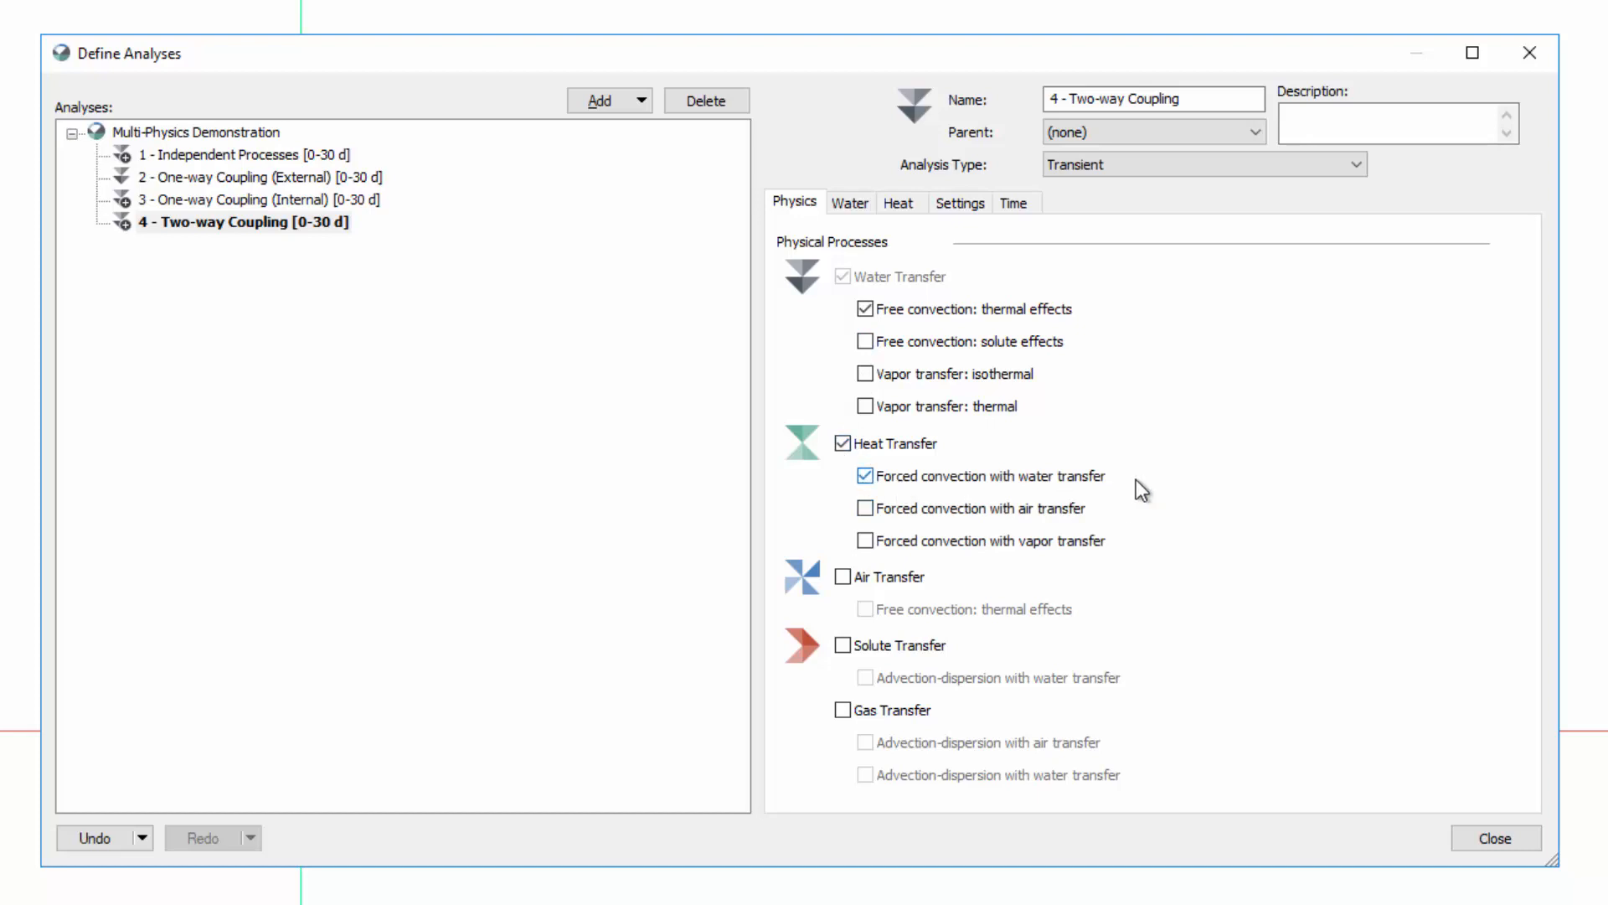